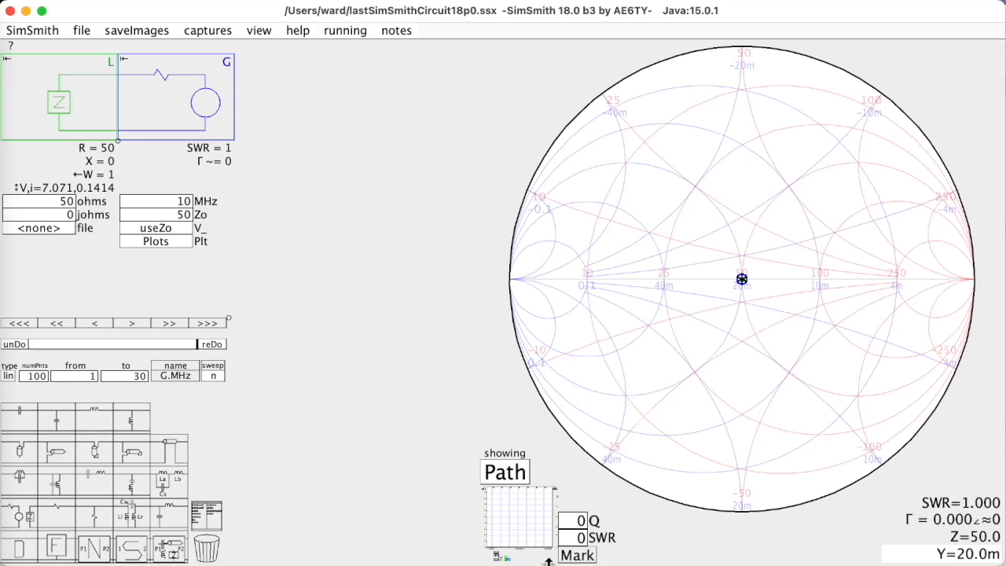
pyautogui.moveTo(122, 330)
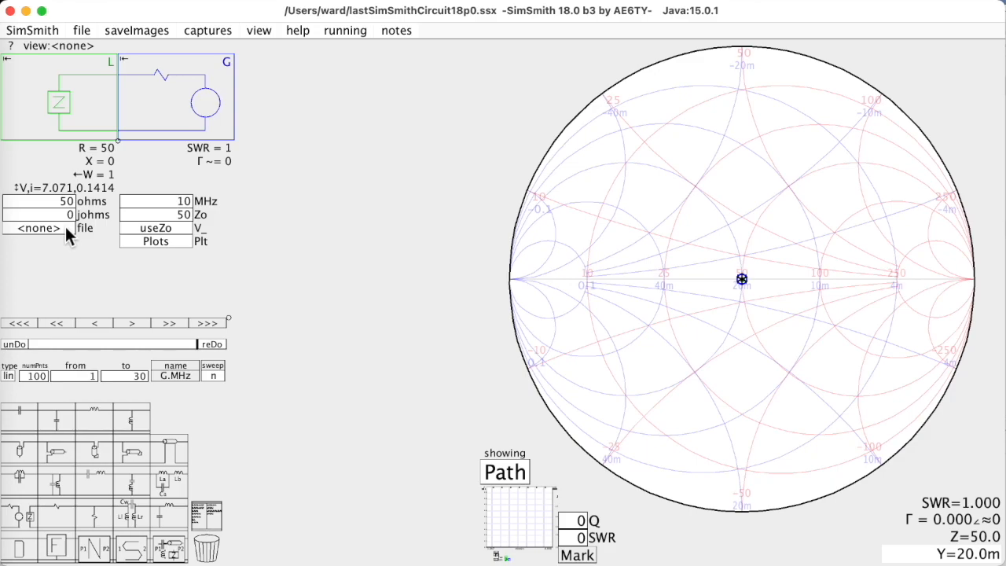
# - Load vertical.csv as the antenna at 2.755 MHz with a 1K-point 1.8–4 MHz sweep
pyautogui.click(84, 227)
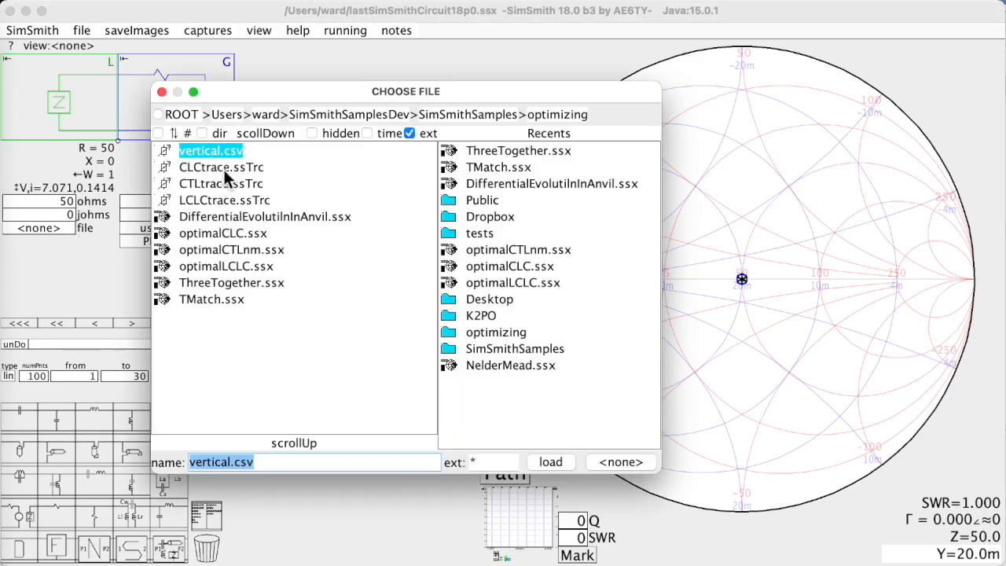
pyautogui.click(550, 462)
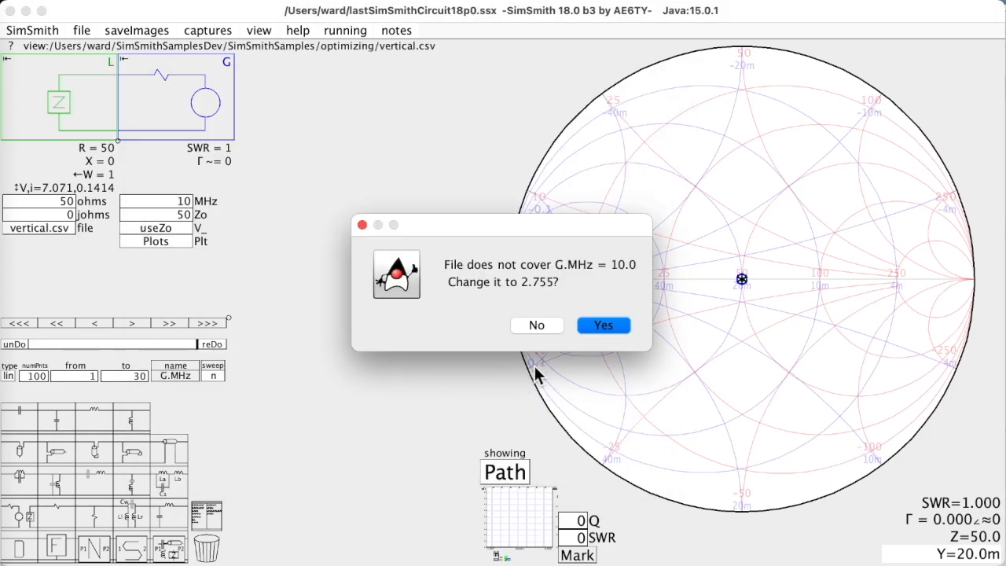
pyautogui.click(603, 324)
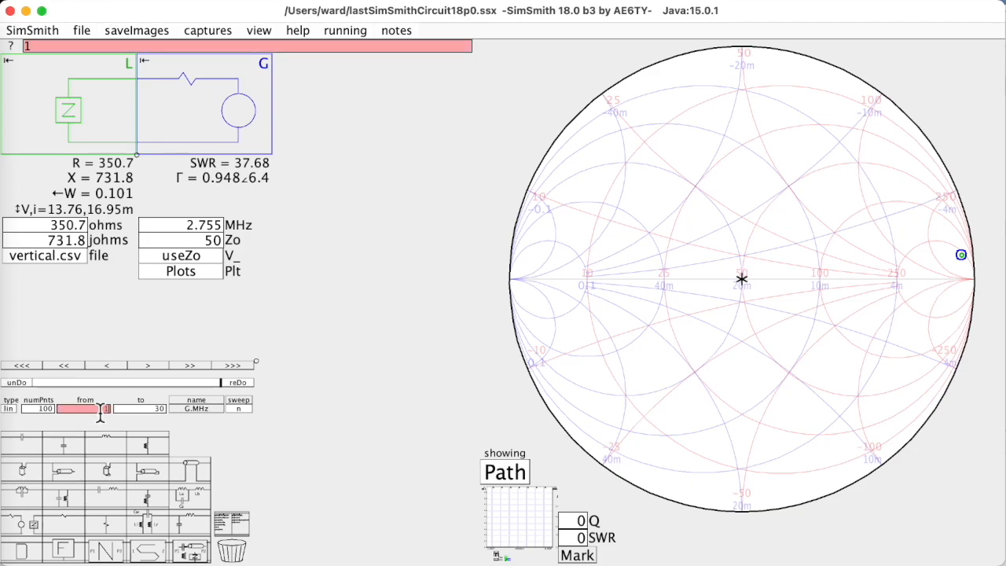
pyautogui.write('.8')
pyautogui.click(140, 407)
pyautogui.write('4')
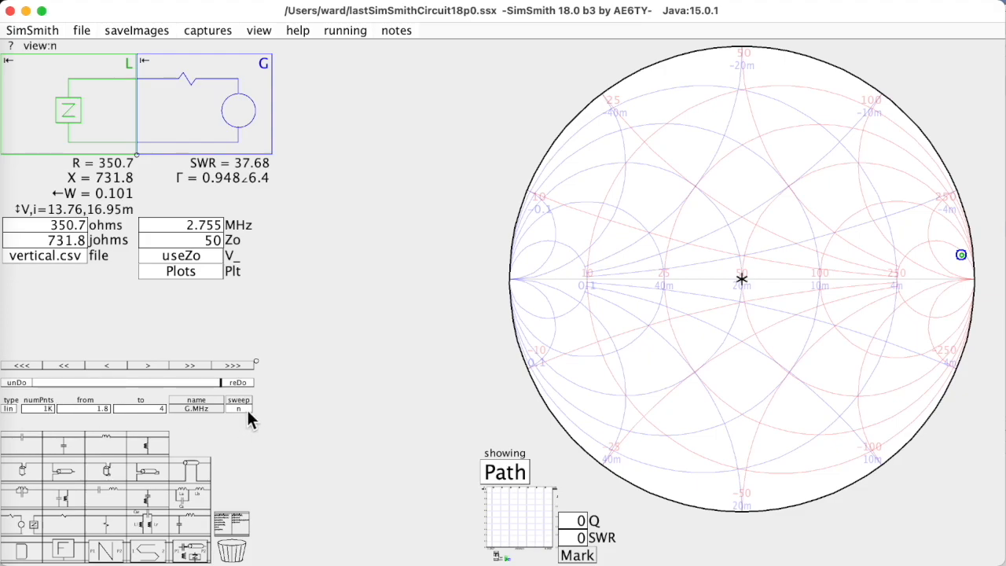
pyautogui.click(505, 472)
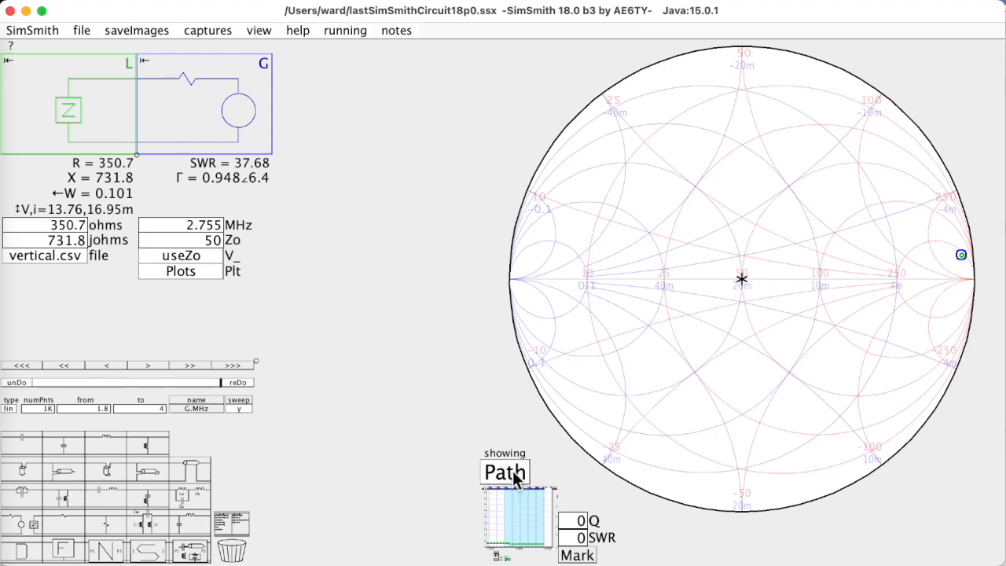
# - Show the sweep trace and place frequency markers at 1.84 MHz and 3.6 MHz
pyautogui.click(503, 471)
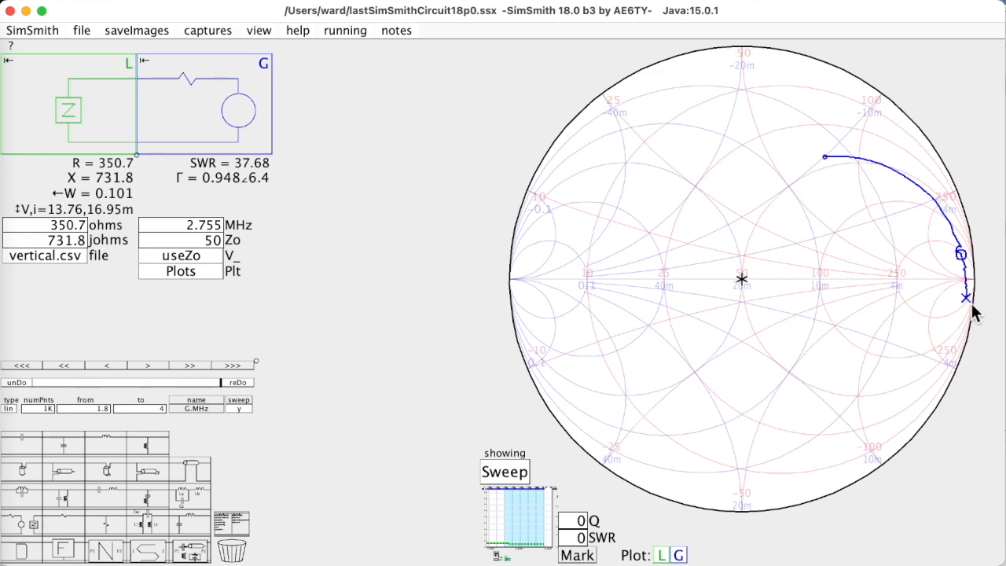
pyautogui.moveTo(774, 253)
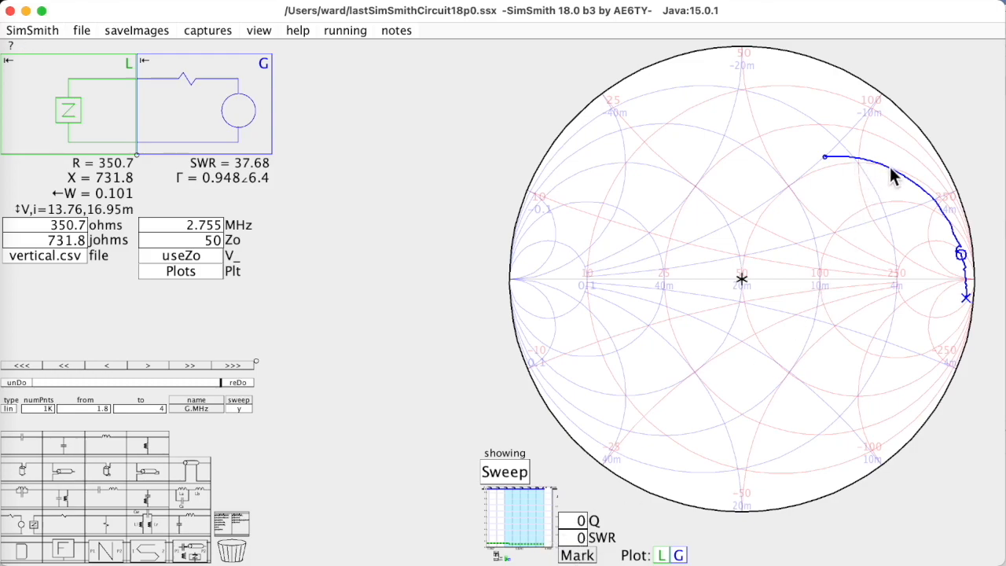
pyautogui.moveTo(597, 228)
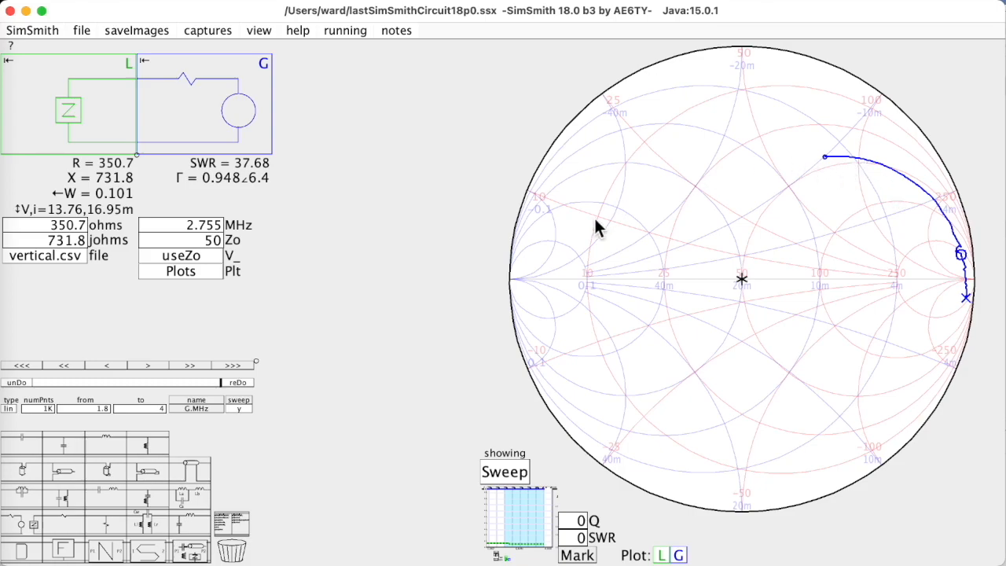
pyautogui.moveTo(967, 263)
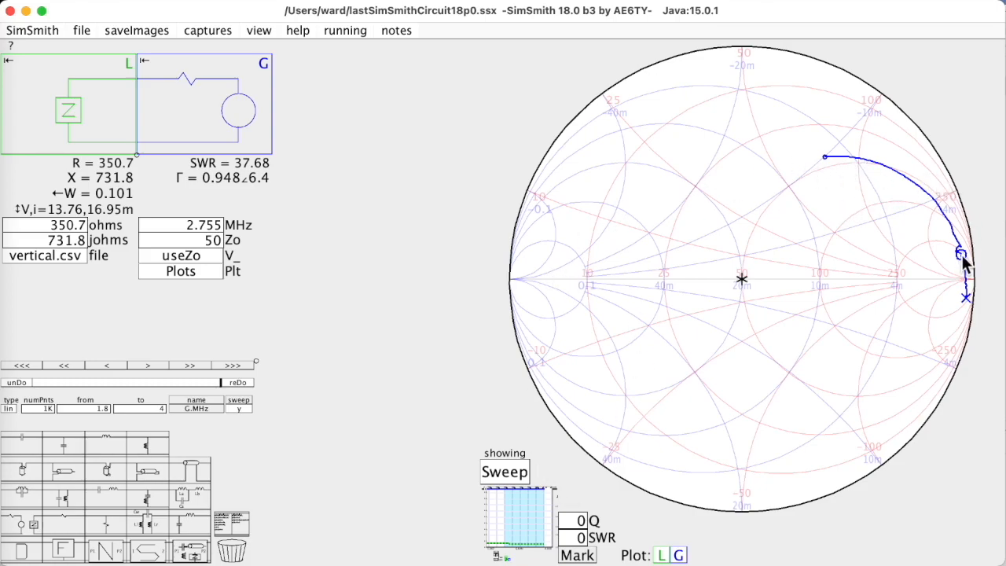
pyautogui.doubleClick(200, 224)
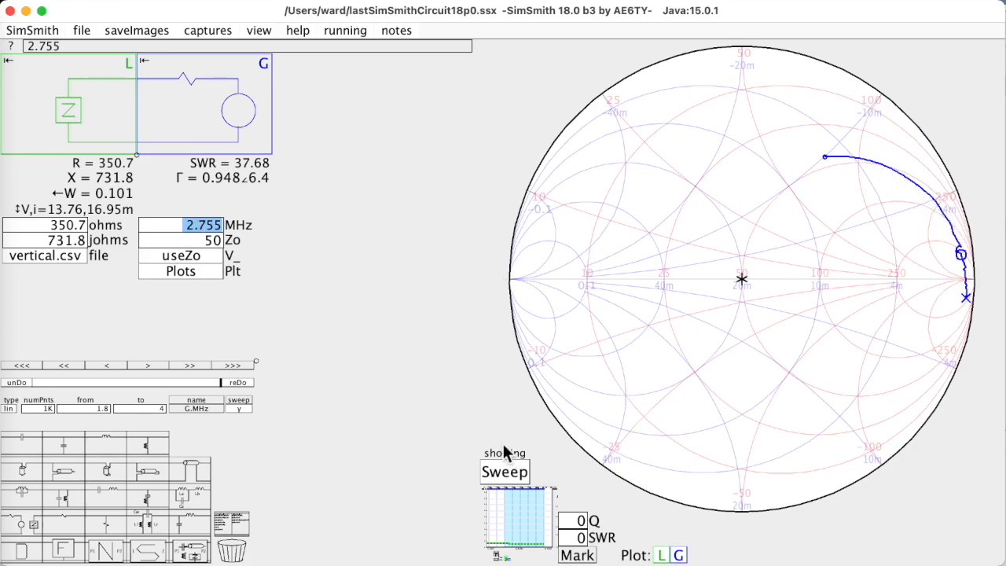
pyautogui.moveTo(444, 414)
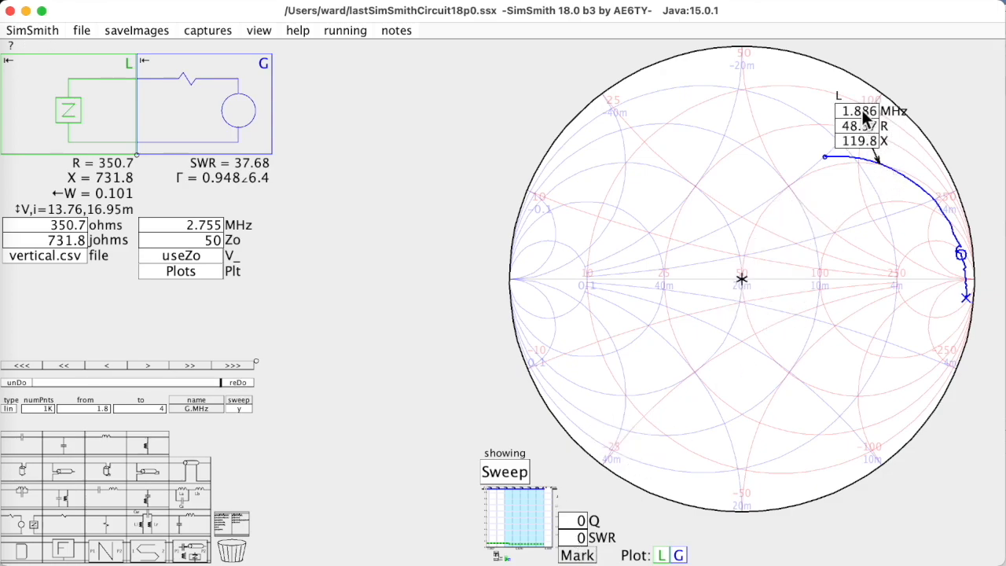
pyautogui.click(857, 110)
pyautogui.write('1.84')
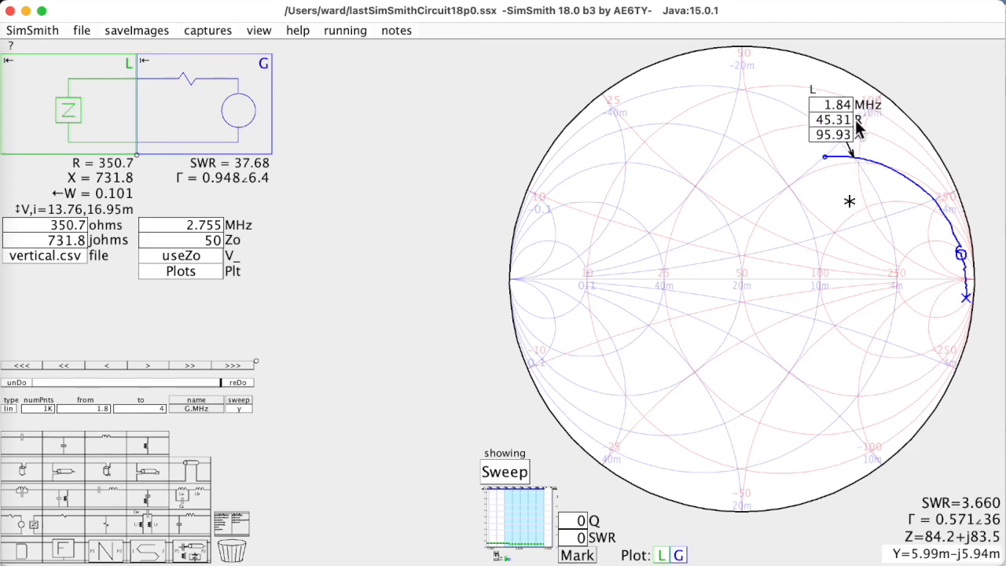
pyautogui.moveTo(669, 525)
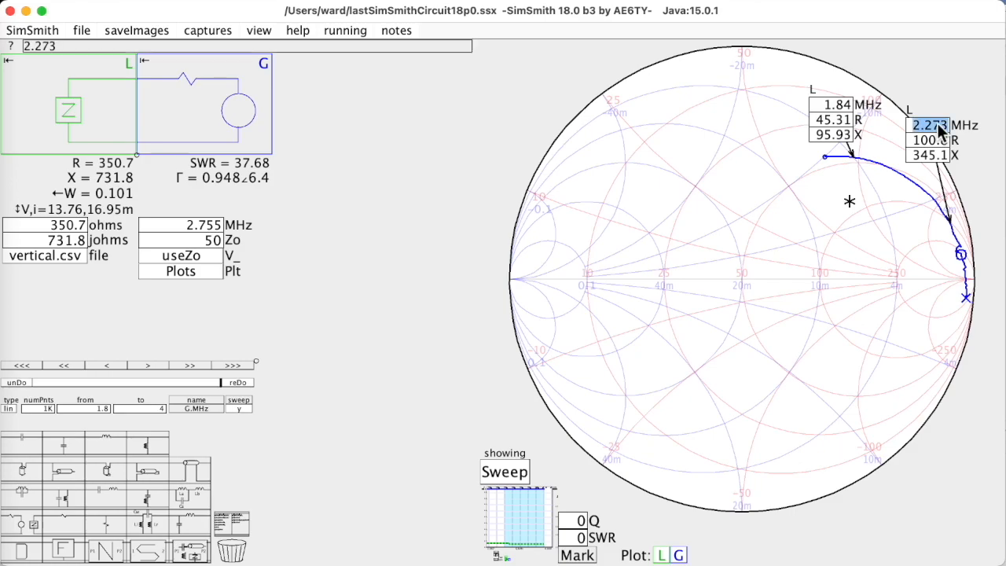
pyautogui.write('3.6')
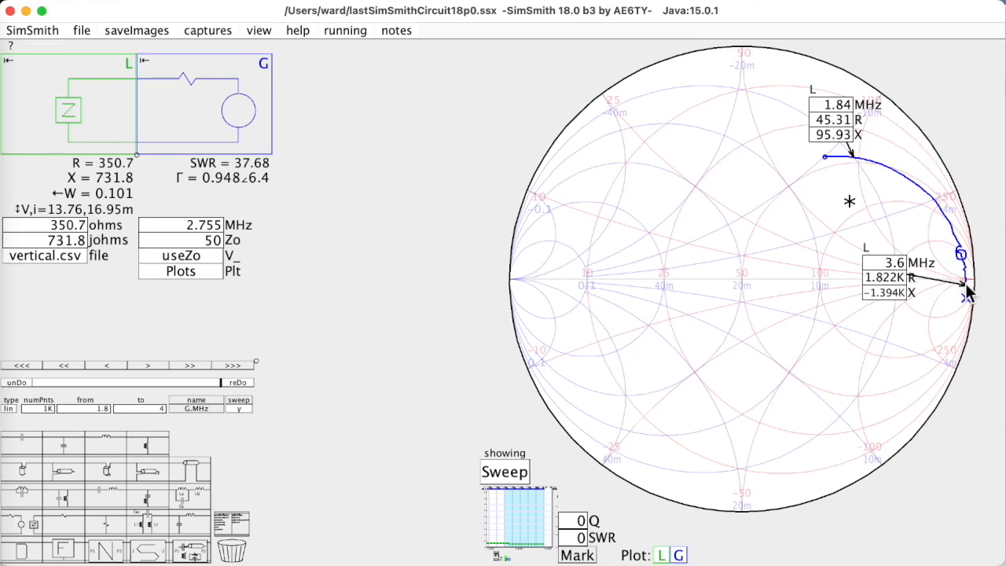
pyautogui.moveTo(880, 239)
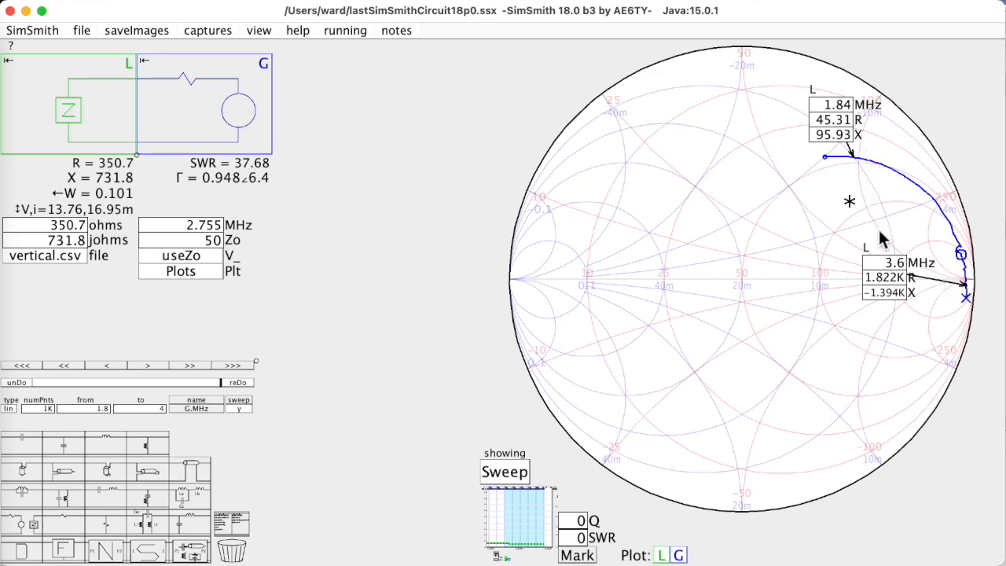
pyautogui.moveTo(798, 359)
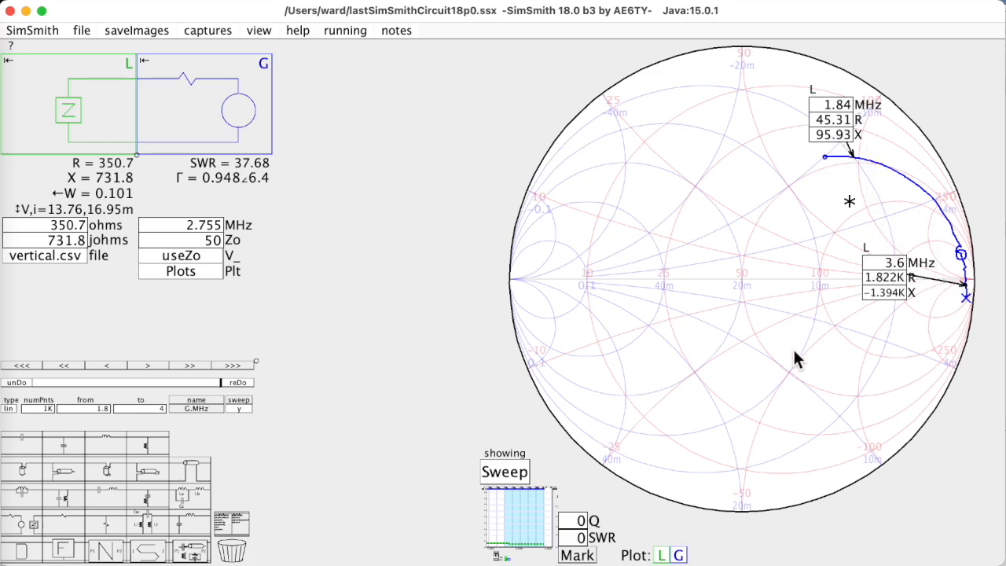
pyautogui.moveTo(870, 165)
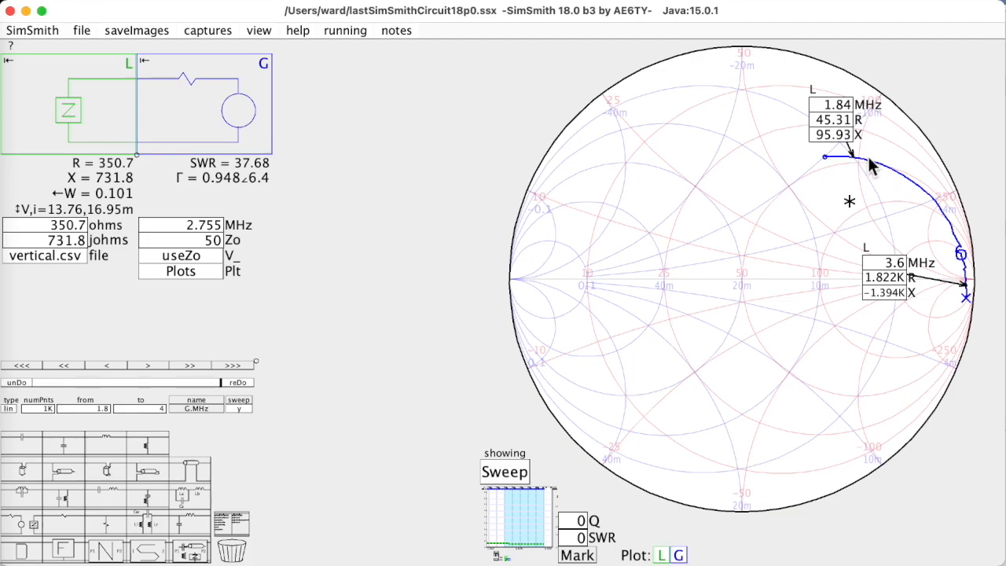
pyautogui.moveTo(857, 165)
pyautogui.write('2')
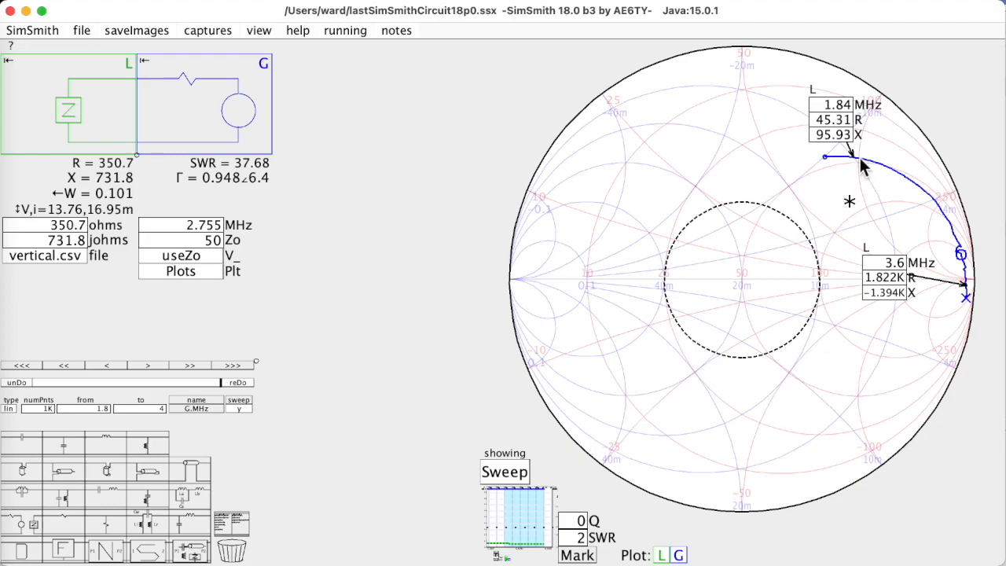
pyautogui.moveTo(613, 364)
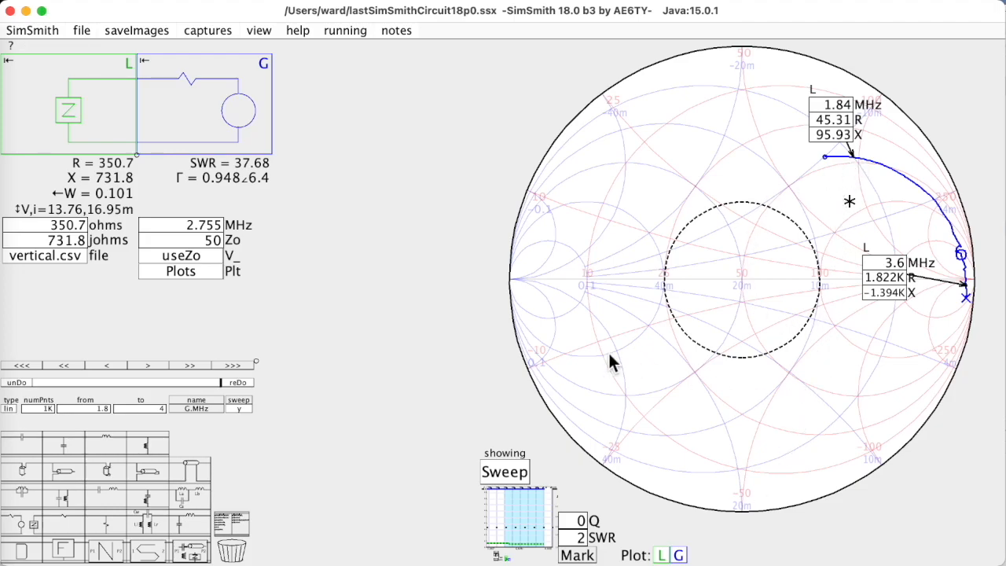
pyautogui.moveTo(723, 253)
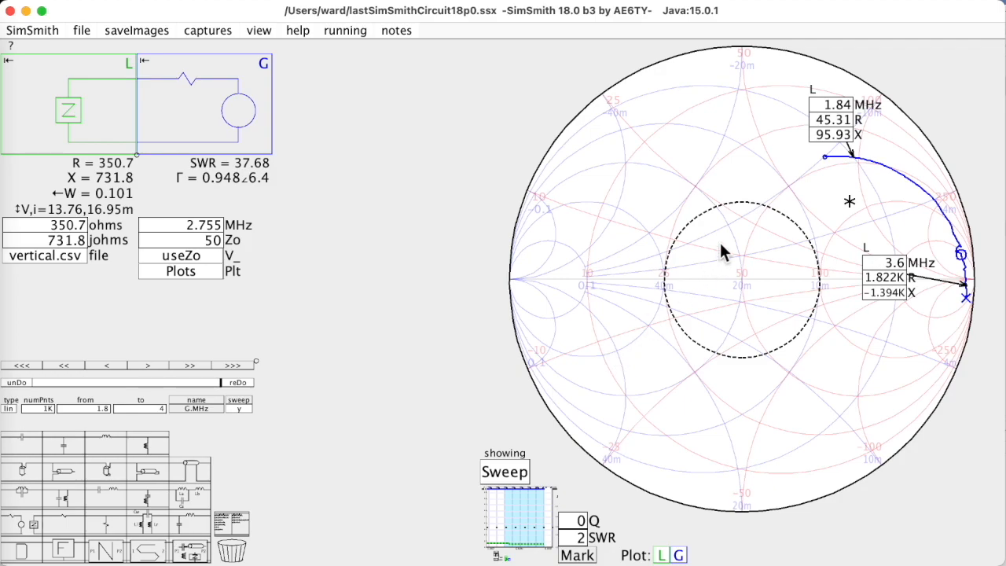
pyautogui.moveTo(856, 169)
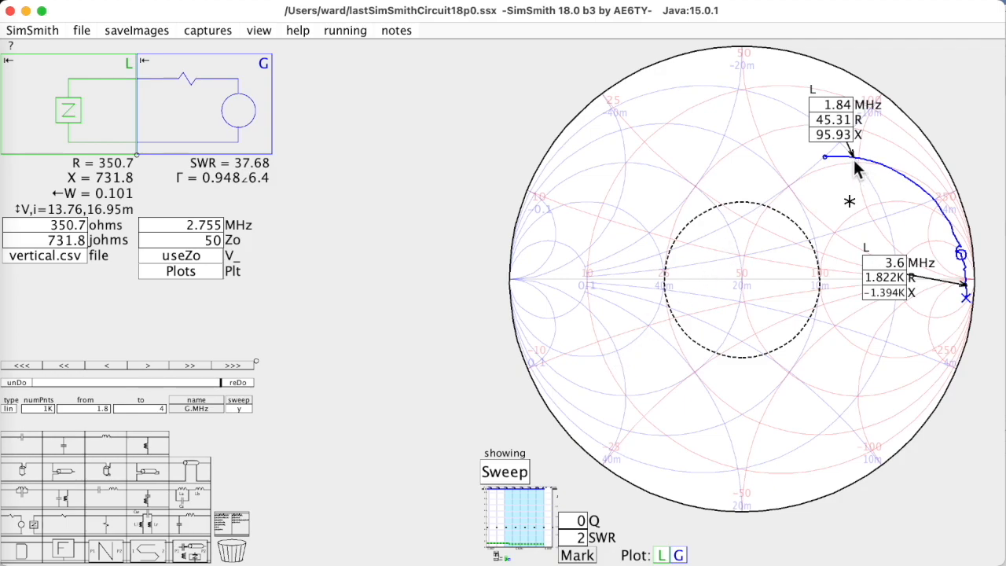
pyautogui.moveTo(837, 173)
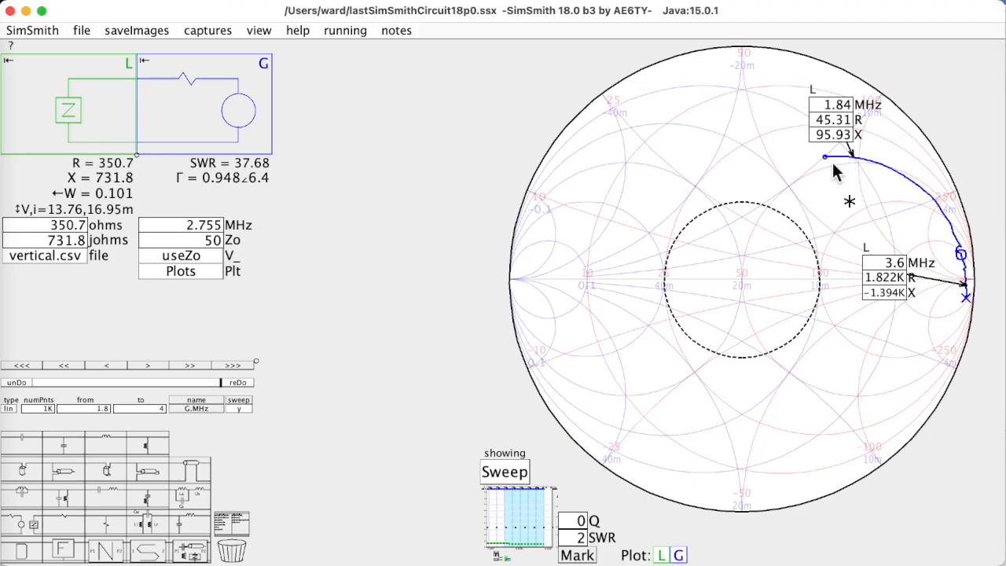
pyautogui.moveTo(739, 308)
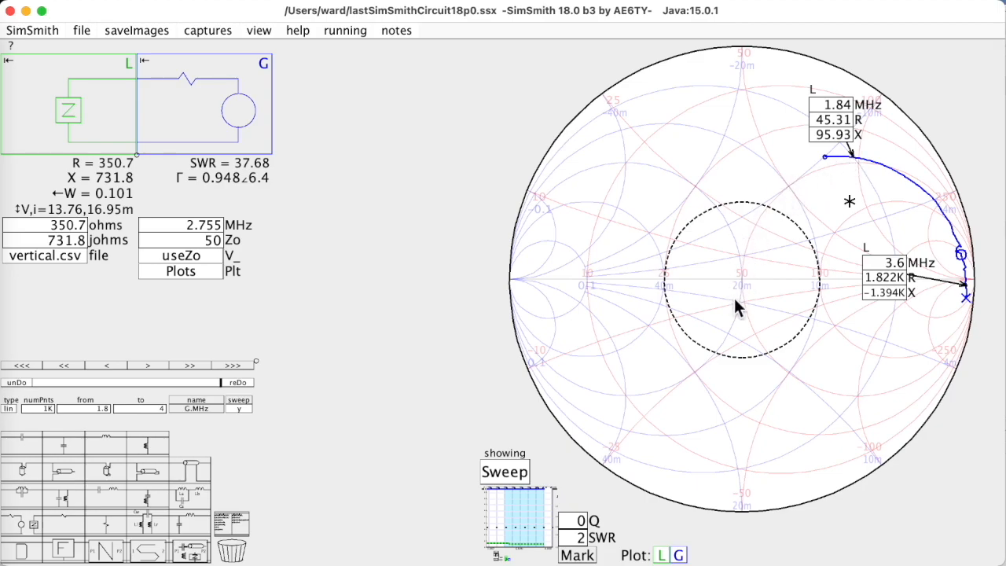
pyautogui.moveTo(55, 456)
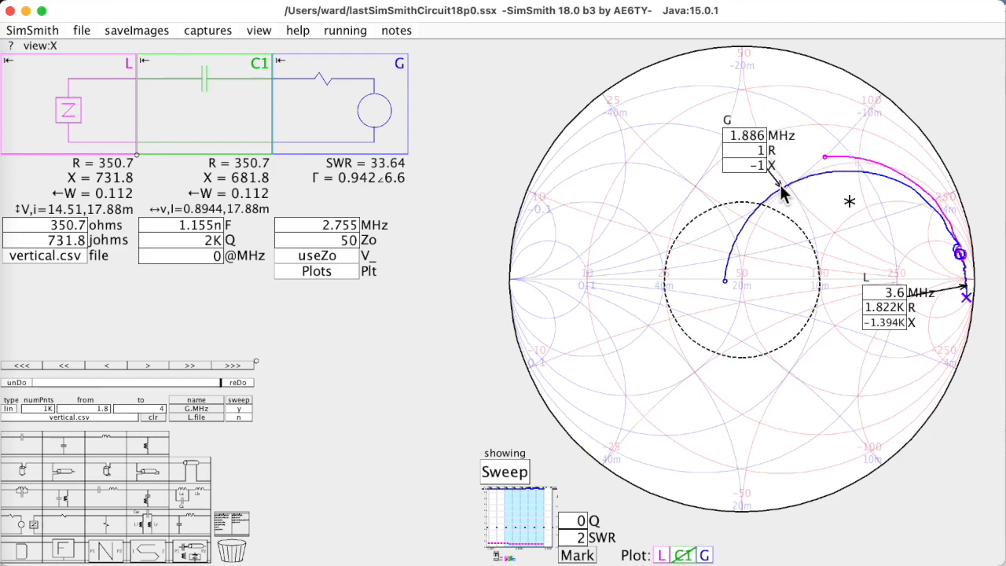
pyautogui.click(745, 135)
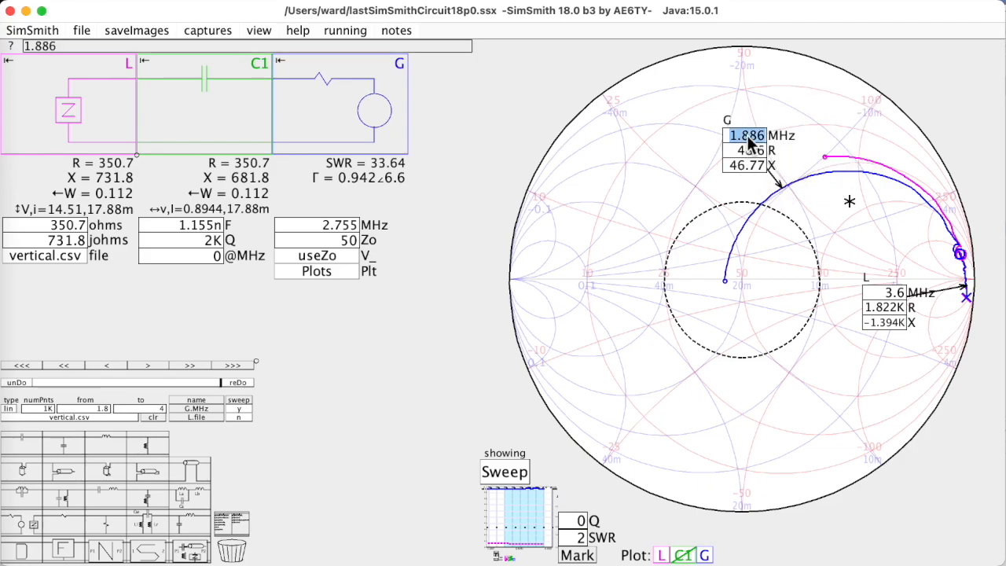
pyautogui.write('1.8')
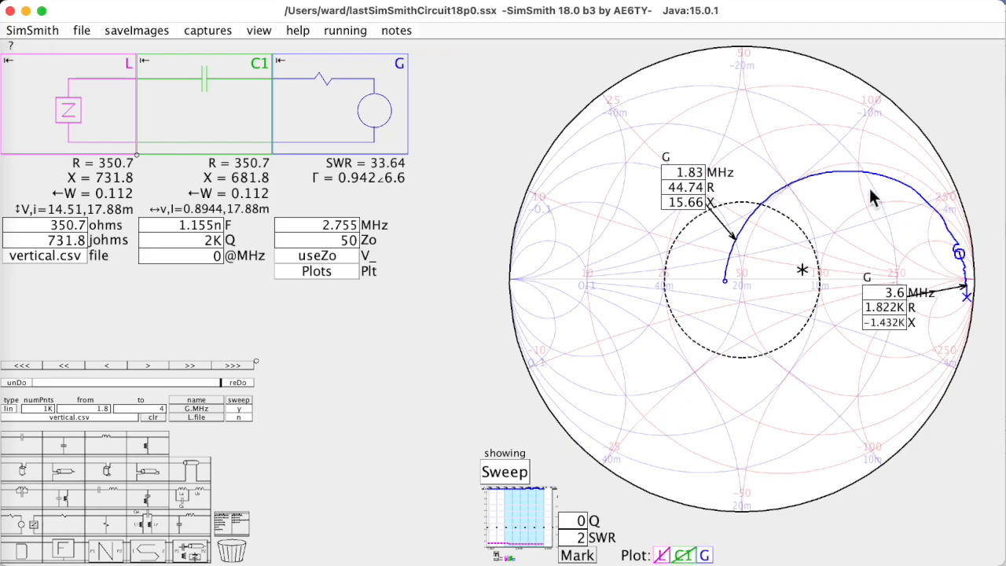
pyautogui.moveTo(283, 208)
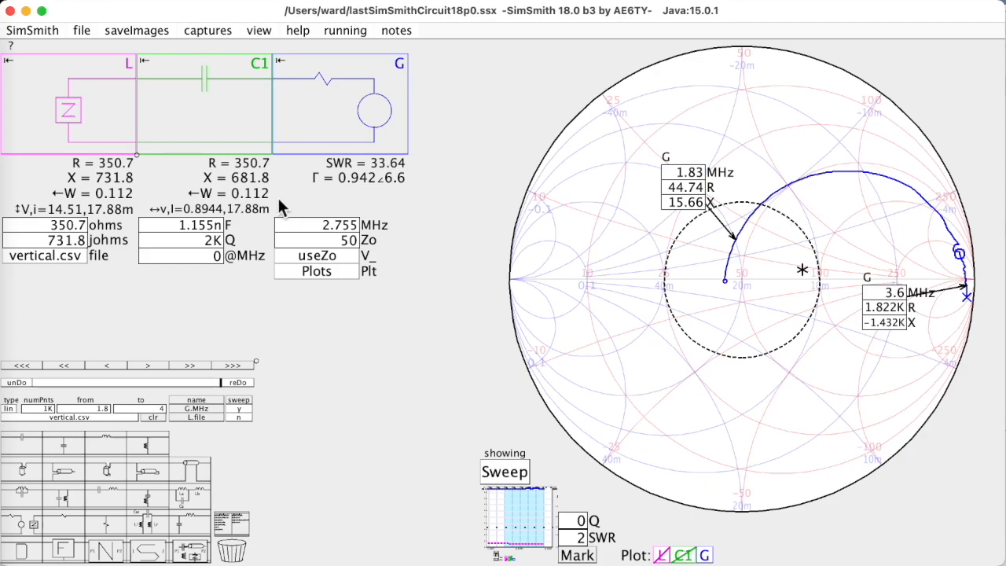
pyautogui.moveTo(719, 224)
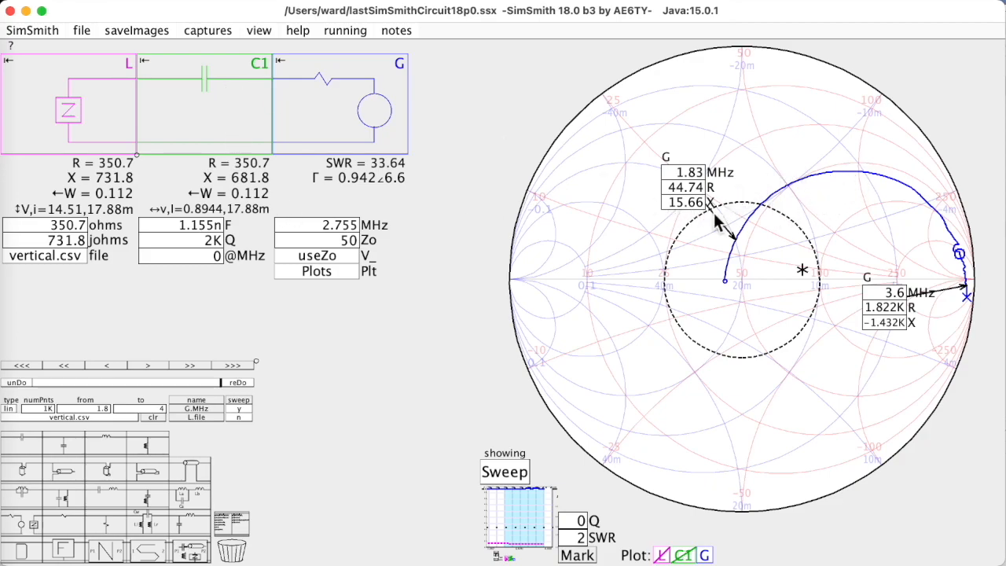
pyautogui.moveTo(734, 287)
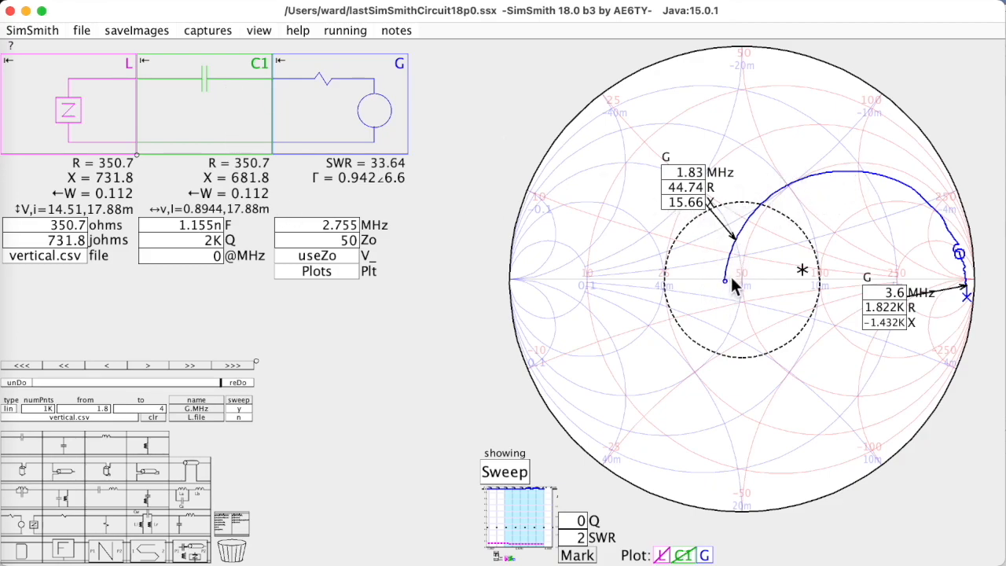
pyautogui.moveTo(48, 380)
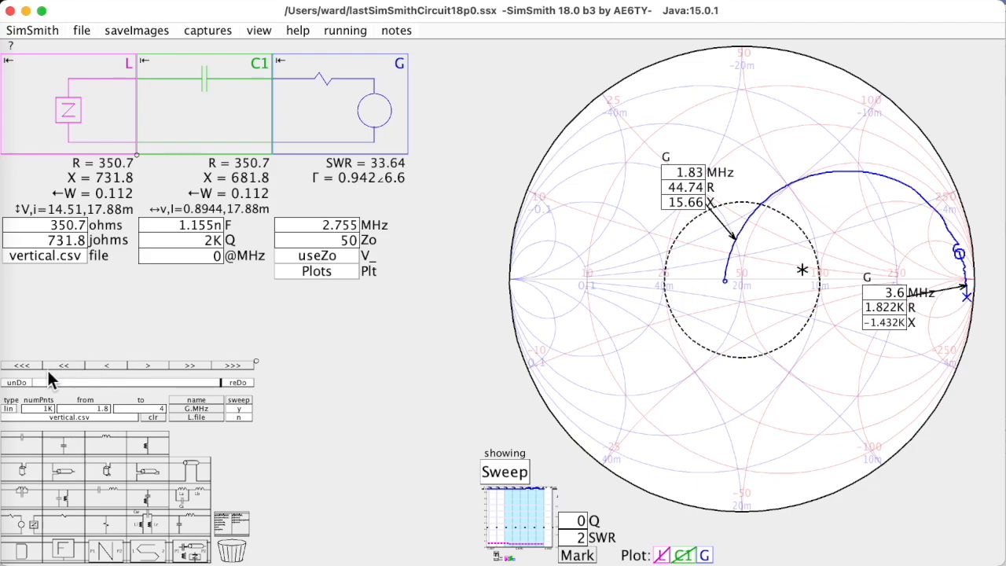
# - Tune the C1 capacitance toward 928.8 pF
pyautogui.click(188, 226)
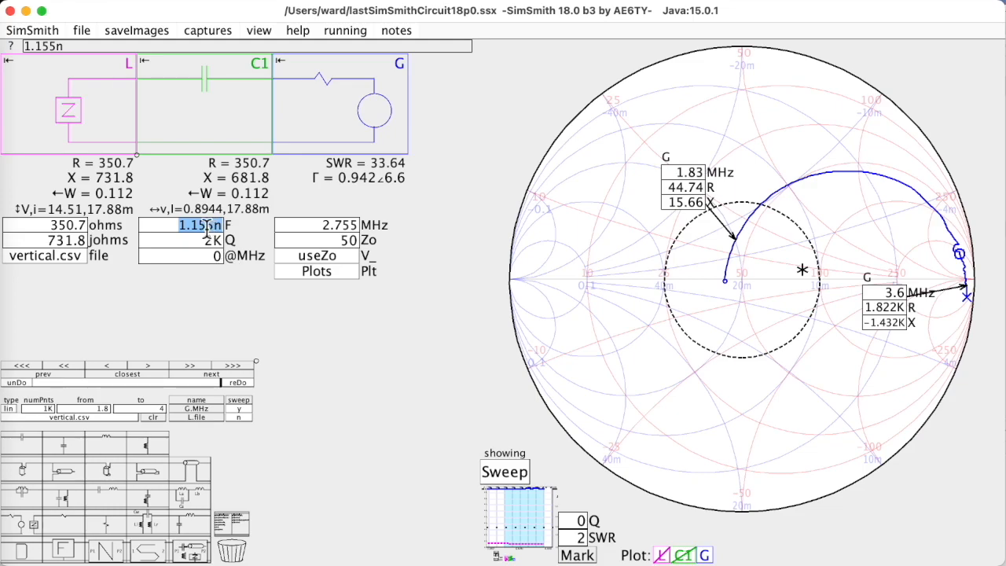
pyautogui.click(189, 225)
pyautogui.write('925.1p')
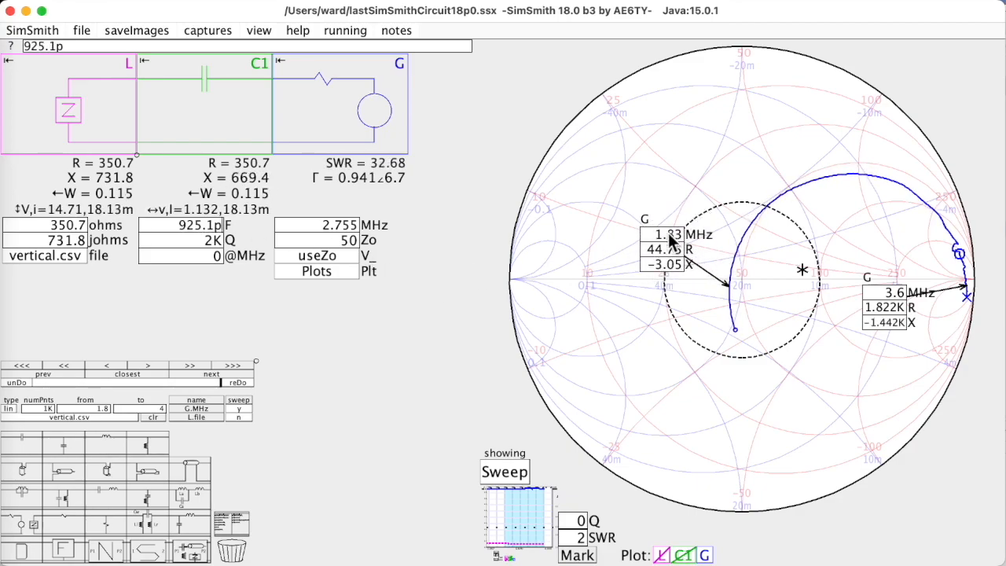
pyautogui.moveTo(908, 303)
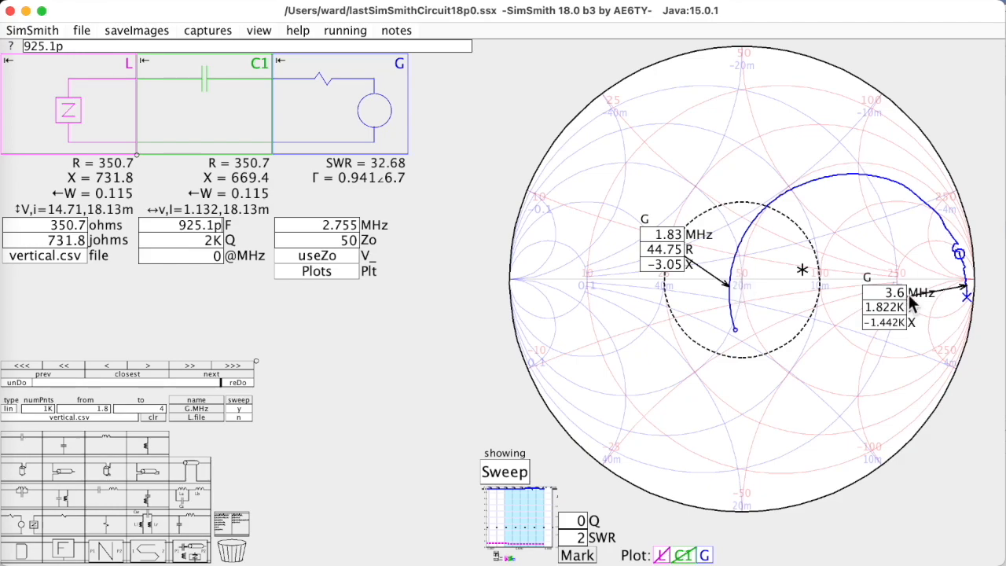
pyautogui.moveTo(507, 271)
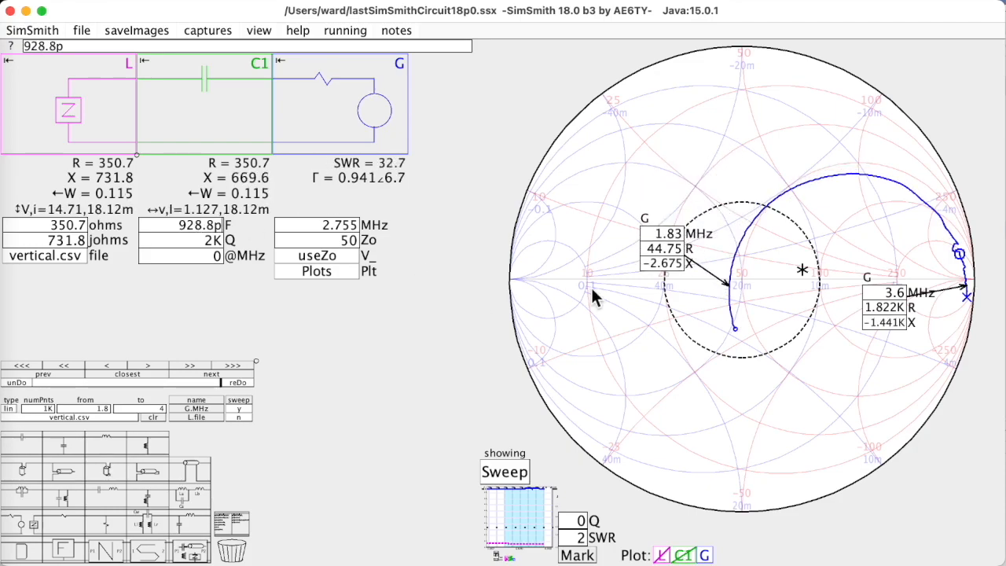
pyautogui.moveTo(968, 293)
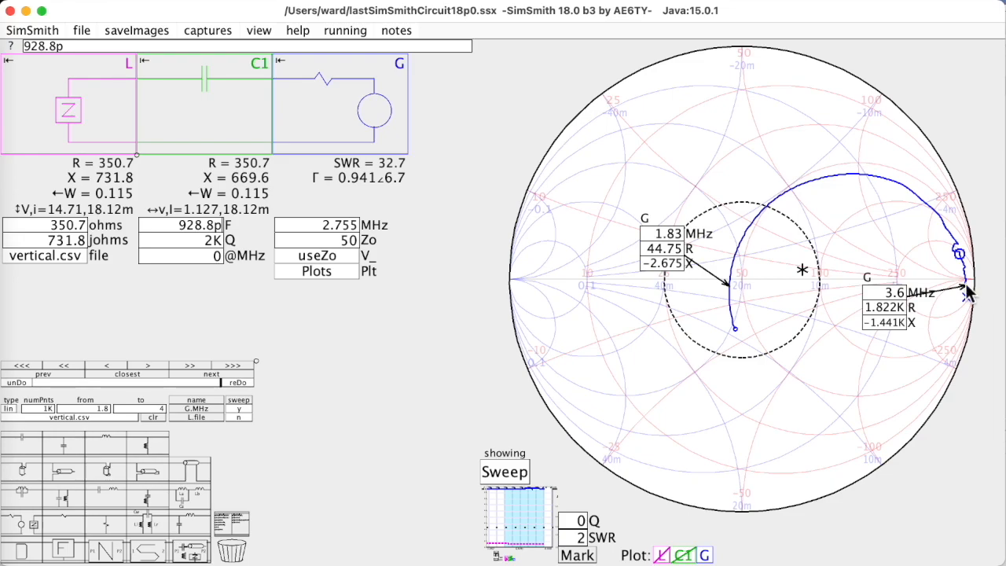
pyautogui.moveTo(872, 397)
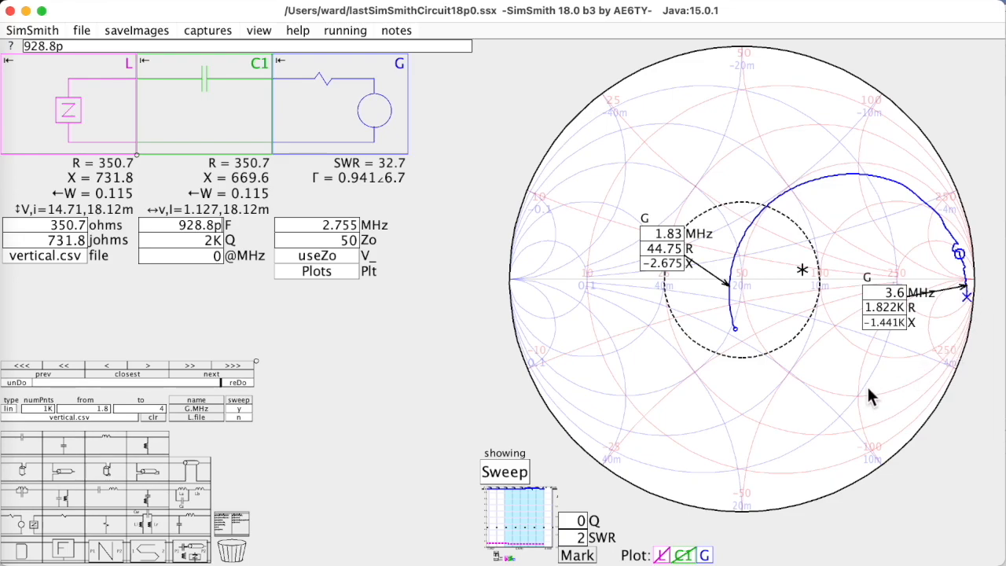
pyautogui.moveTo(985, 315)
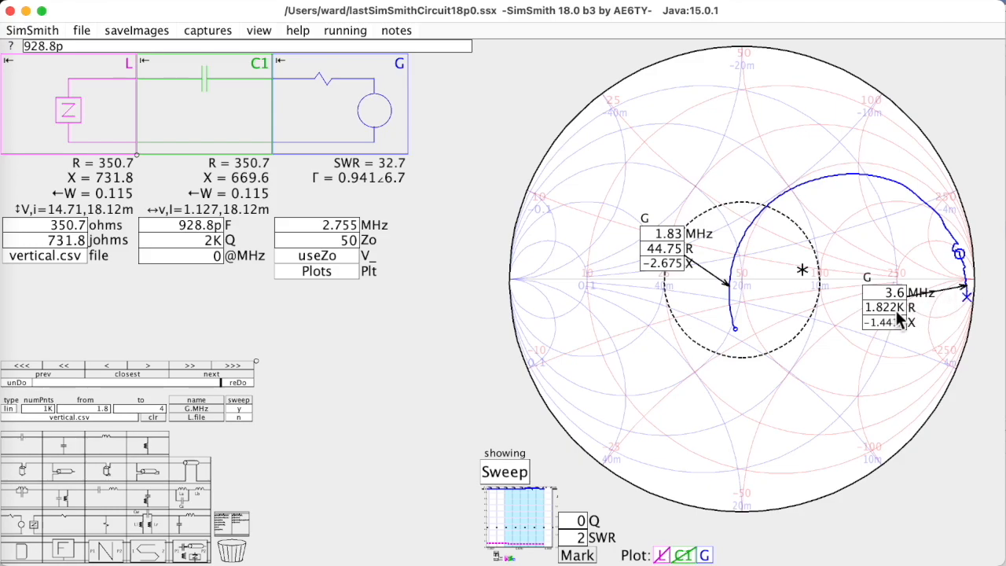
pyautogui.moveTo(892, 318)
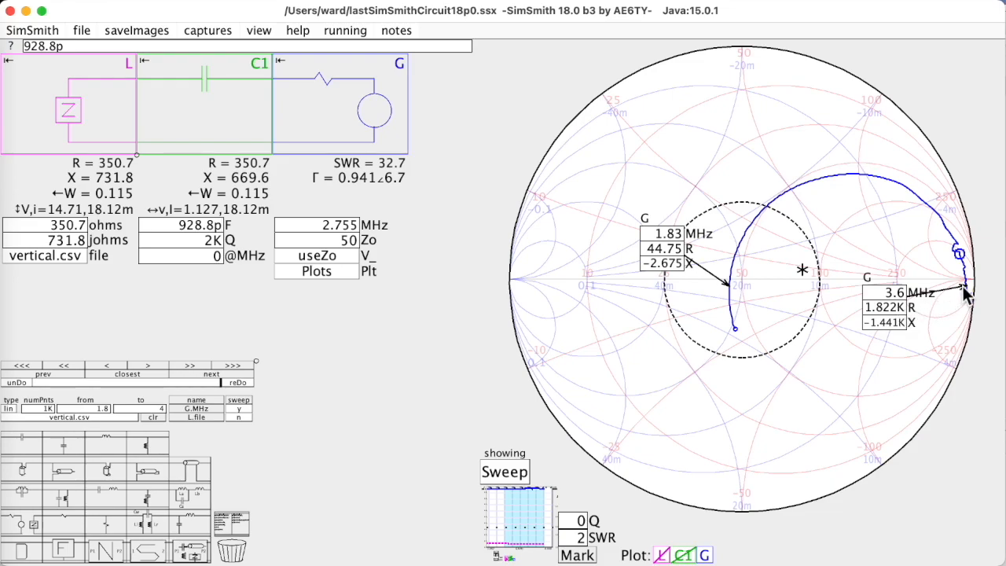
pyautogui.moveTo(161, 466)
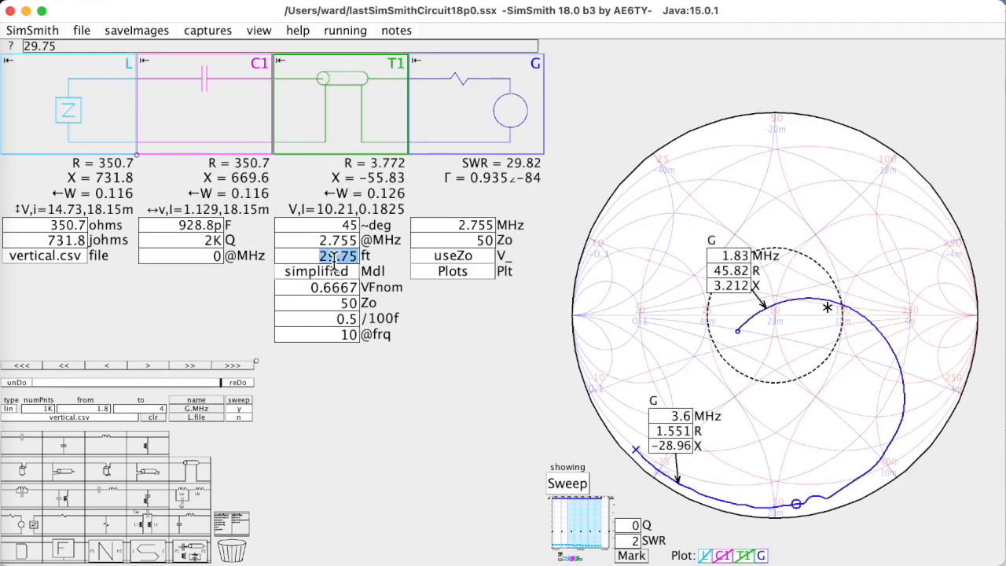
# - Enter T1 lengths 7.562 then 4.477 to shorten the line toward 3.382 ft
pyautogui.write('7.562')
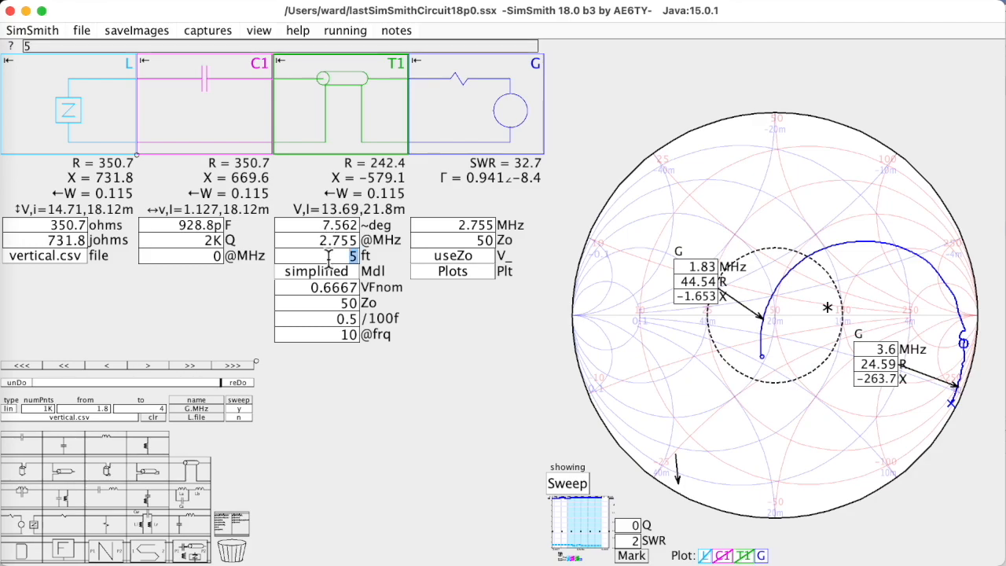
pyautogui.write('4.477')
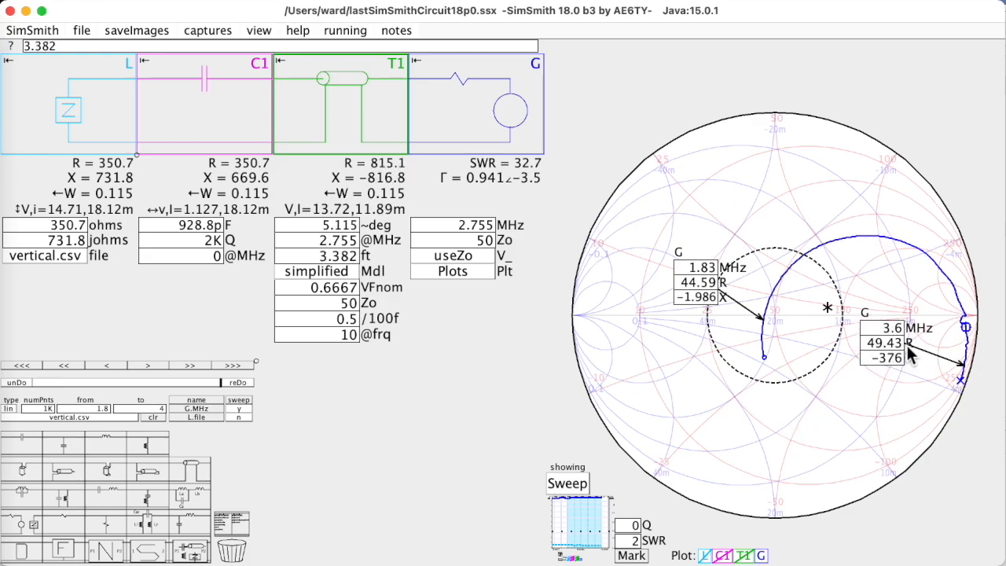
pyautogui.moveTo(722, 409)
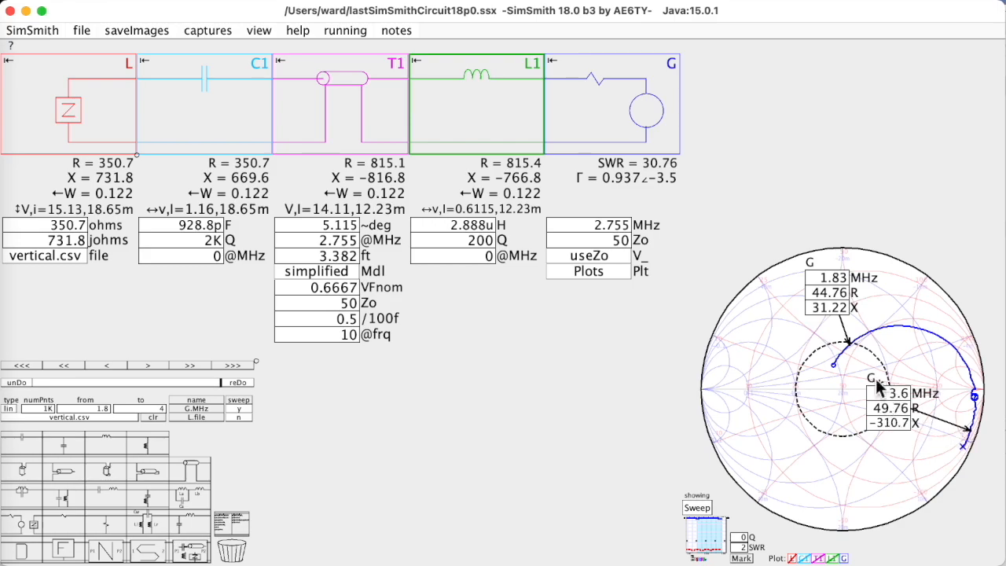
pyautogui.moveTo(369, 161)
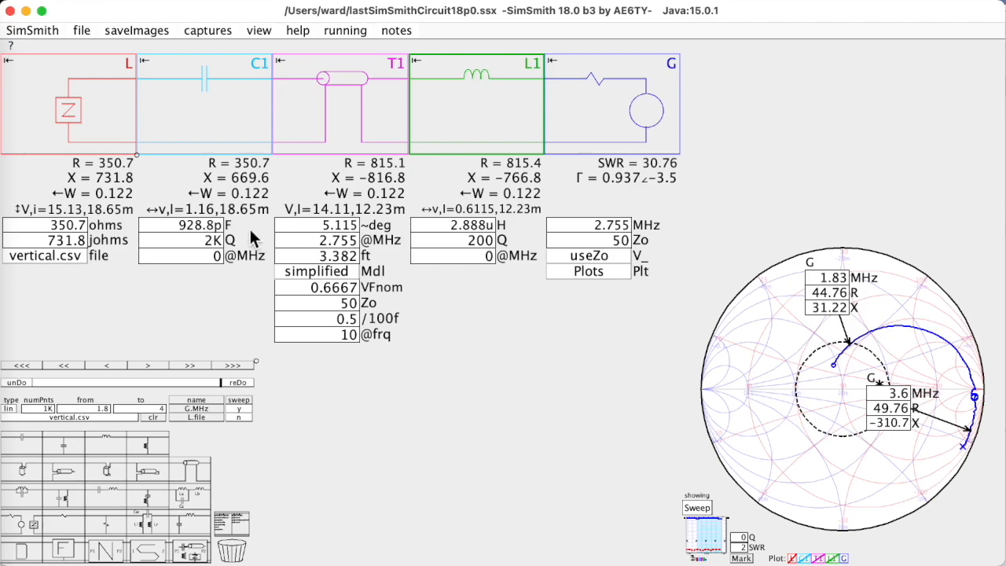
pyautogui.moveTo(939, 420)
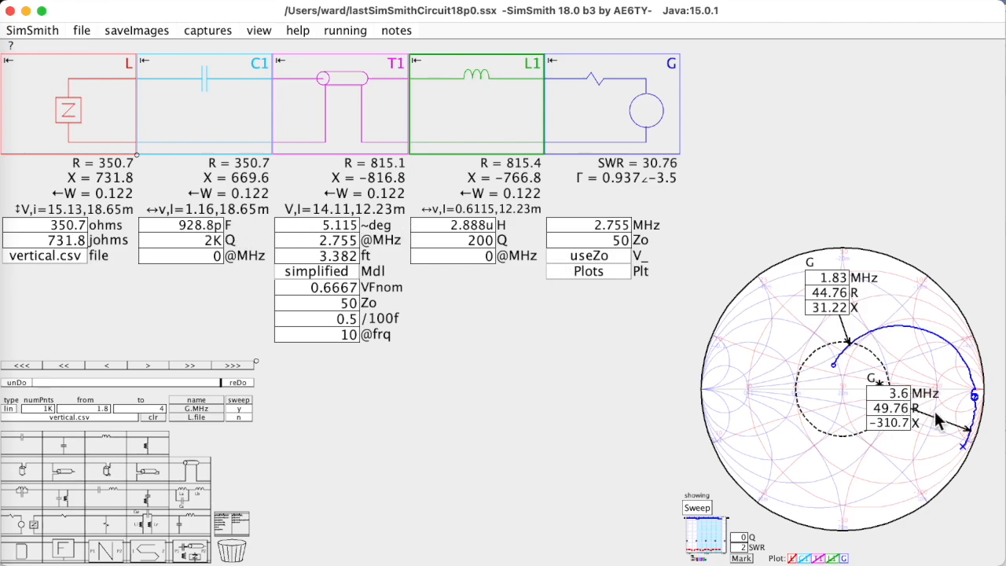
# - Tune C1 to 243.4 pF and T1 to 3.117 ft, bringing 3.6 MHz to 54.99+j2.545
pyautogui.click(472, 226)
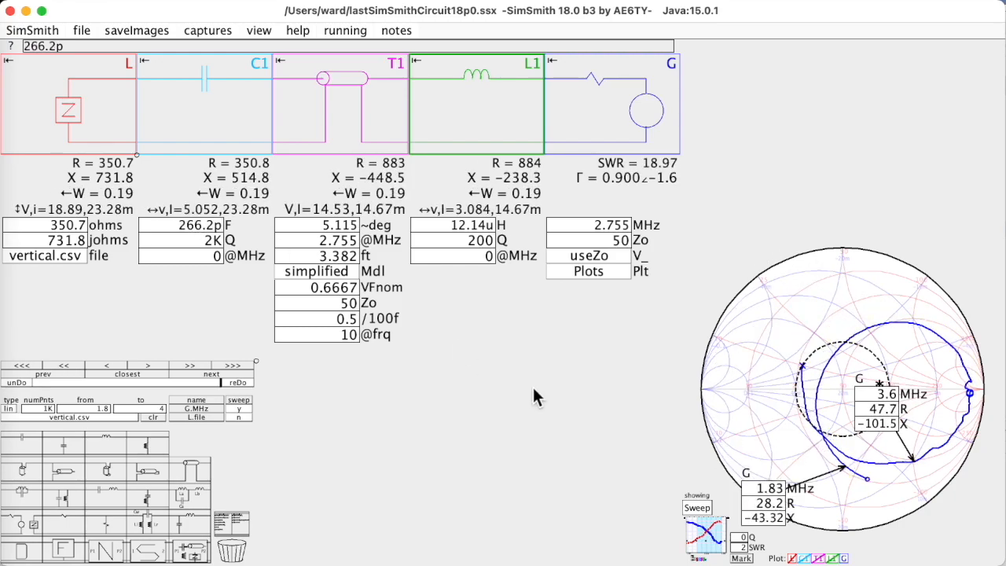
pyautogui.moveTo(814, 400)
pyautogui.write('3.18')
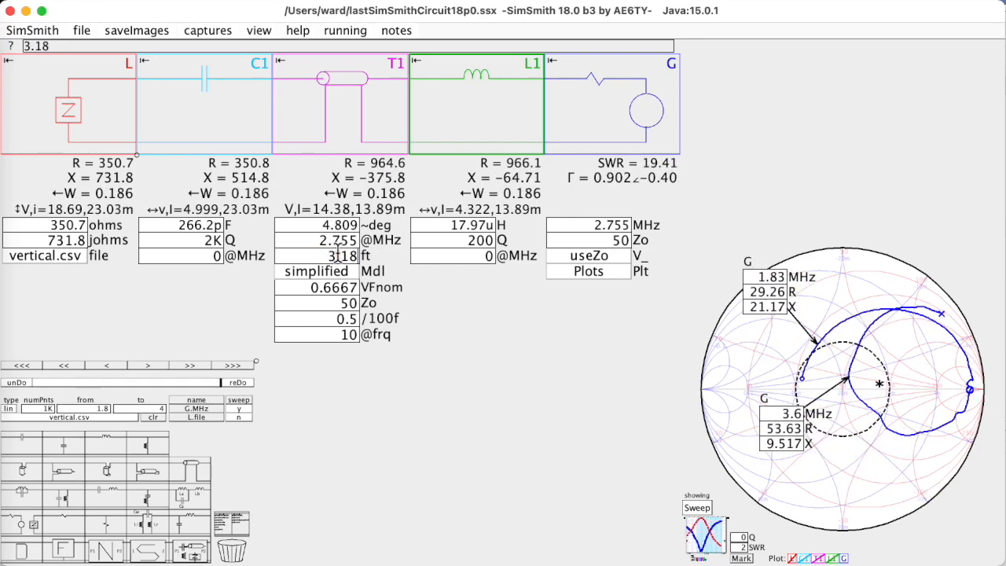
pyautogui.click(189, 226)
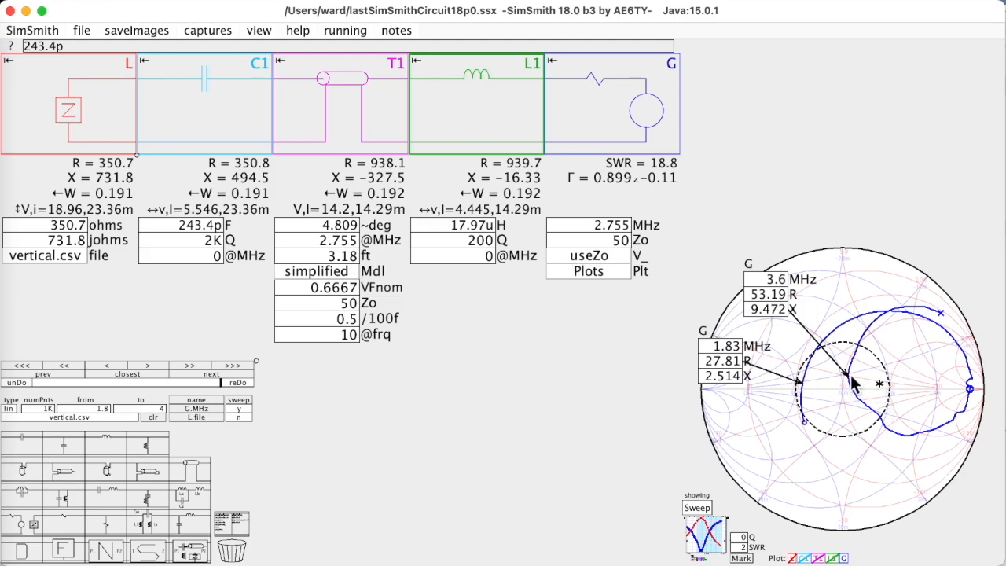
pyautogui.click(339, 255)
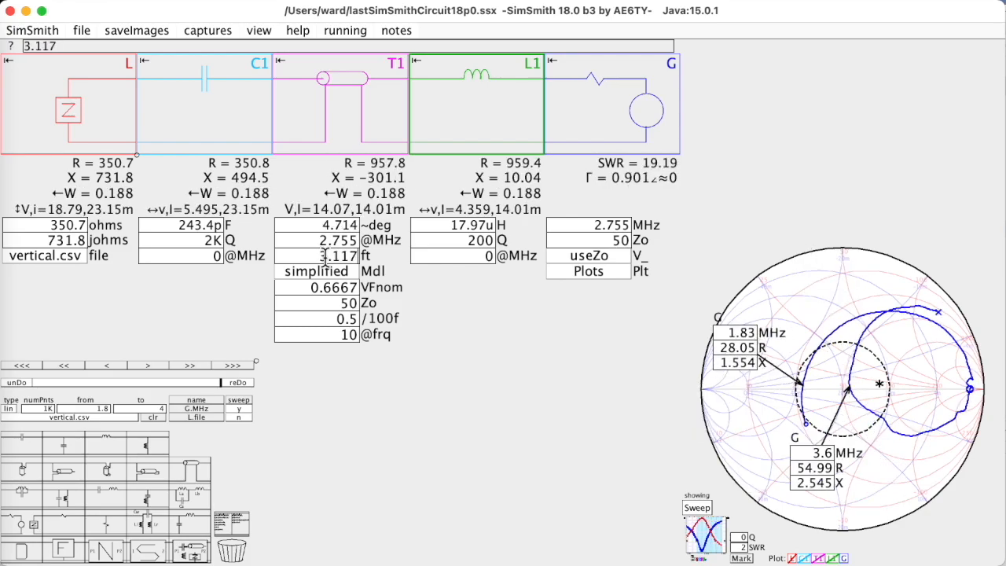
pyautogui.moveTo(795, 385)
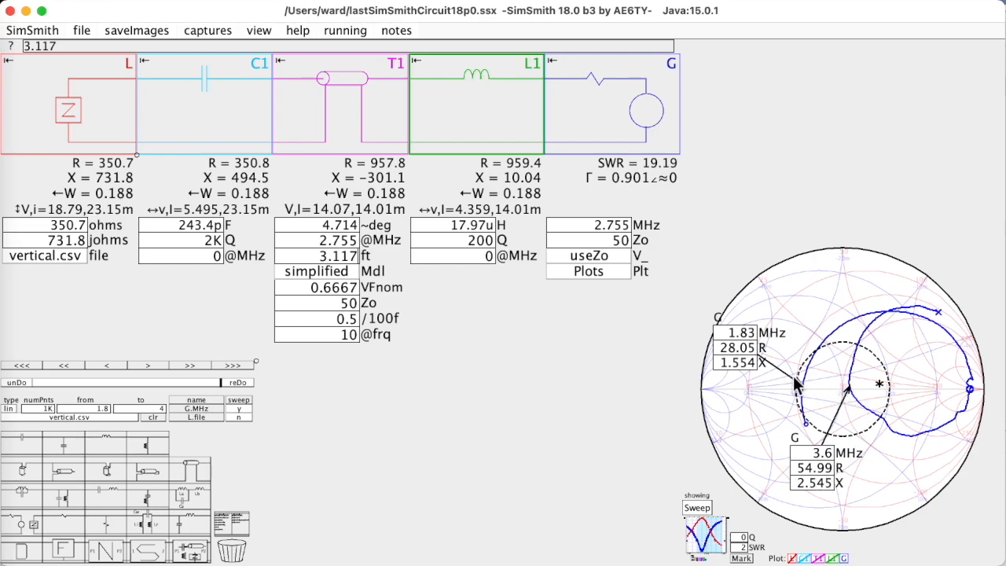
pyautogui.moveTo(825, 412)
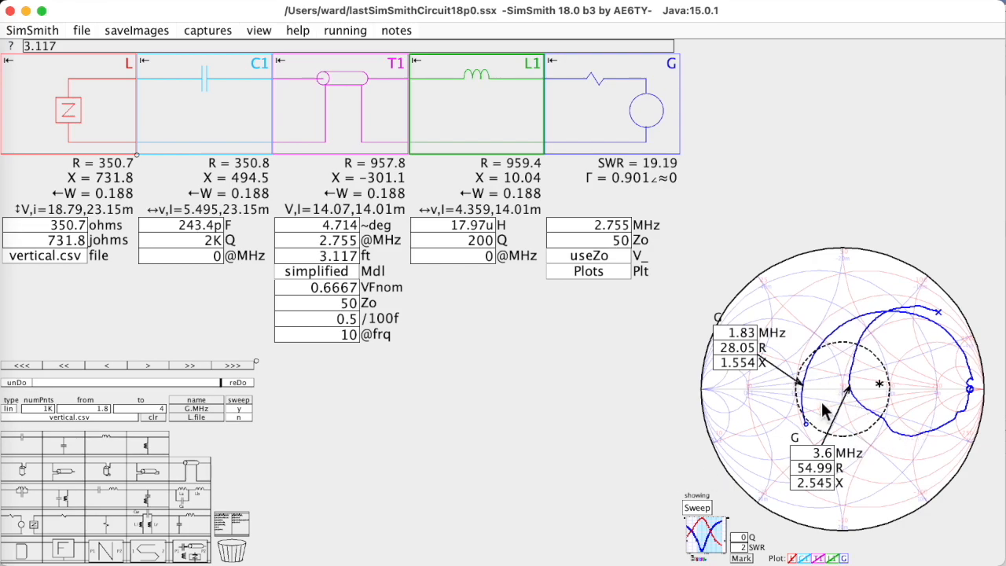
pyautogui.moveTo(723, 373)
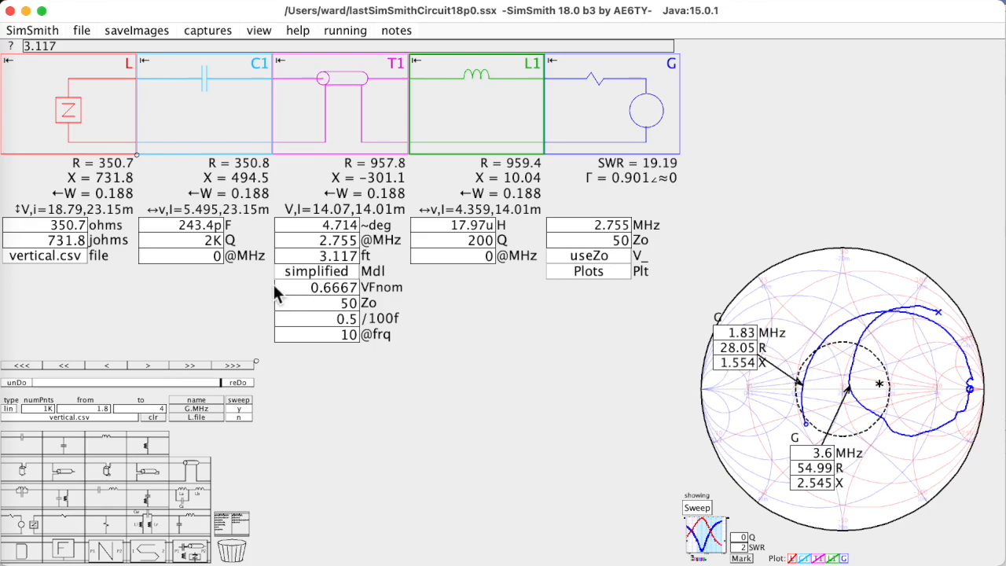
pyautogui.moveTo(430, 295)
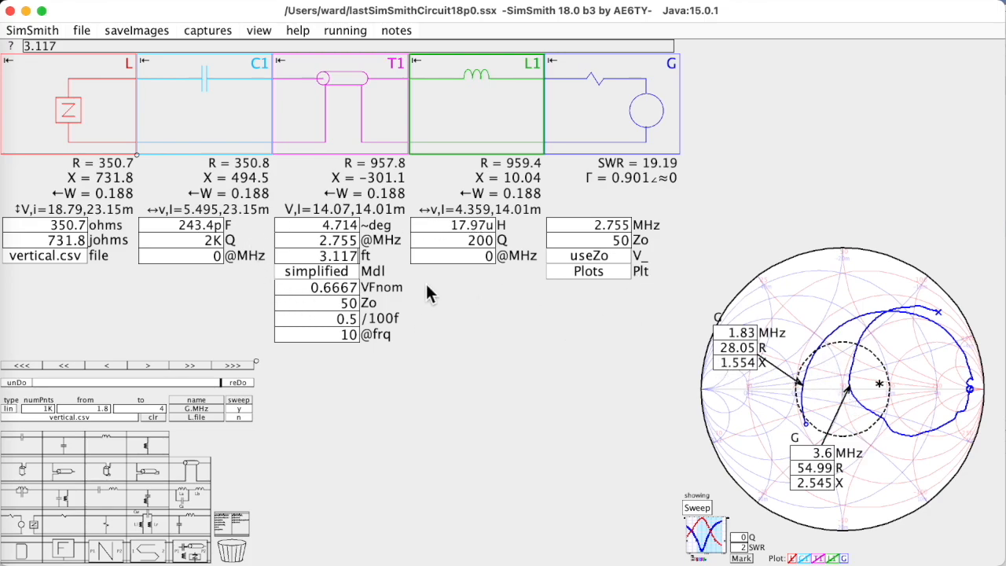
pyautogui.moveTo(634, 426)
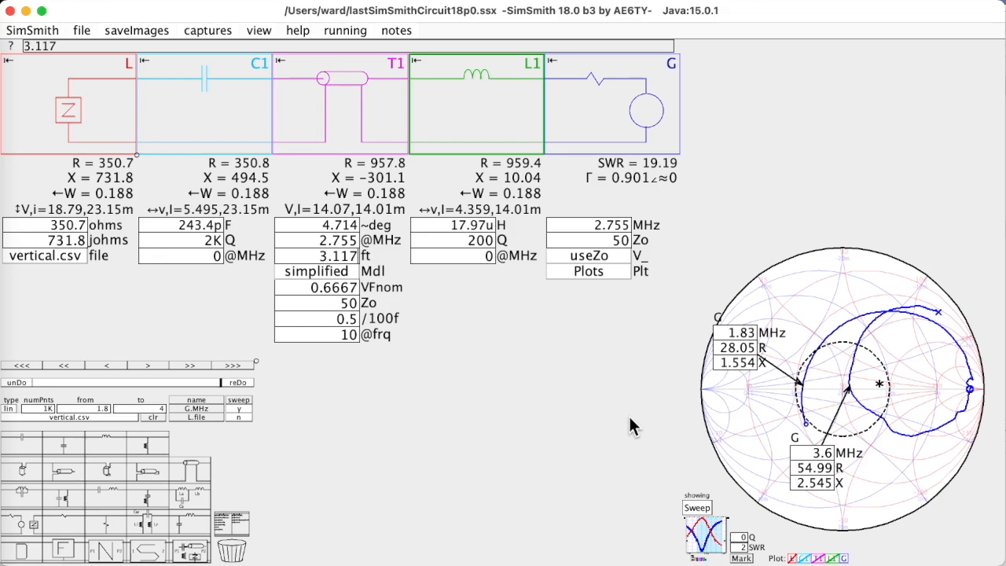
pyautogui.moveTo(789, 419)
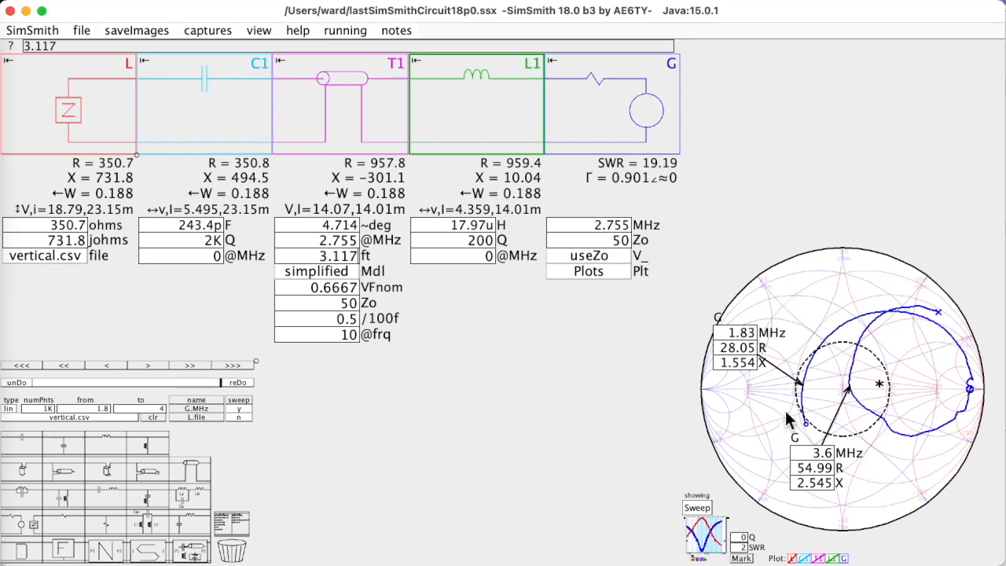
pyautogui.moveTo(647, 352)
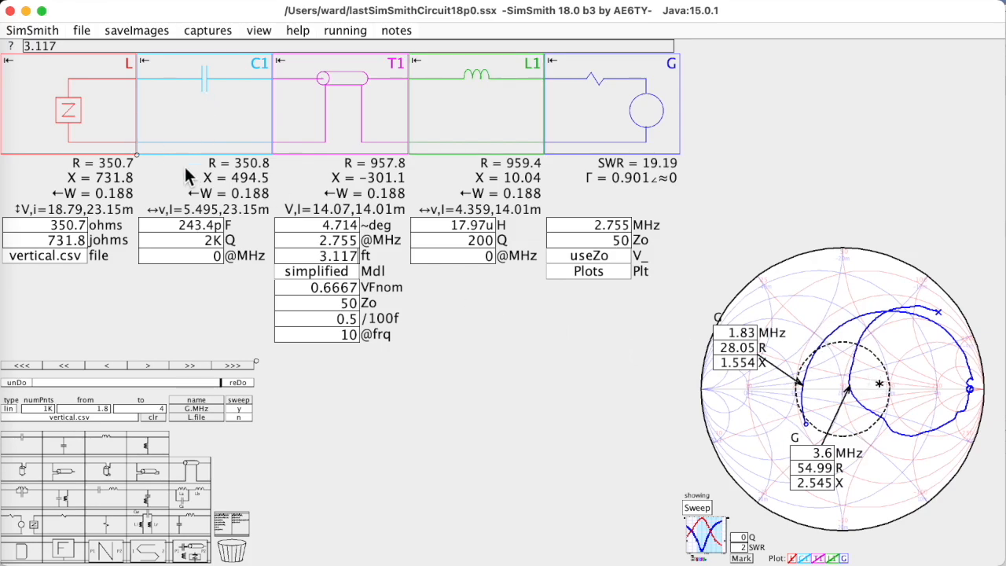
# - Discard current changes and load optimalCTLnm.ssx from the optimizing samples folder
pyautogui.click(81, 30)
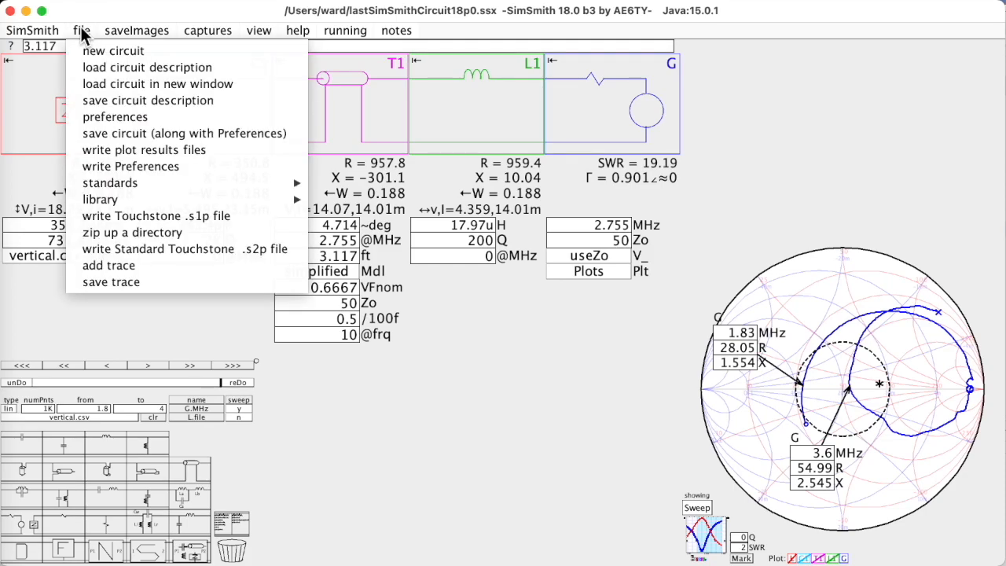
pyautogui.click(136, 29)
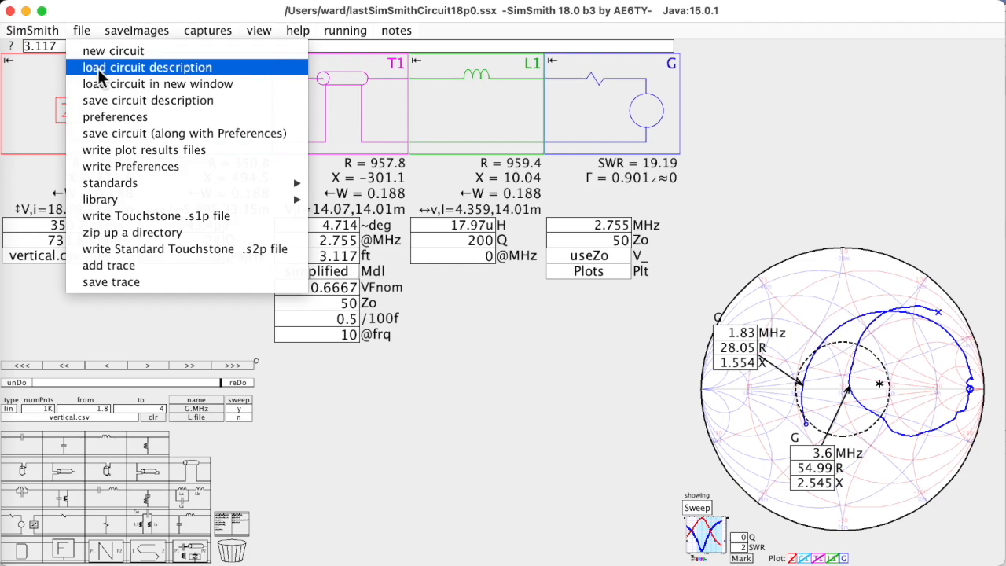
pyautogui.click(147, 67)
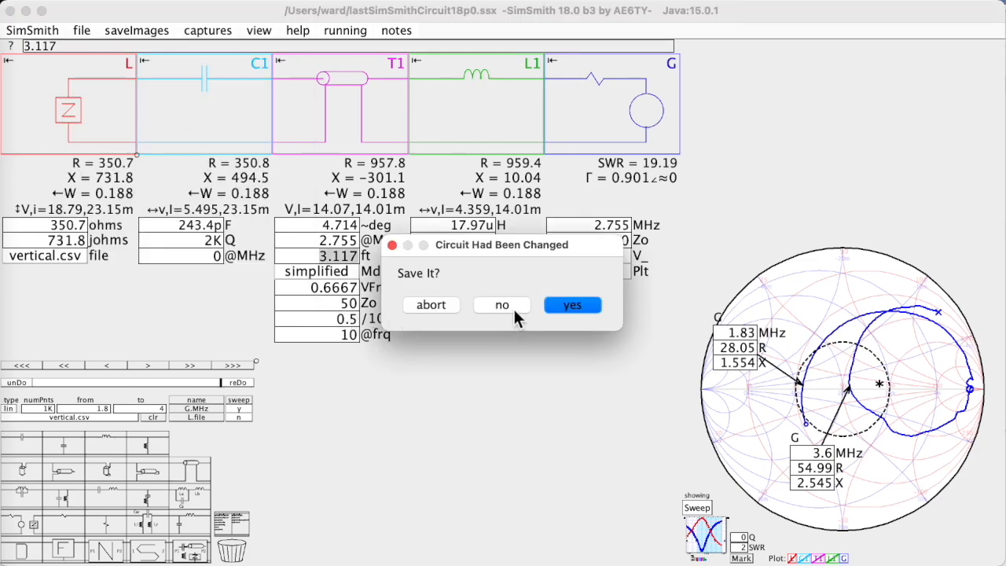
pyautogui.click(571, 305)
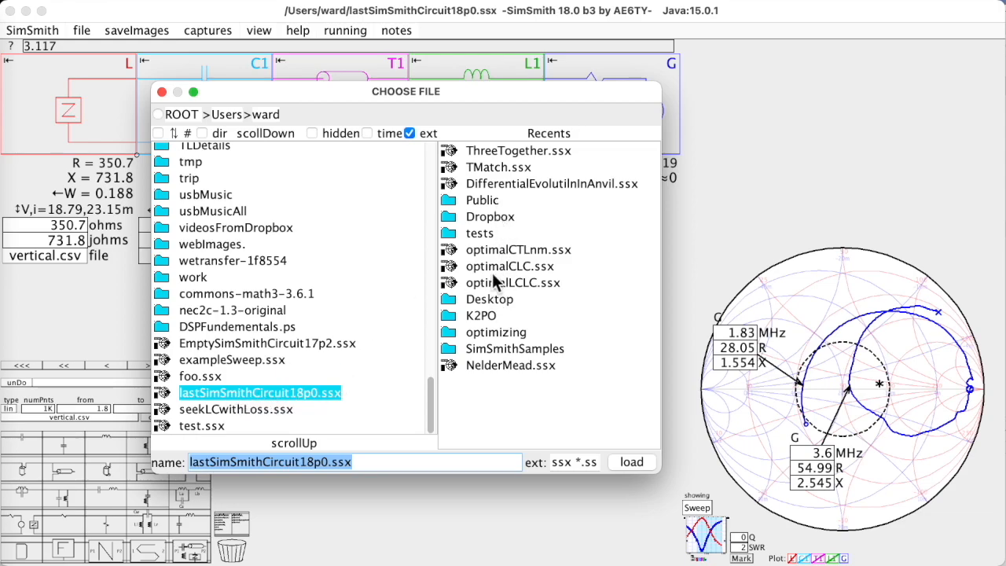
pyautogui.moveTo(503, 339)
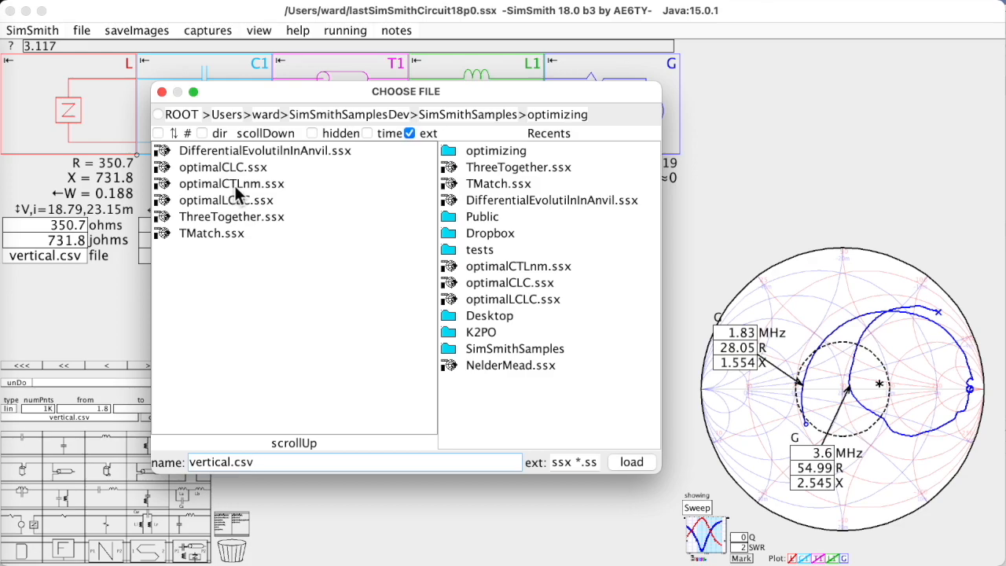
pyautogui.moveTo(242, 194)
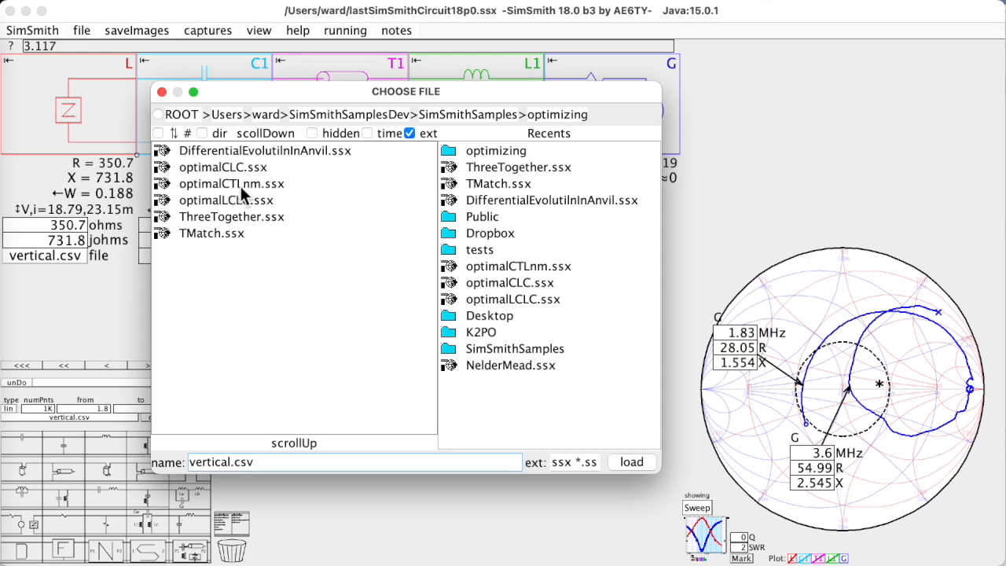
pyautogui.click(231, 183)
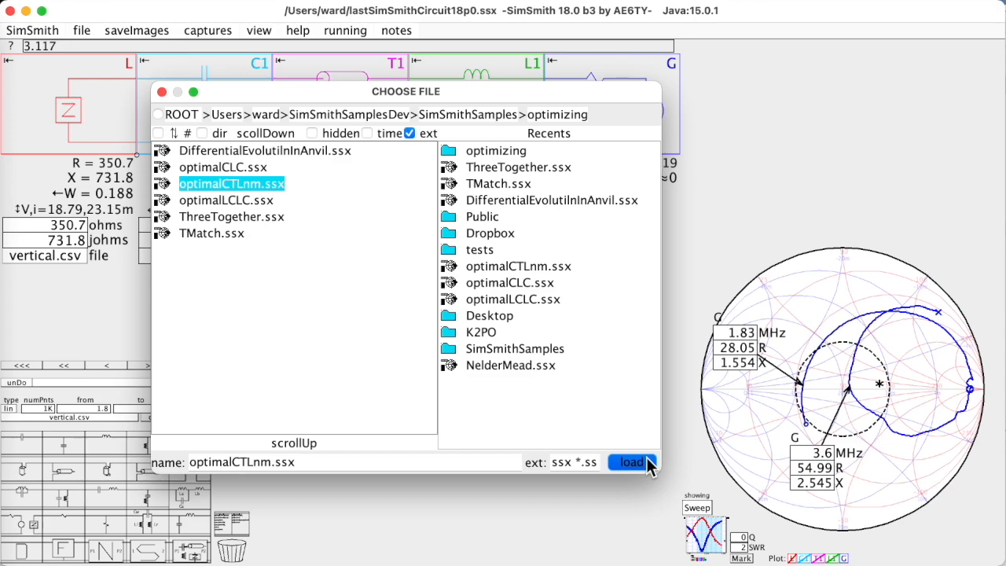
pyautogui.click(631, 461)
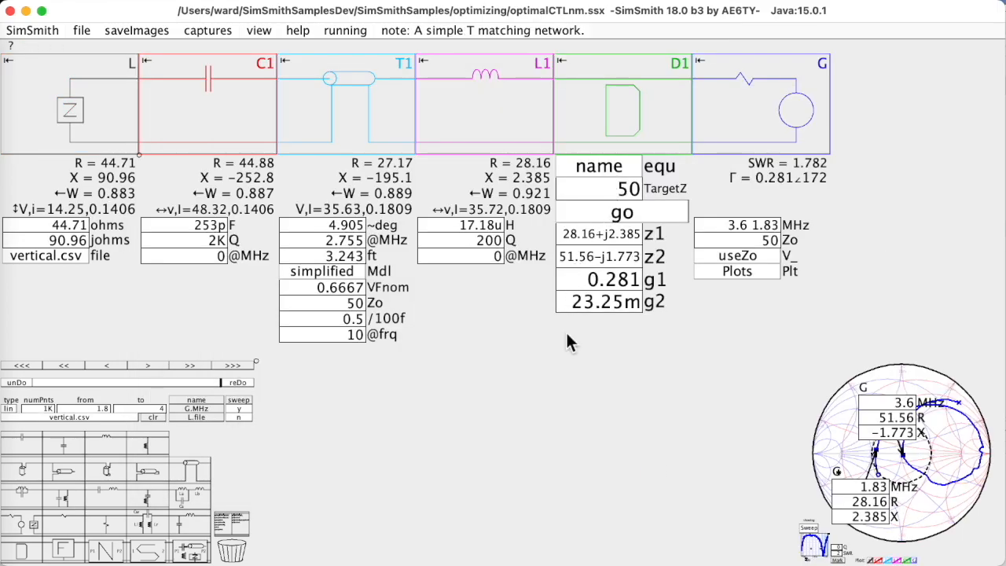
pyautogui.moveTo(281, 363)
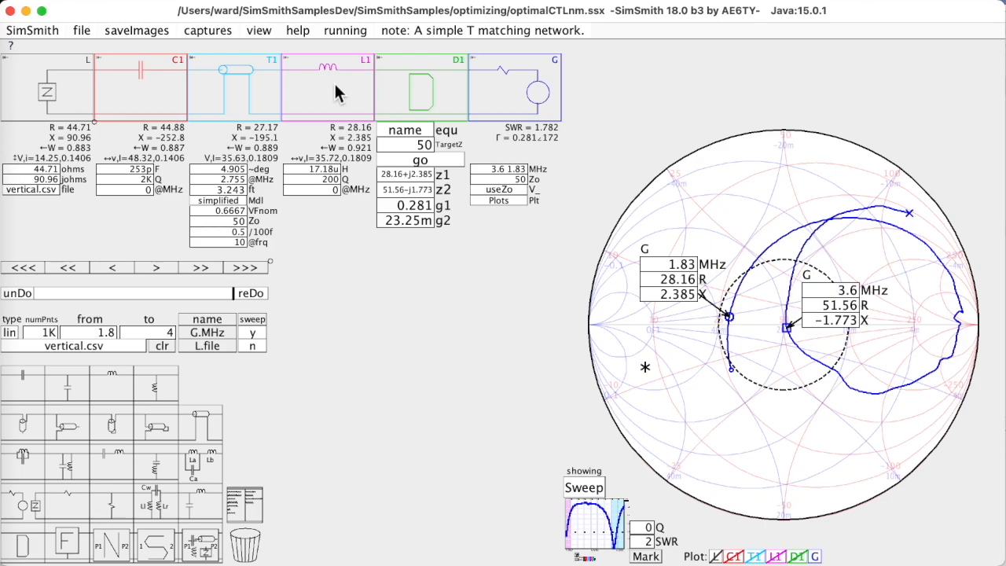
pyautogui.moveTo(188, 84)
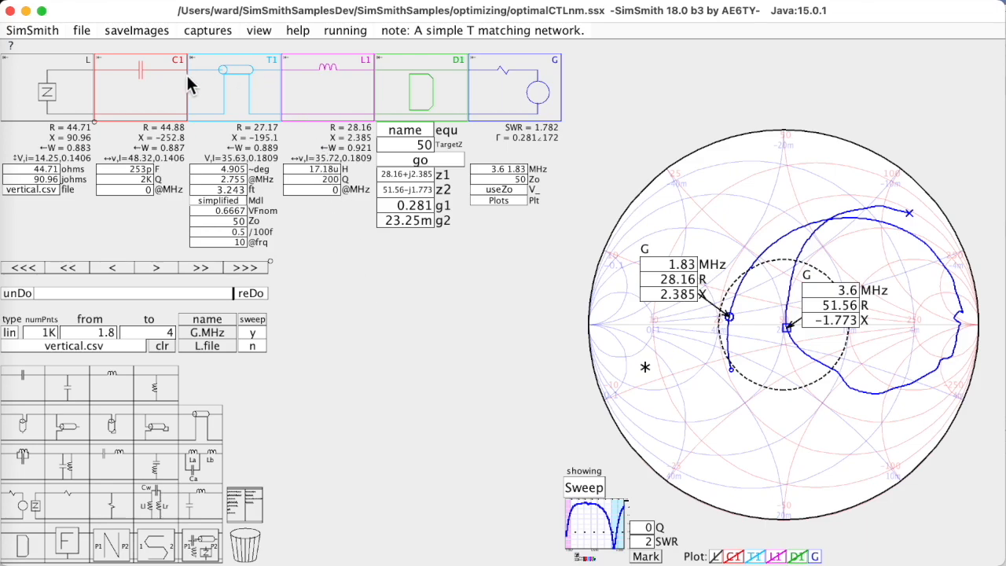
pyautogui.moveTo(464, 201)
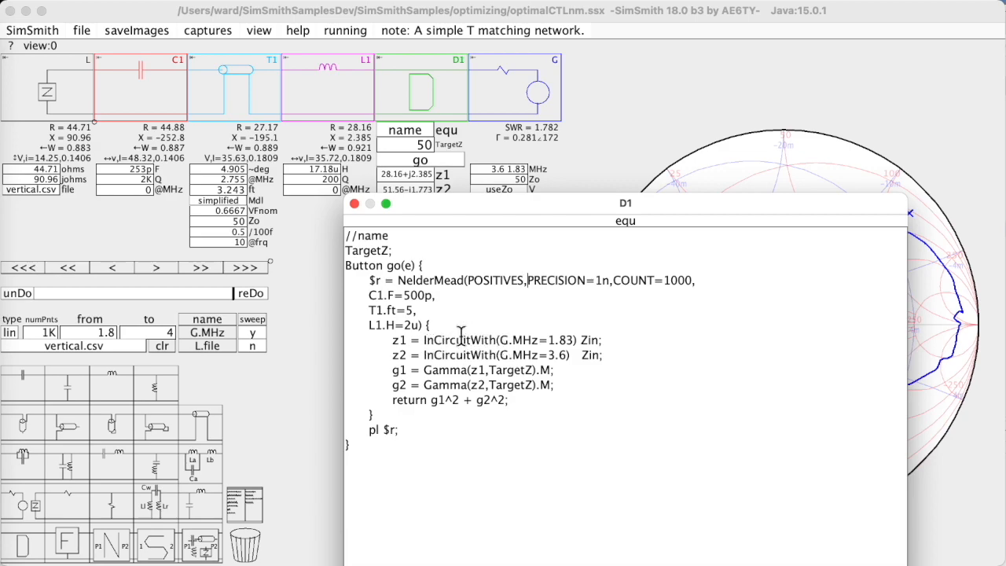
pyautogui.moveTo(530, 346)
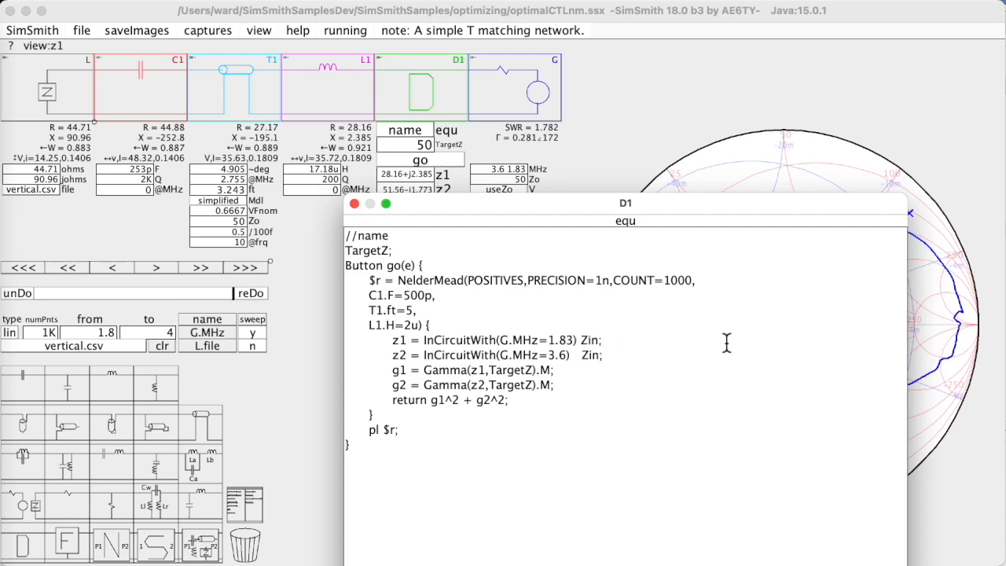
pyautogui.moveTo(590, 343)
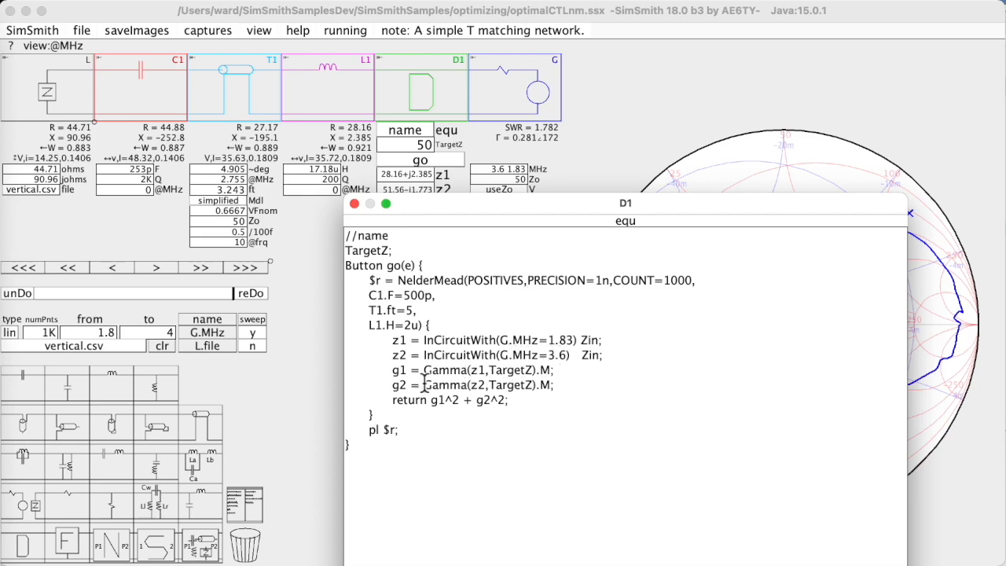
# - Open D1's equ field to display its NelderMead optimization script
pyautogui.click(481, 369)
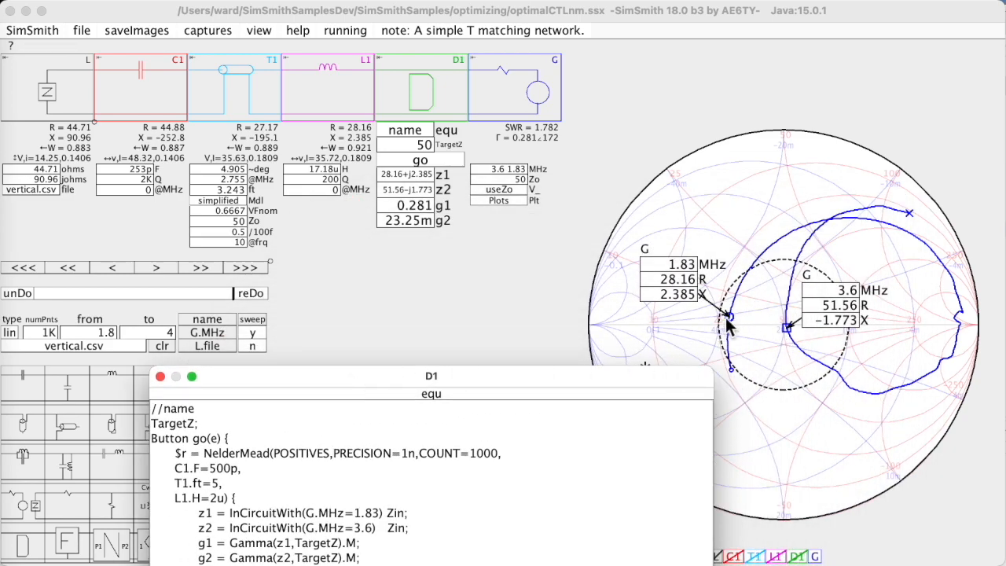
pyautogui.moveTo(792, 330)
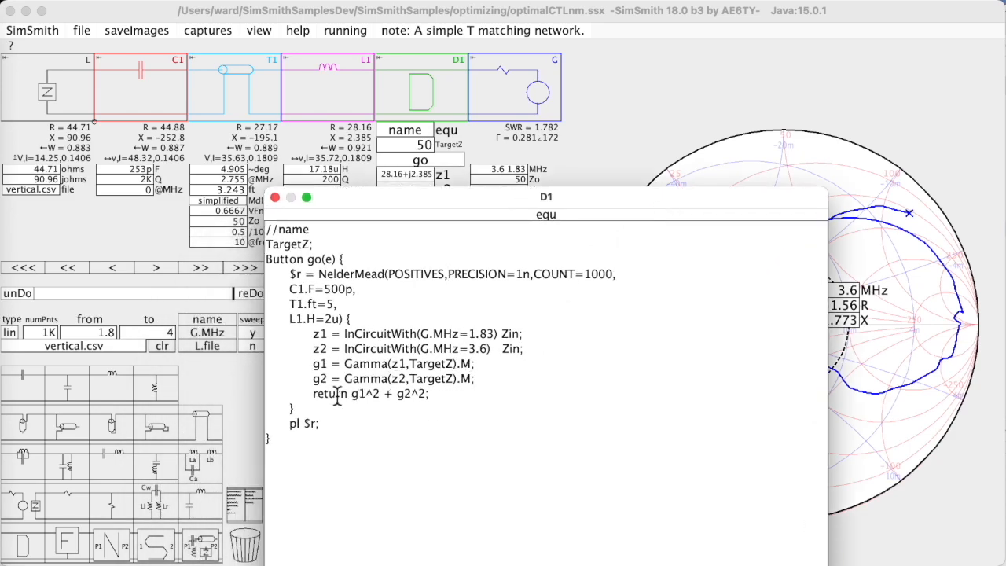
pyautogui.moveTo(440, 399)
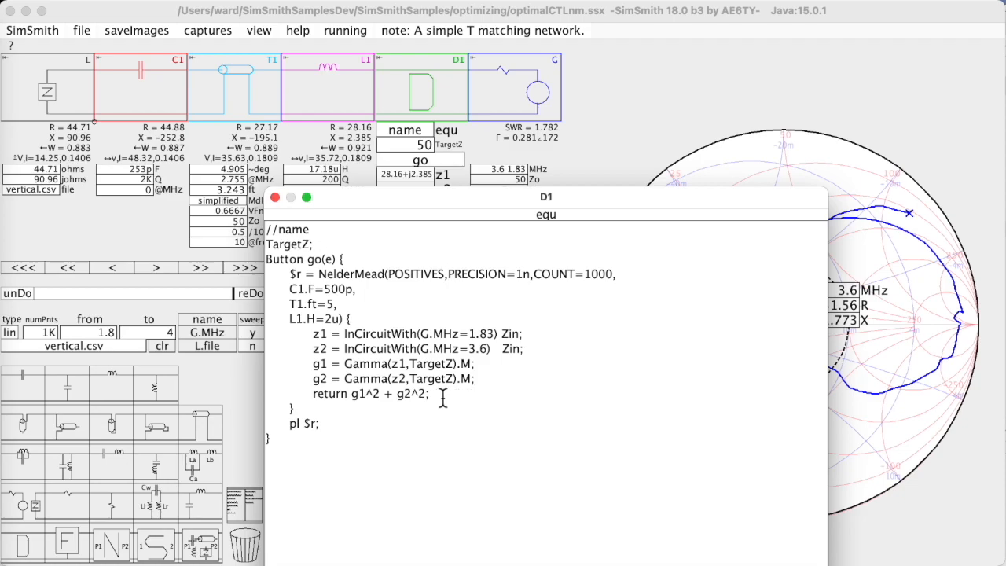
pyautogui.moveTo(358, 397)
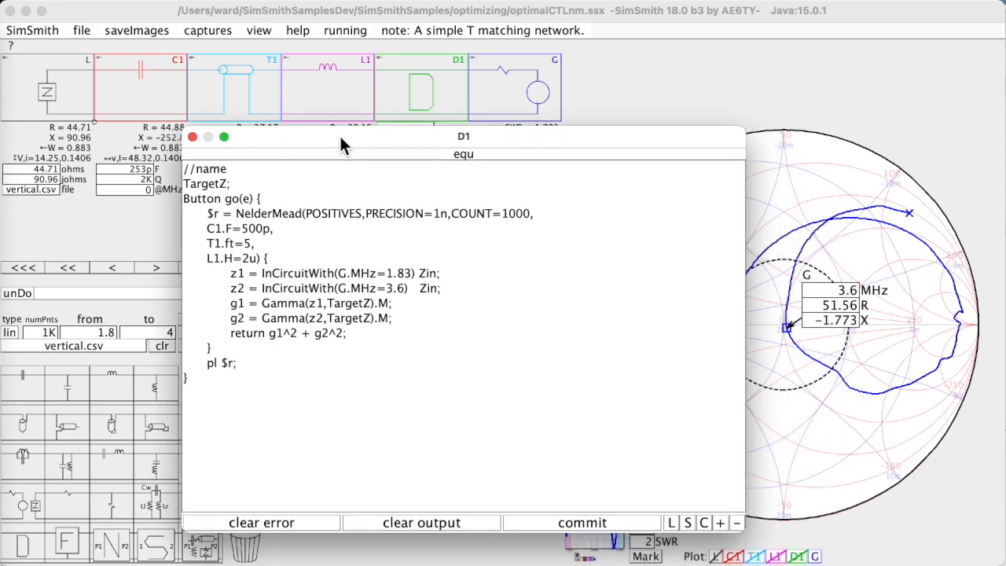
# - Drag the D1 script window left to reveal the 1.83 and 3.6 MHz marker readouts
pyautogui.moveTo(463, 135); pyautogui.dragTo(340, 128)
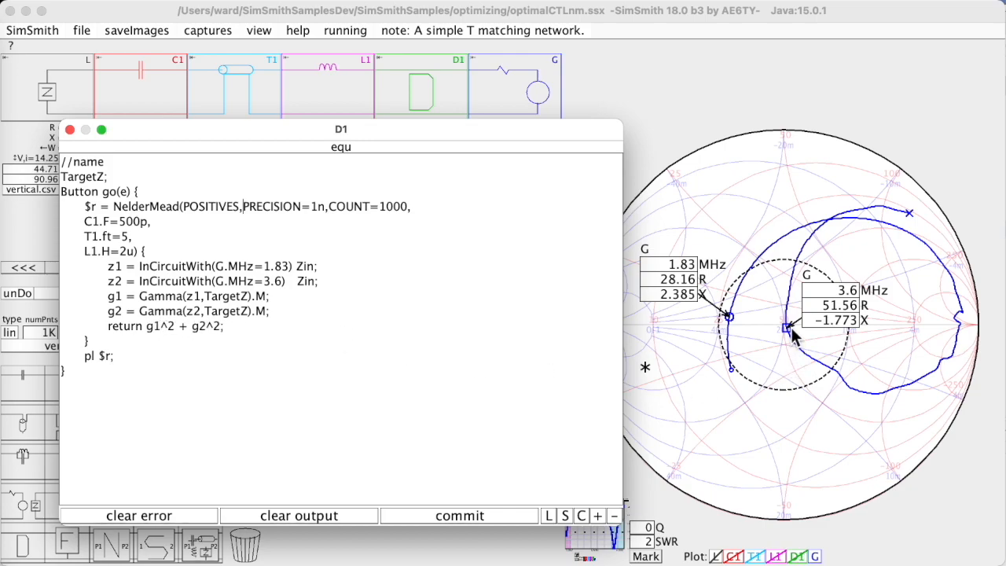
pyautogui.moveTo(959, 354)
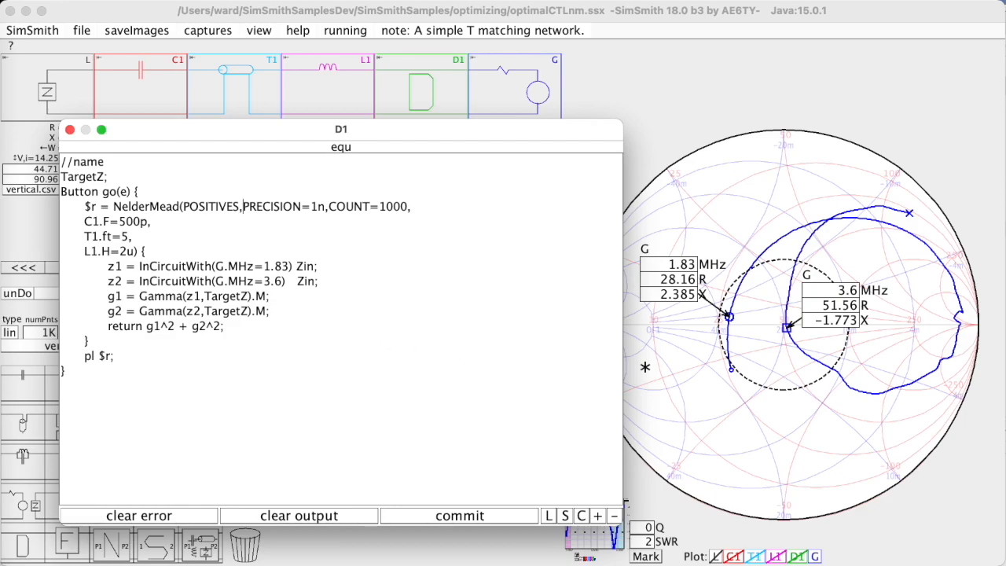
pyautogui.moveTo(855, 346)
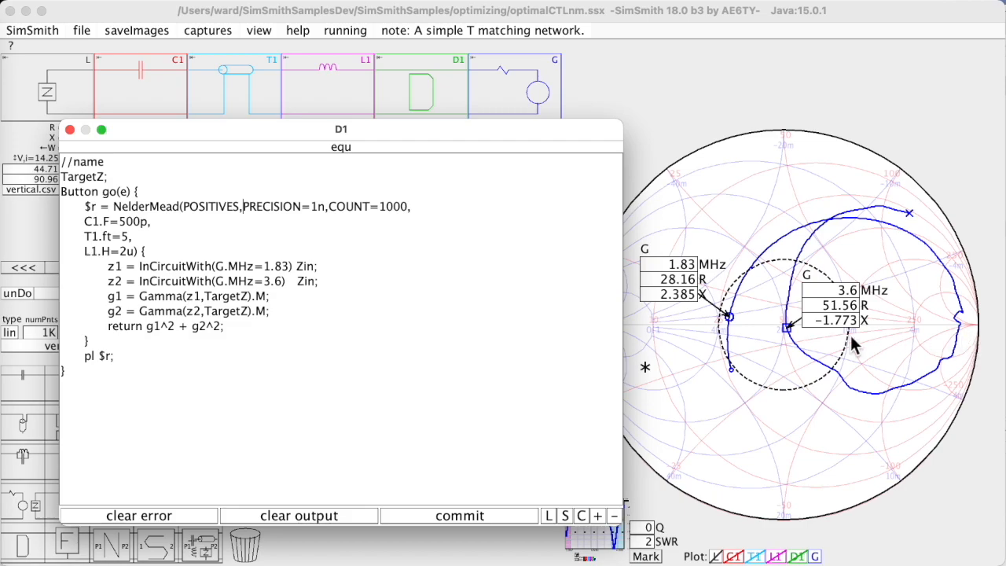
pyautogui.moveTo(973, 354)
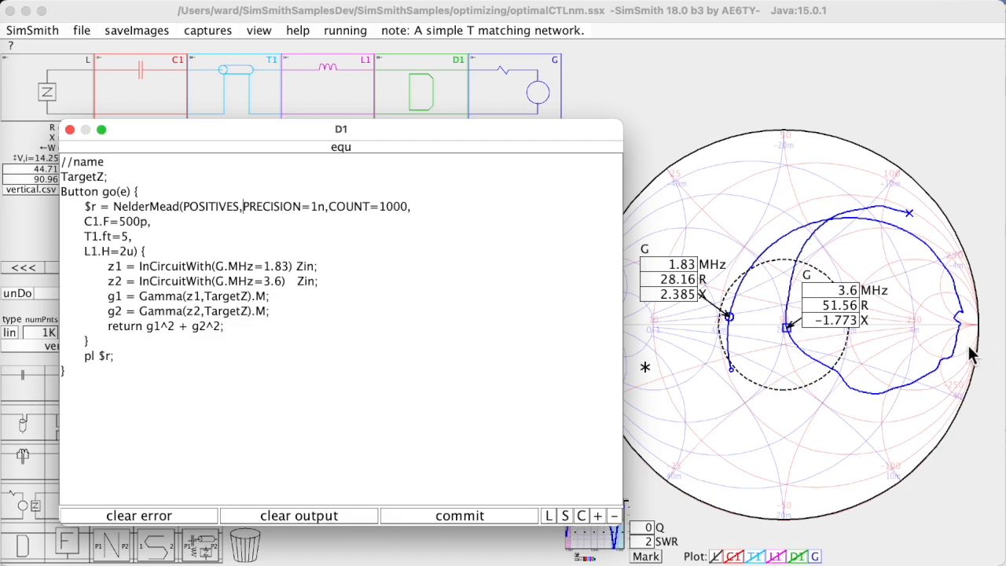
pyautogui.moveTo(969, 370)
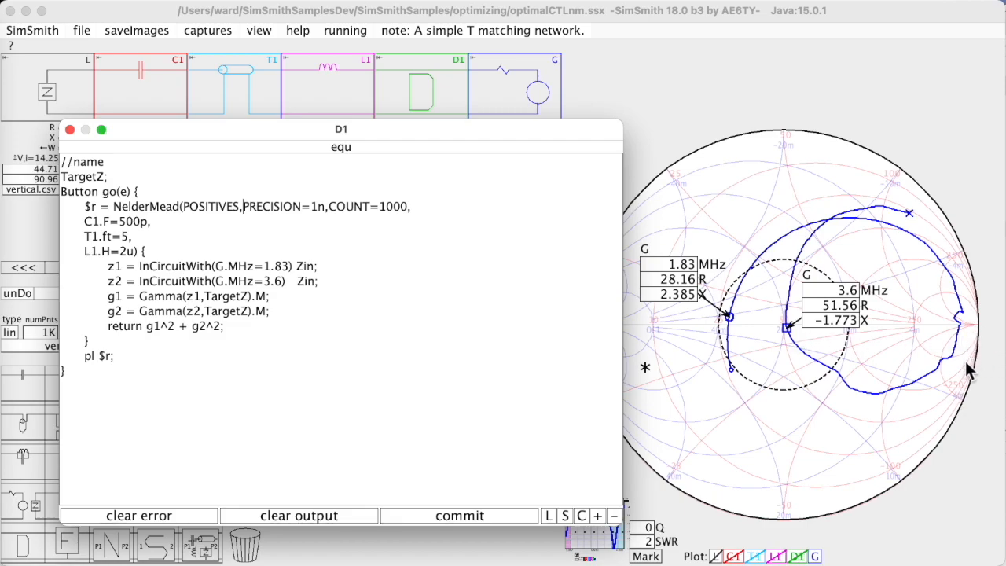
pyautogui.moveTo(975, 337)
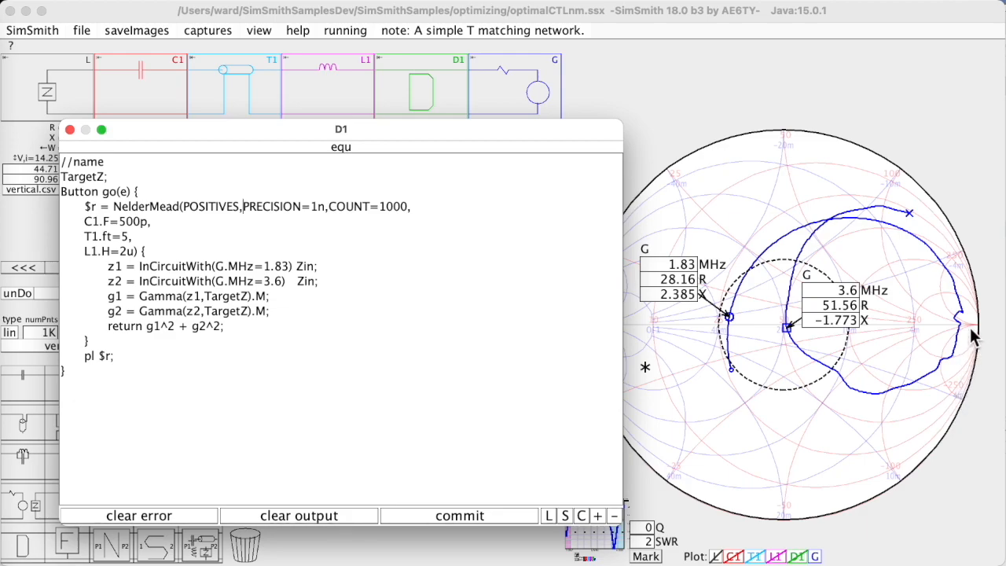
pyautogui.moveTo(955, 413)
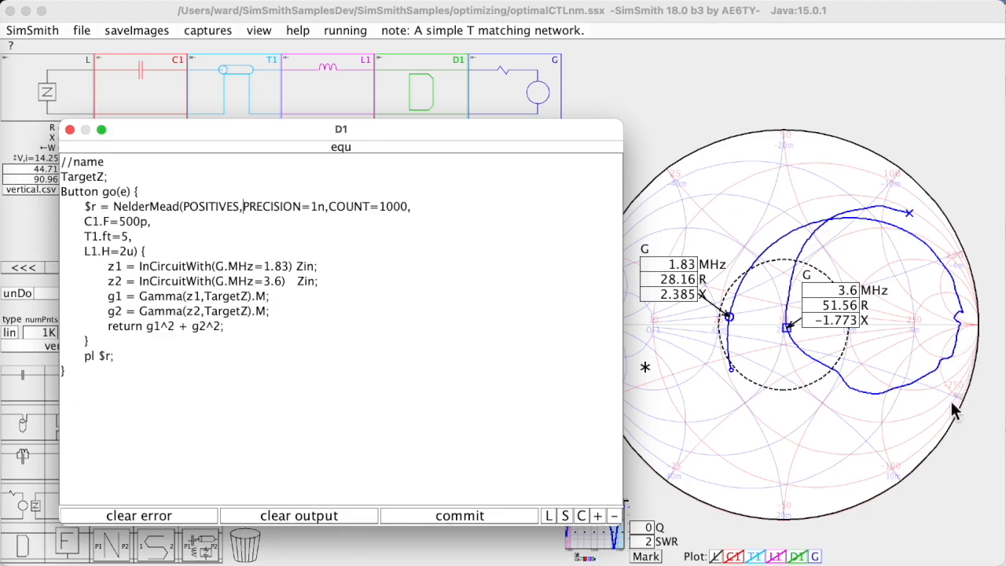
pyautogui.moveTo(774, 334)
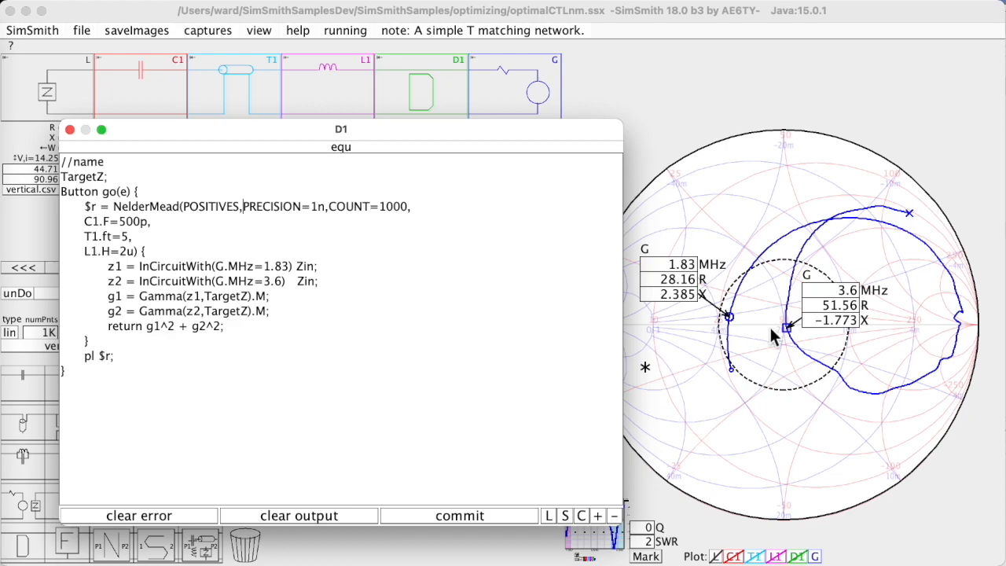
pyautogui.moveTo(790, 330)
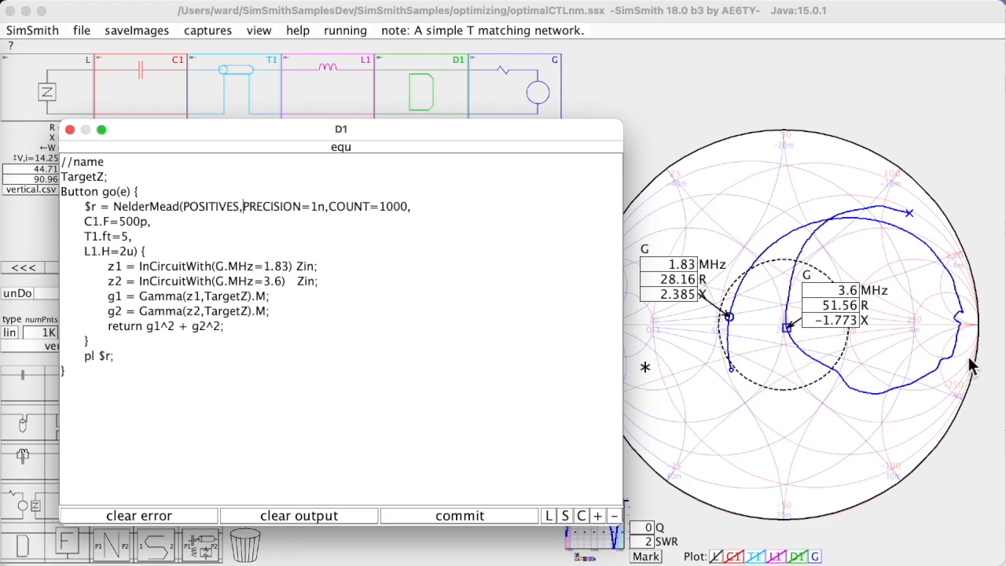
pyautogui.moveTo(972, 358)
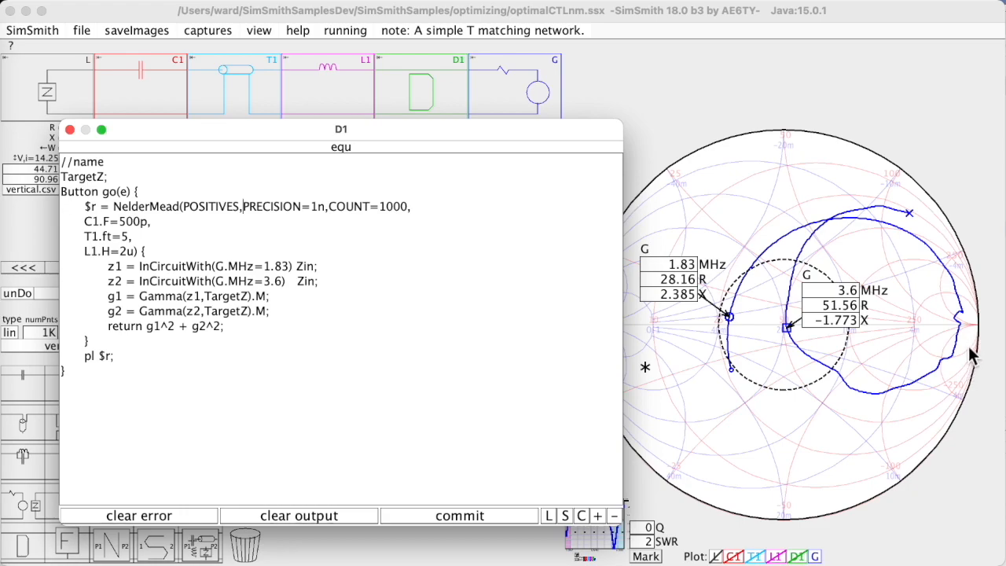
pyautogui.moveTo(880, 358)
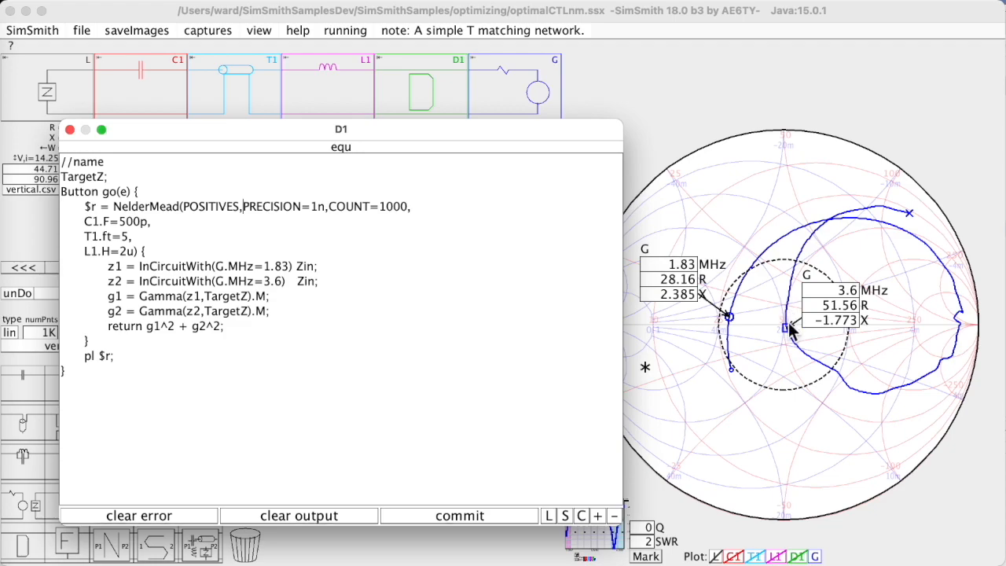
pyautogui.moveTo(988, 369)
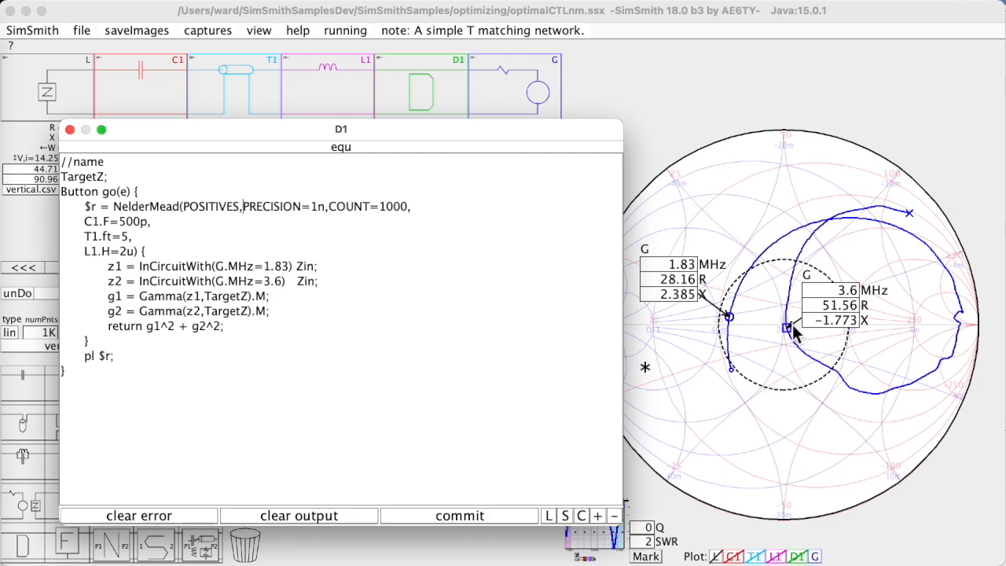
pyautogui.moveTo(789, 315)
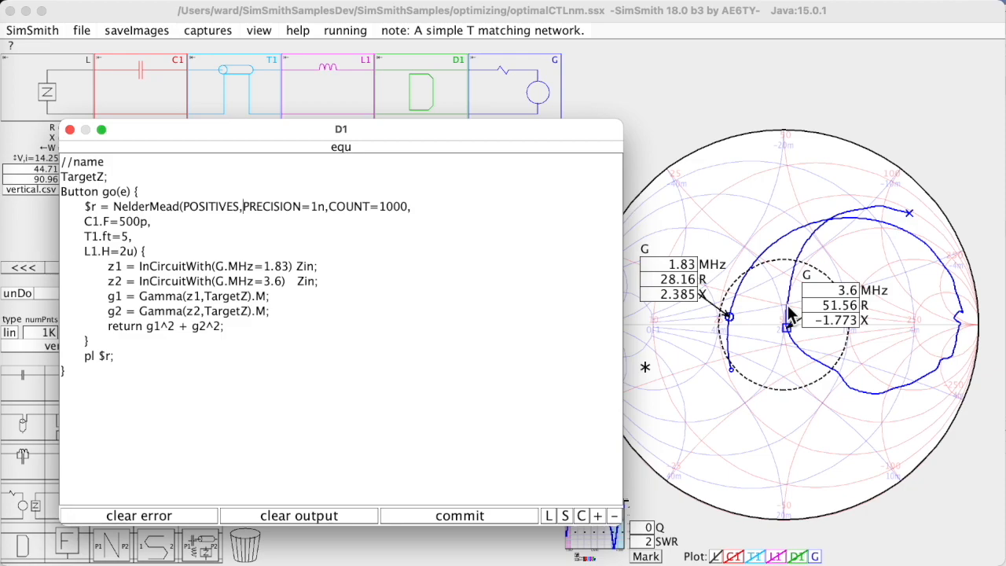
pyautogui.moveTo(792, 321)
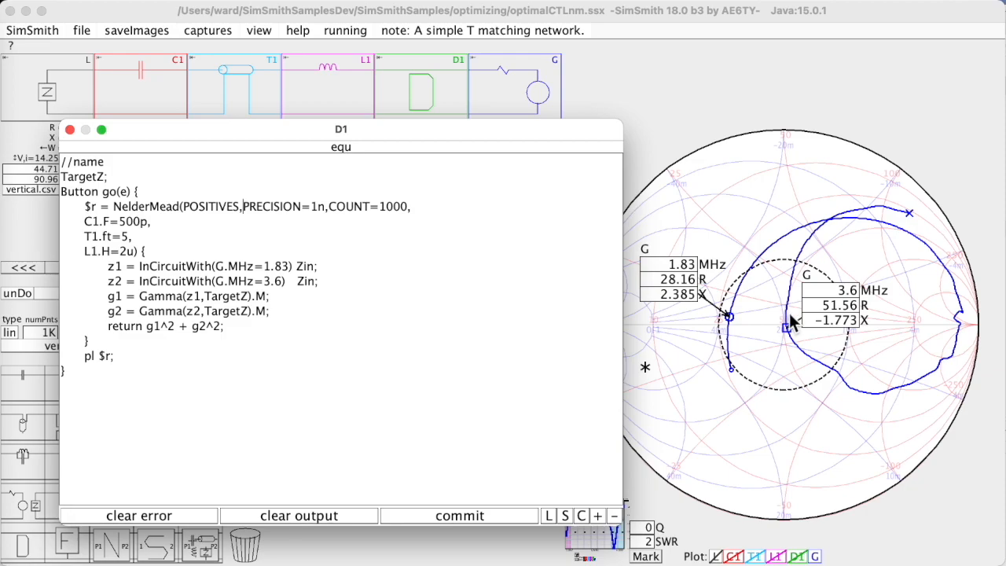
pyautogui.moveTo(800, 324)
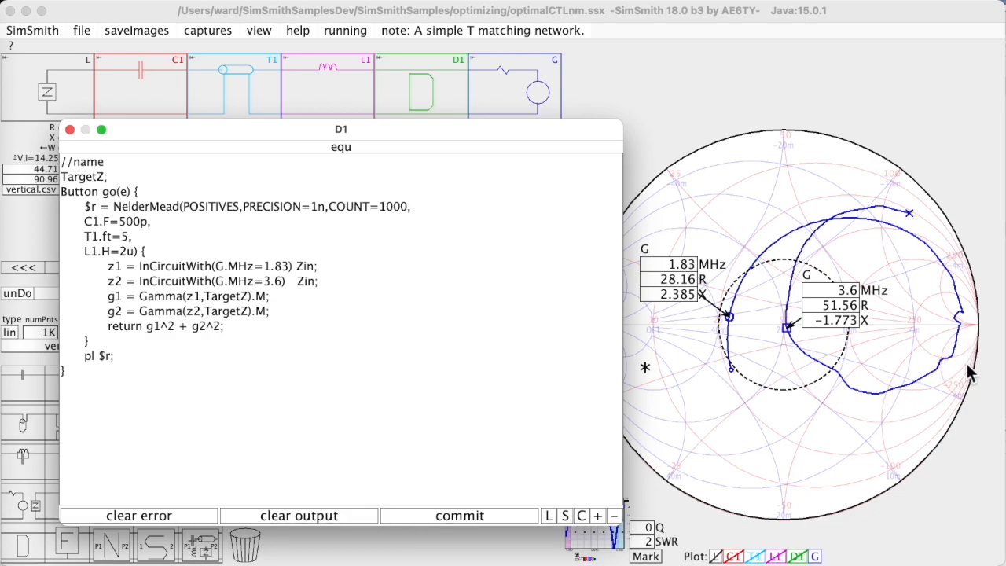
pyautogui.moveTo(973, 356)
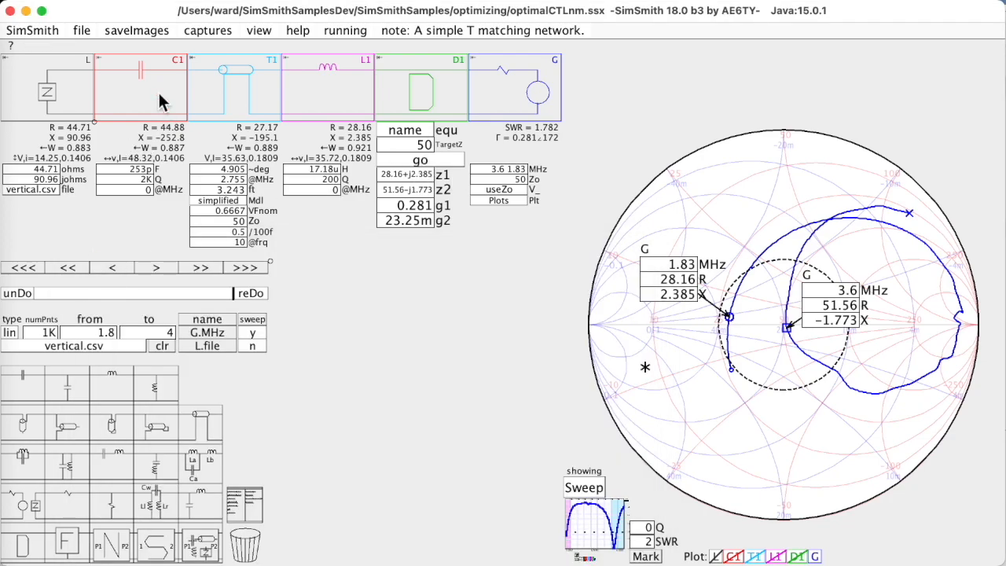
# - Close the D1 script editor window
pyautogui.click(132, 168)
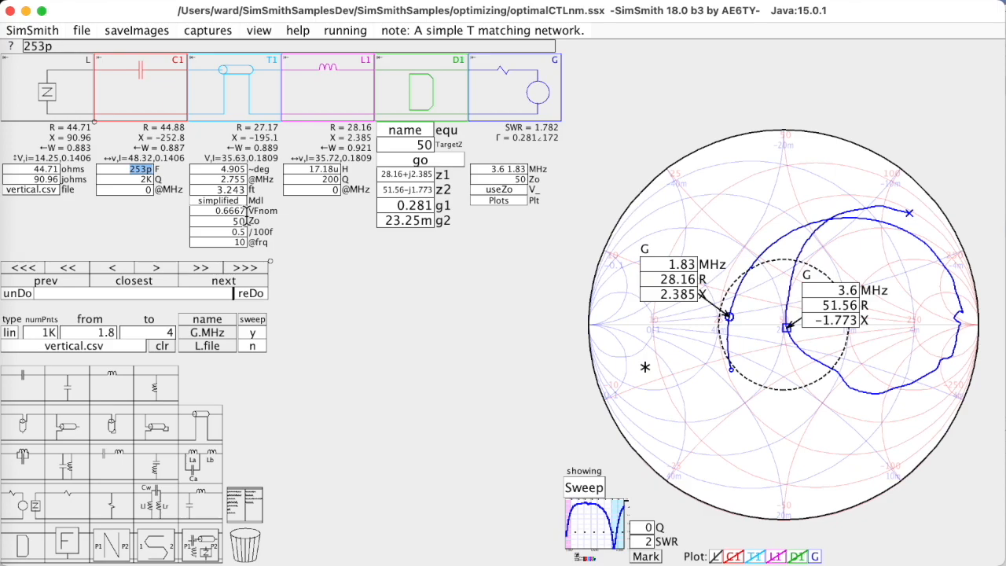
pyautogui.write('500p')
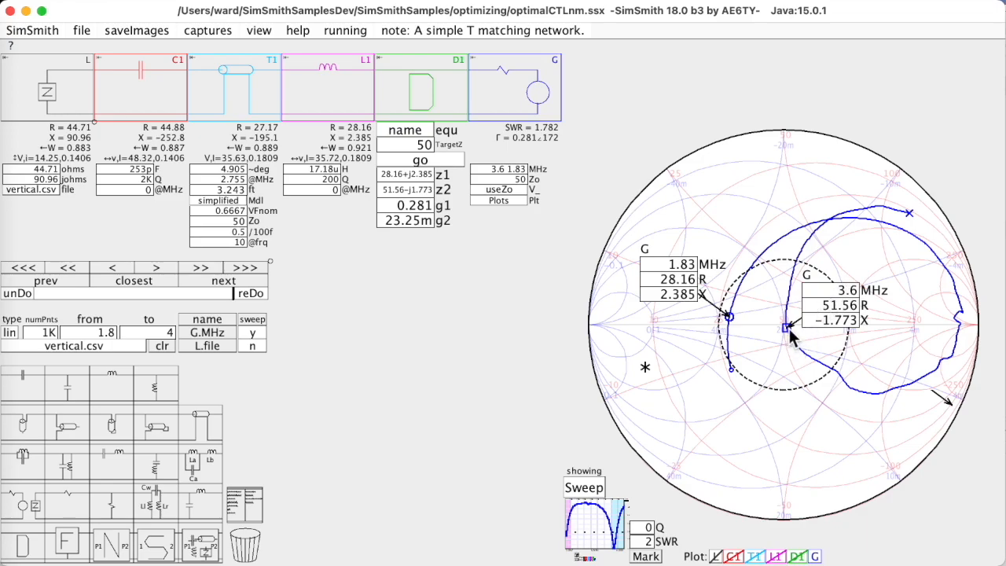
pyautogui.moveTo(738, 326)
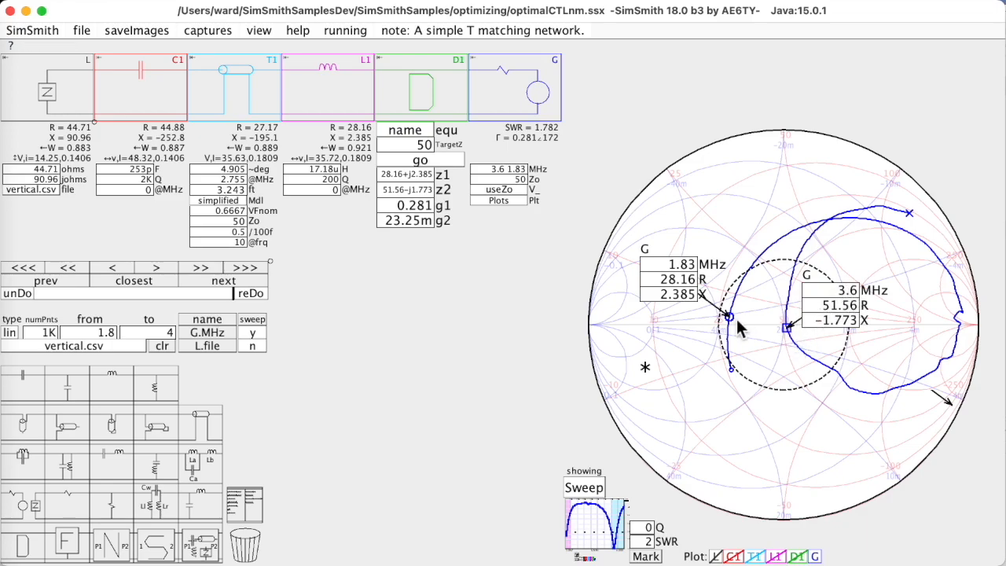
pyautogui.moveTo(734, 326)
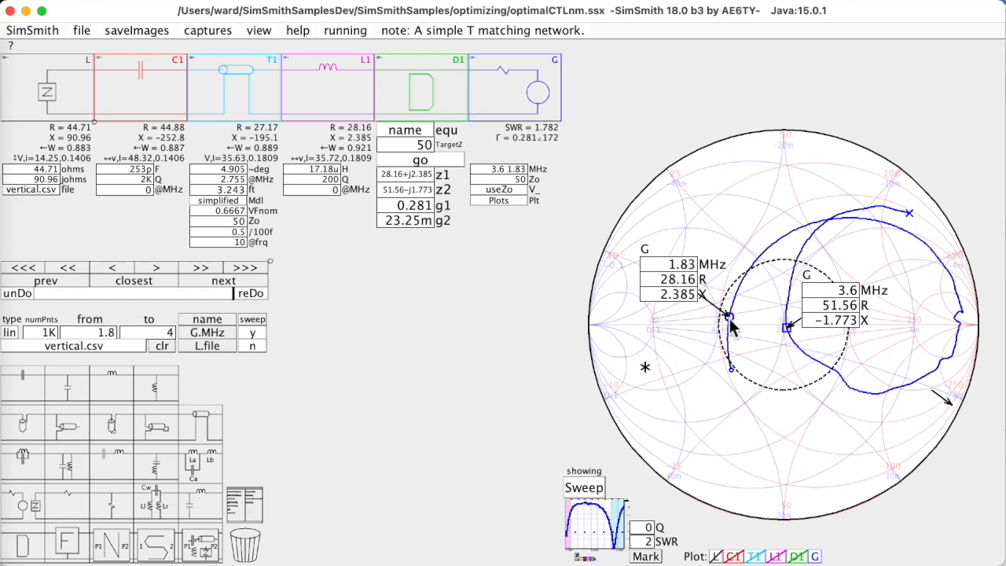
pyautogui.moveTo(892, 228)
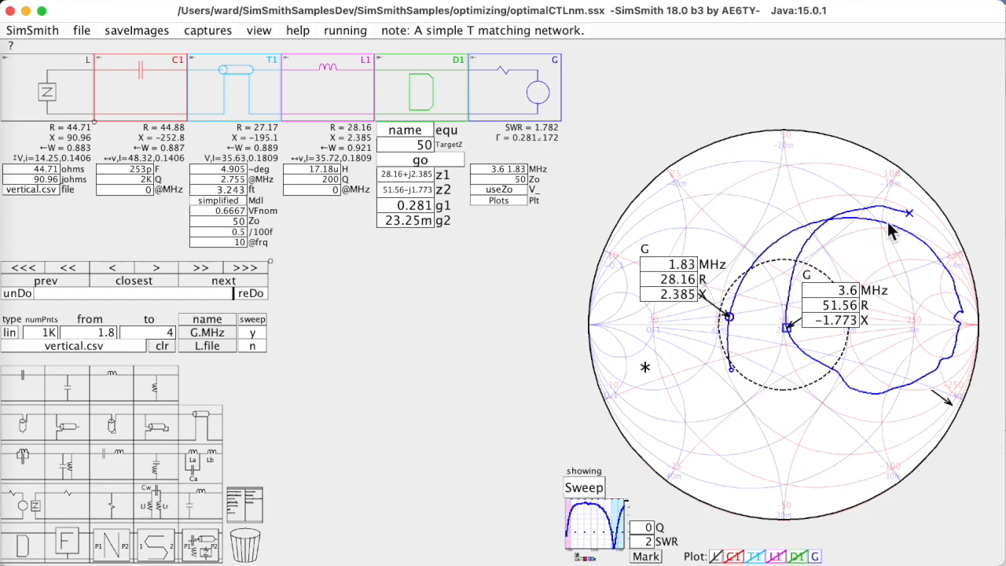
pyautogui.moveTo(782, 283)
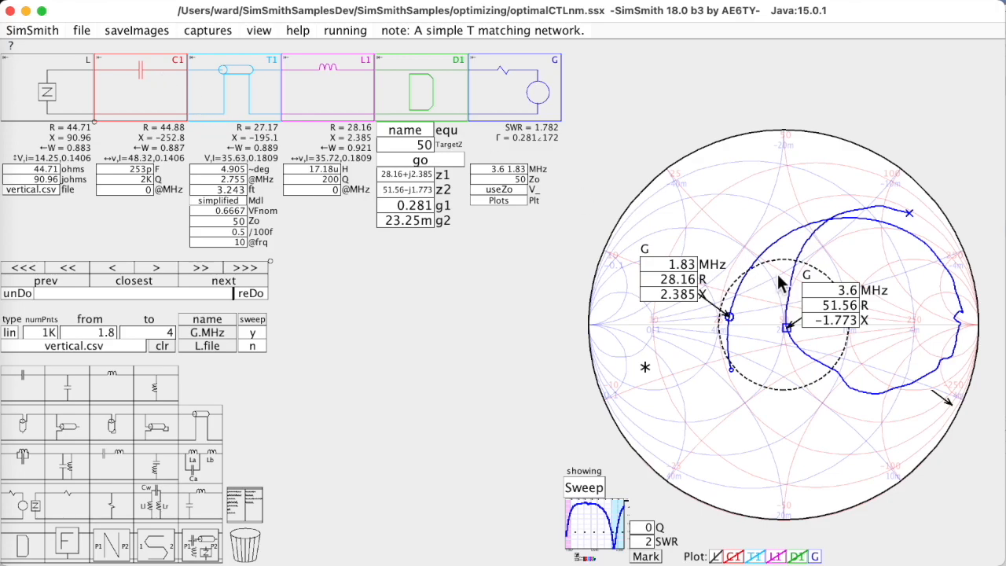
pyautogui.moveTo(794, 334)
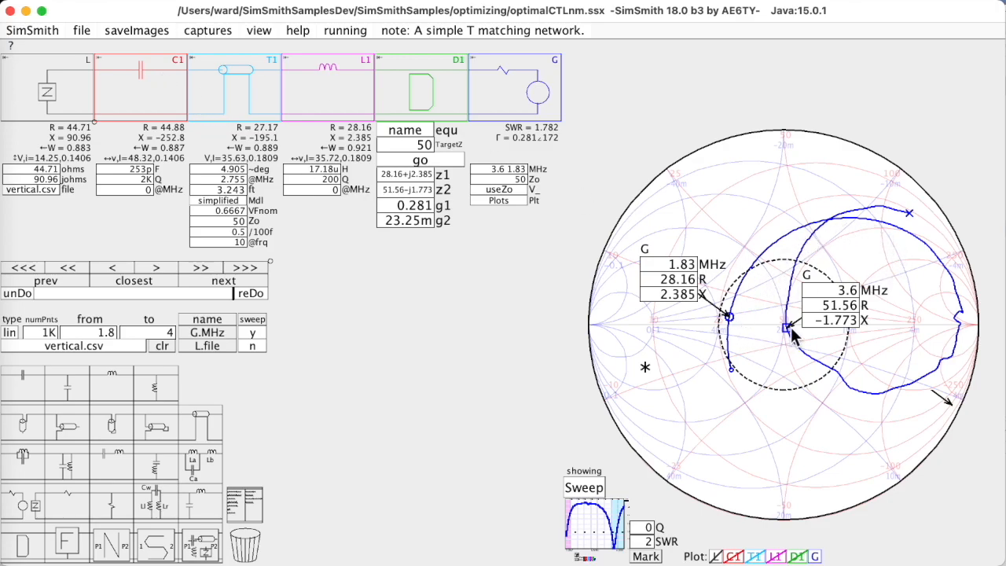
pyautogui.moveTo(425, 344)
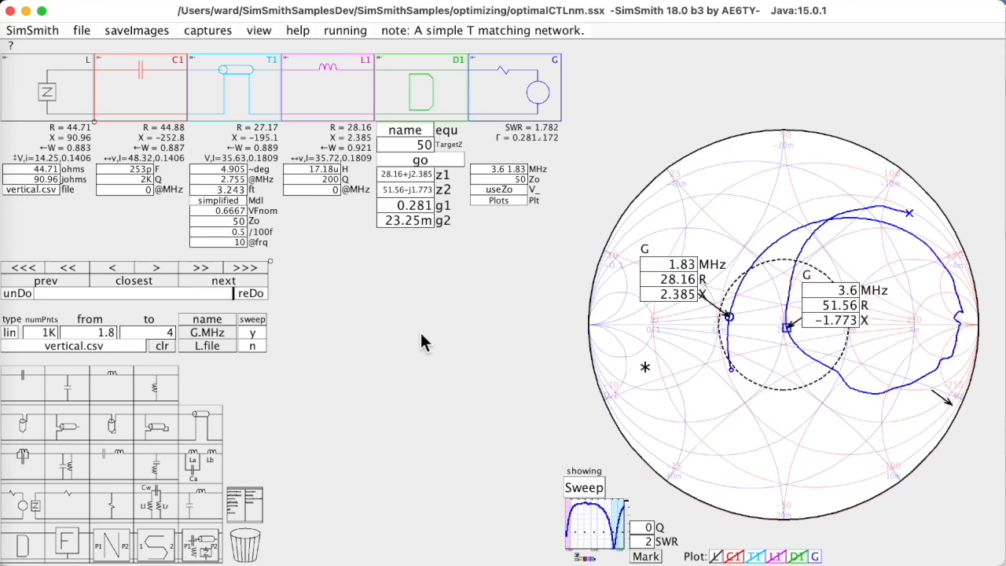
pyautogui.moveTo(434, 174)
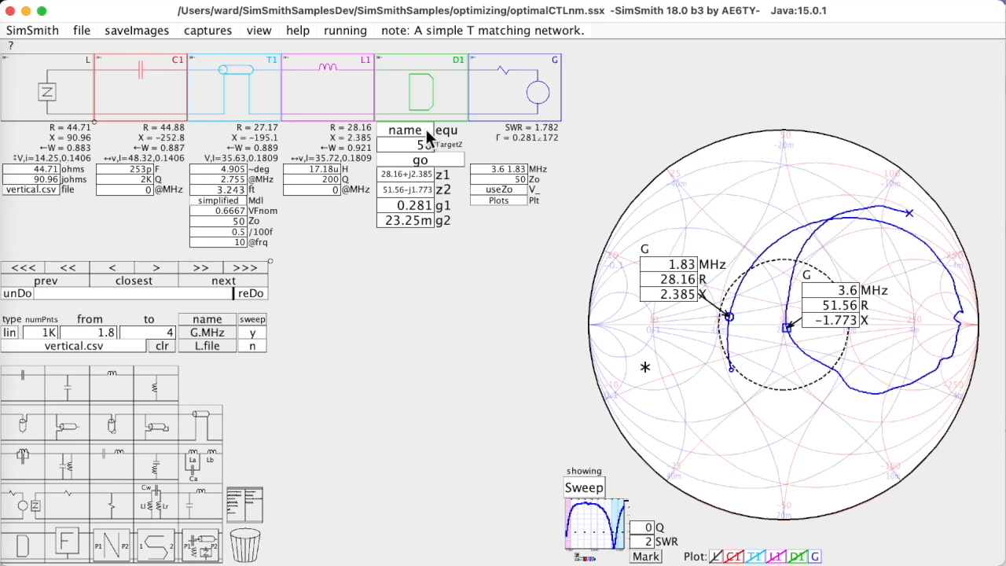
# - Open the file operations menu over the optimized T network
pyautogui.click(446, 130)
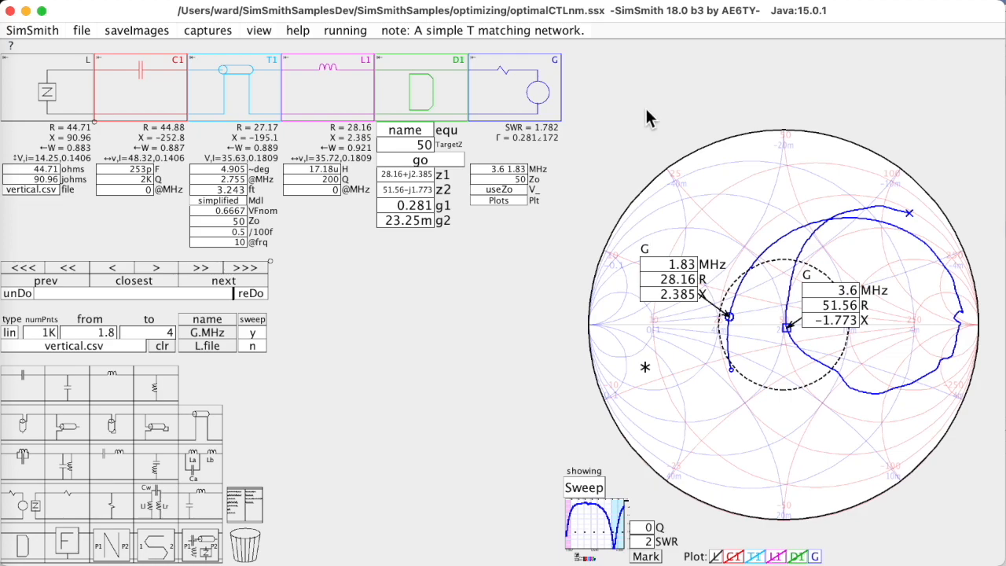
pyautogui.moveTo(554, 165)
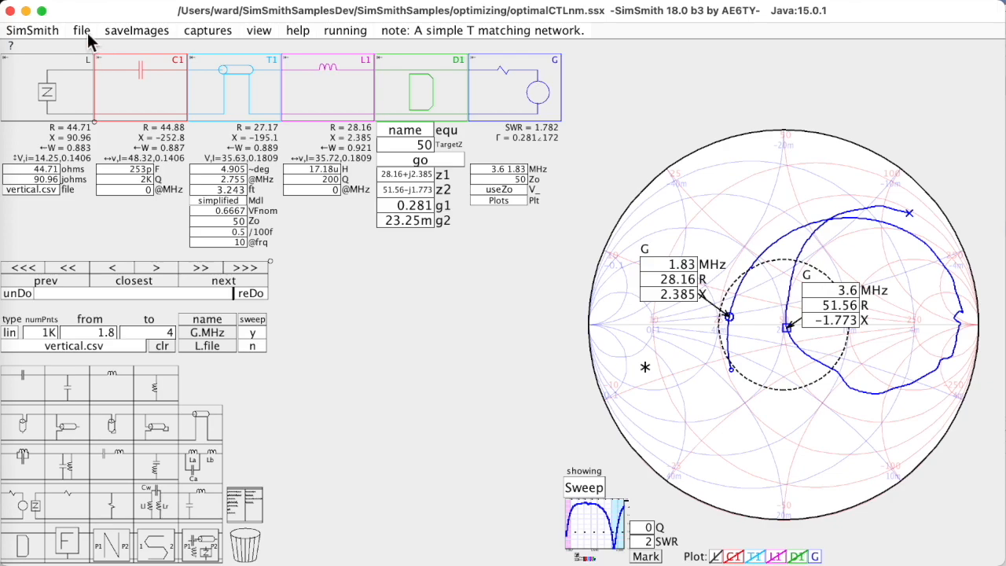
pyautogui.click(82, 29)
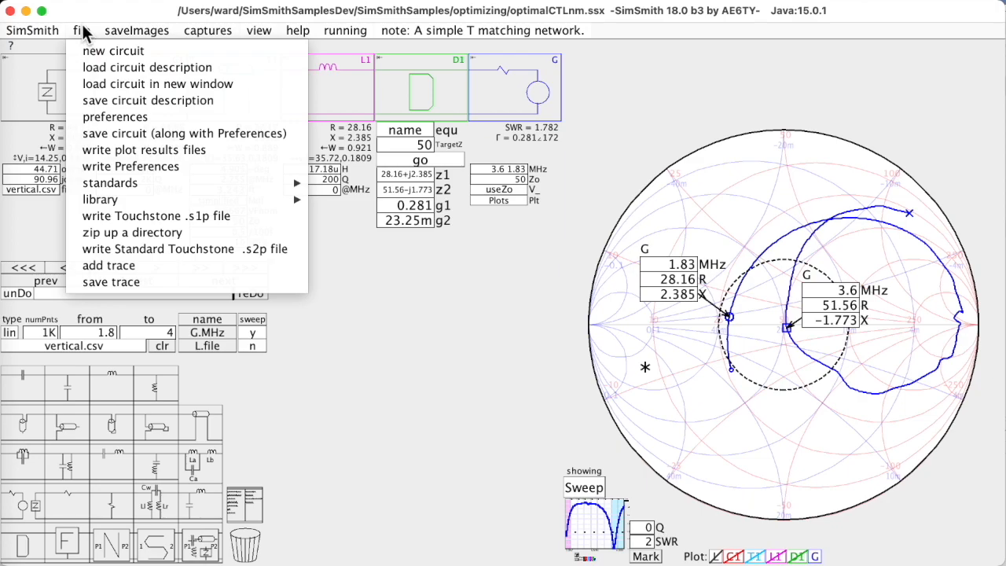
# - Load the optimalLCLC.ssx circuit description from the optimizing folder
pyautogui.click(147, 66)
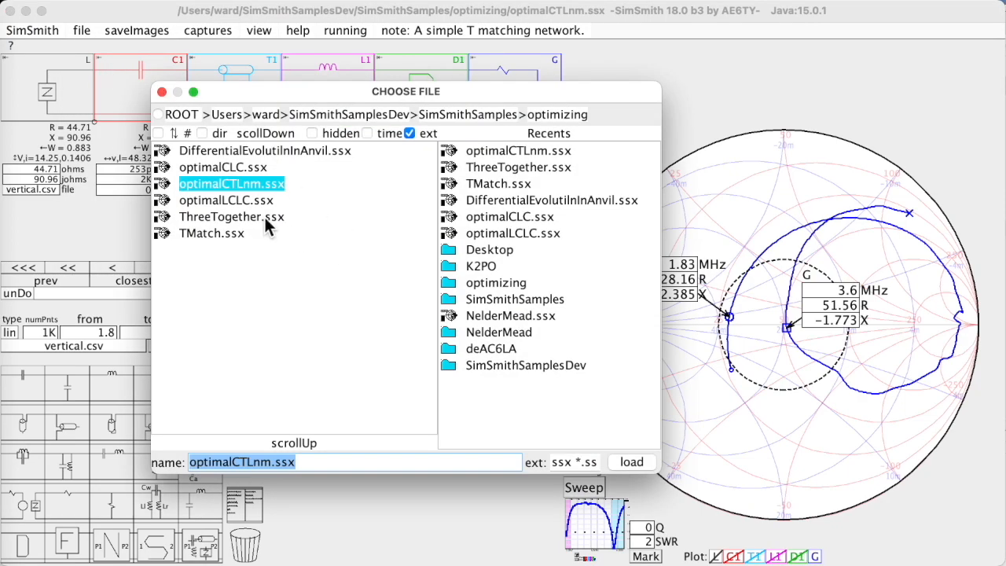
pyautogui.click(227, 199)
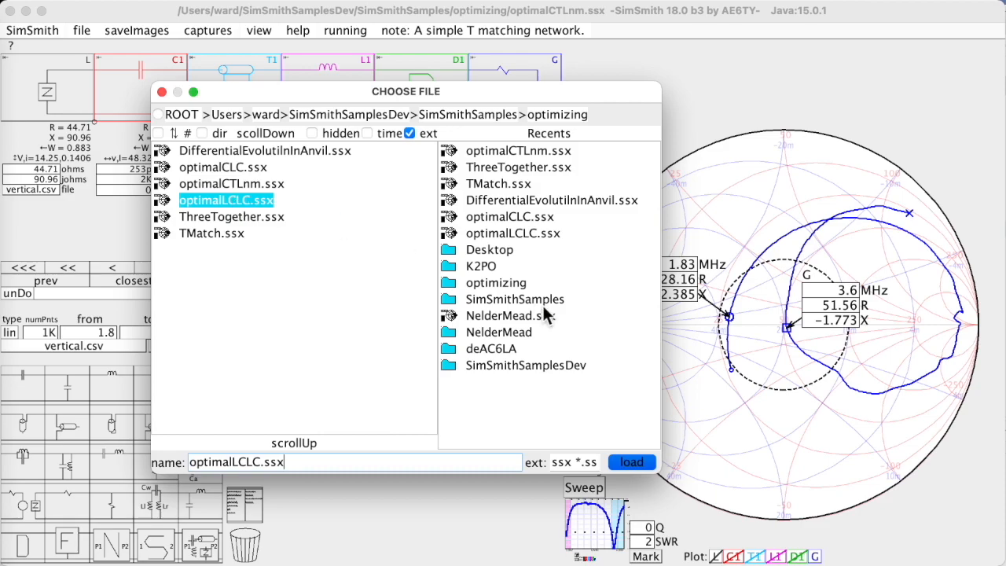
pyautogui.click(631, 462)
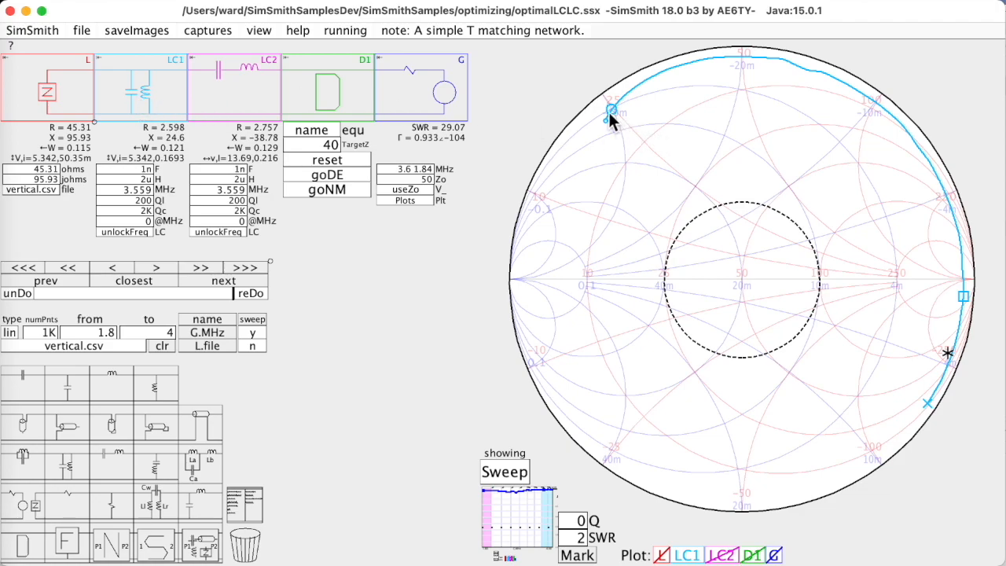
pyautogui.moveTo(852, 157)
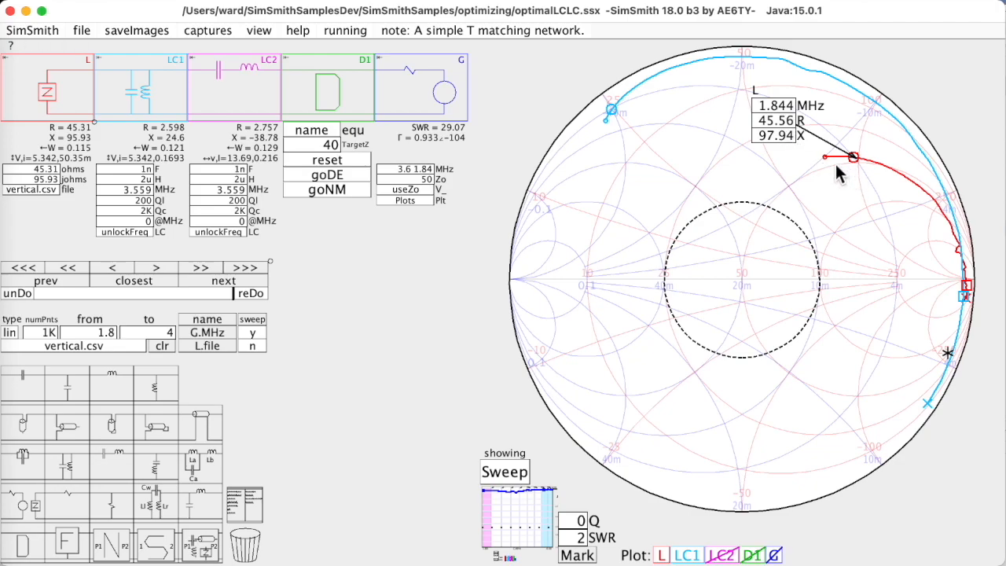
pyautogui.moveTo(747, 299)
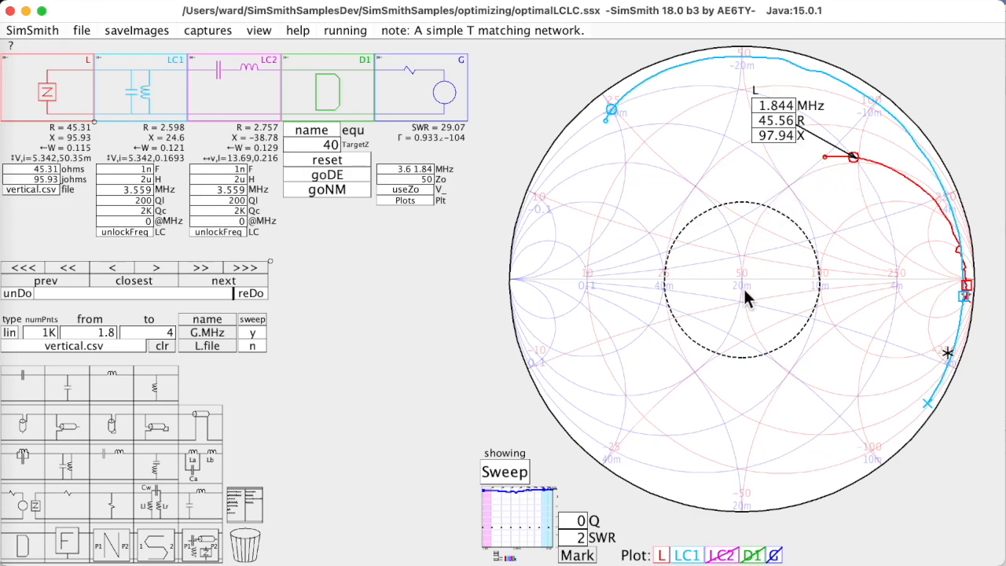
pyautogui.moveTo(857, 174)
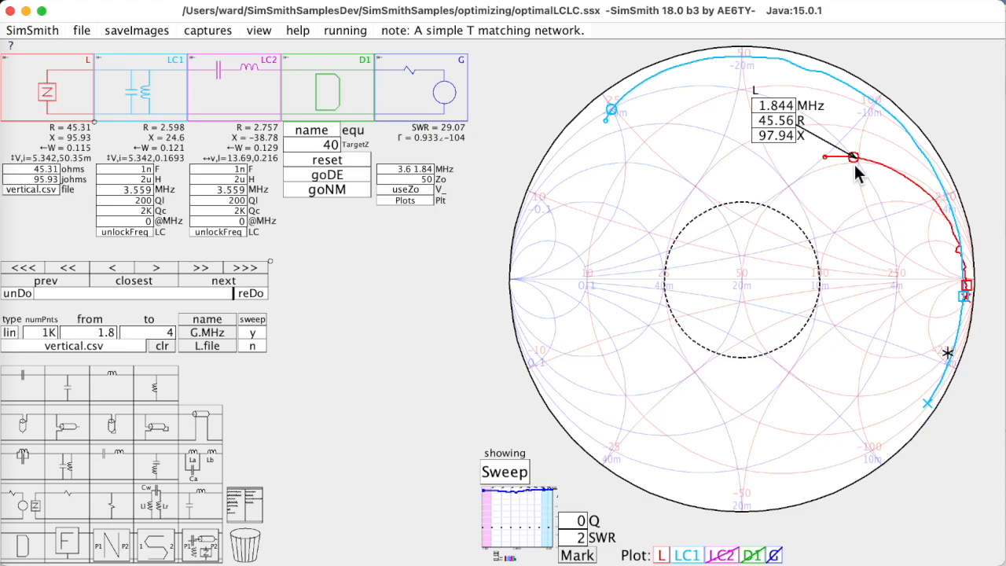
pyautogui.moveTo(840, 157)
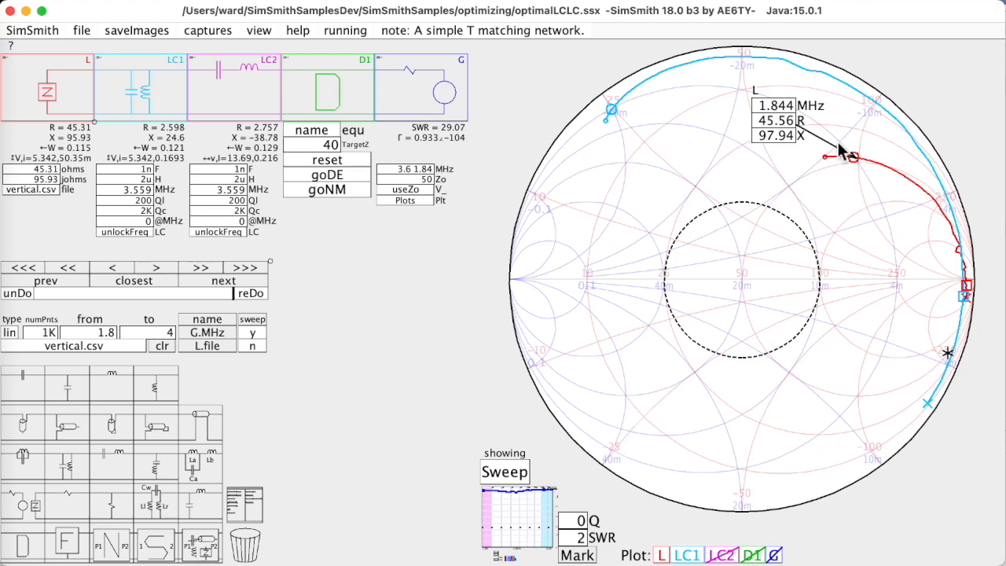
pyautogui.moveTo(860, 171)
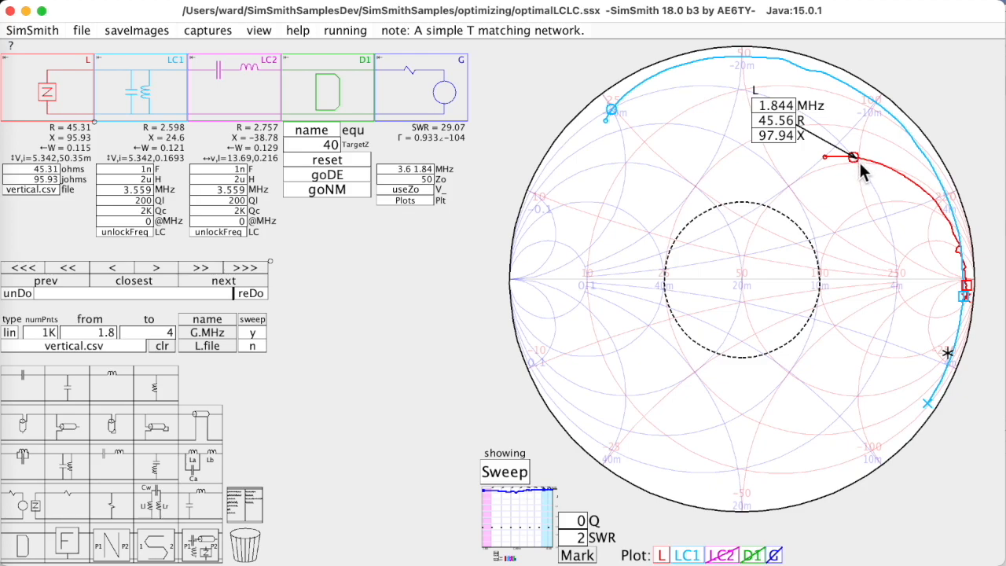
pyautogui.moveTo(409, 229)
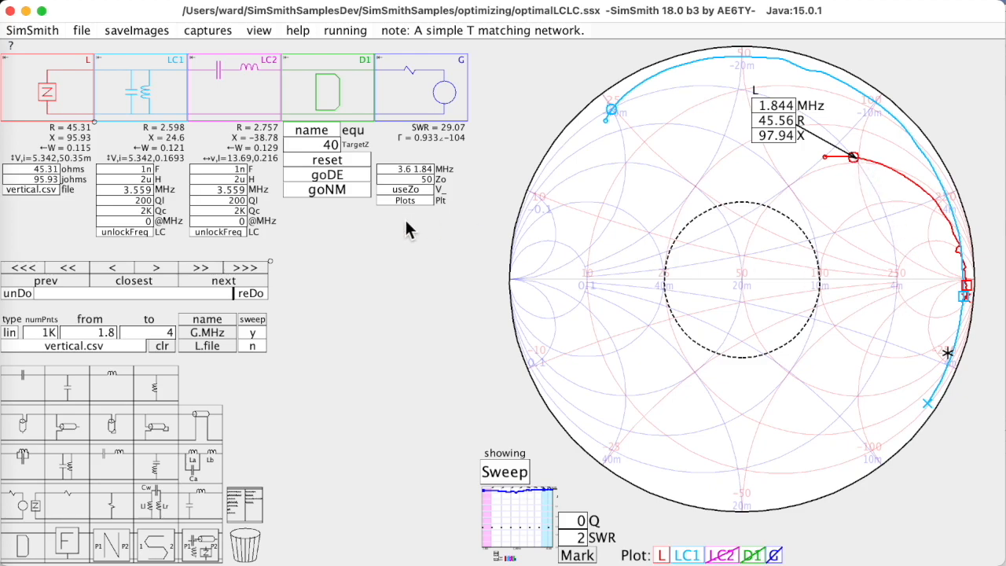
pyautogui.moveTo(982, 315)
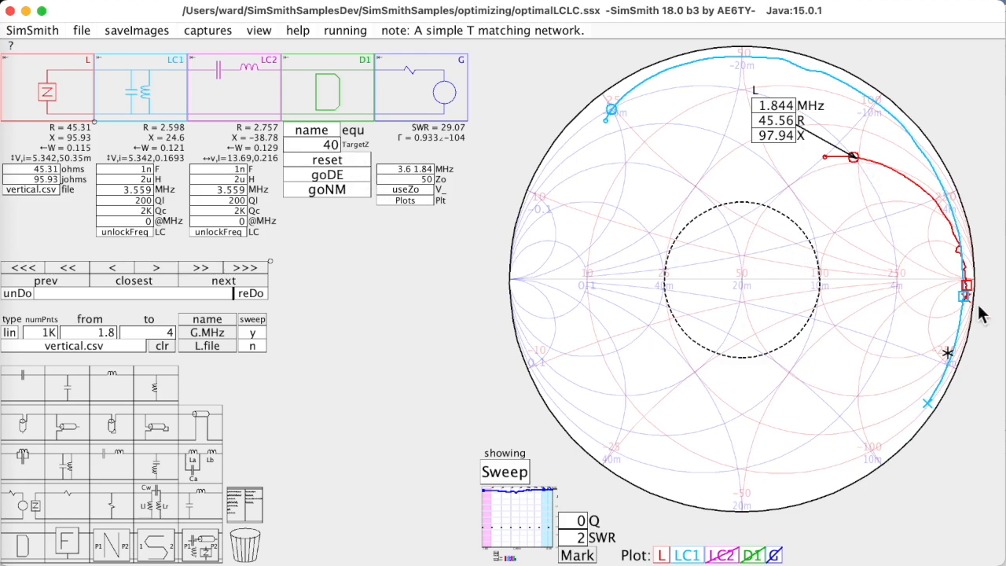
pyautogui.moveTo(931, 368)
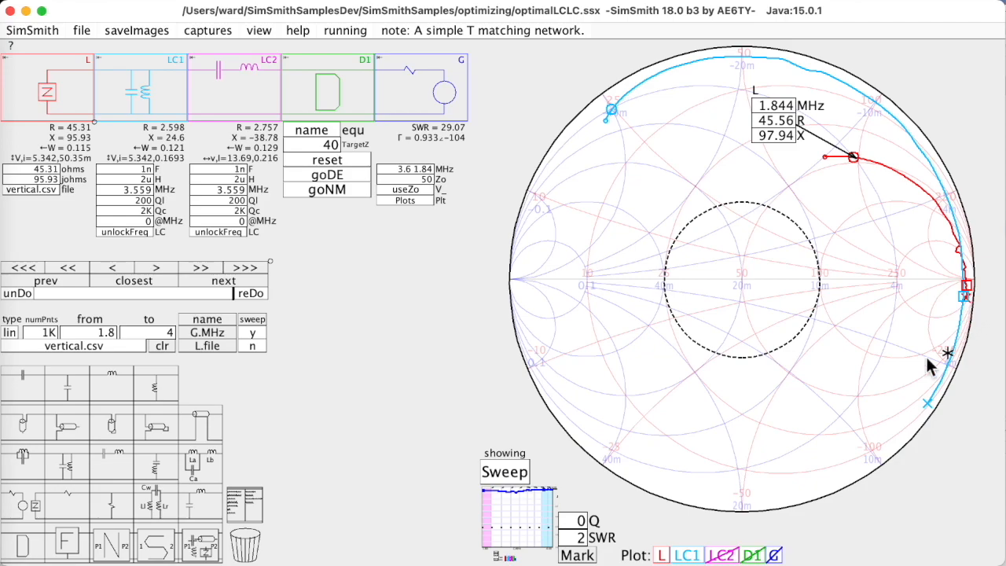
pyautogui.moveTo(908, 393)
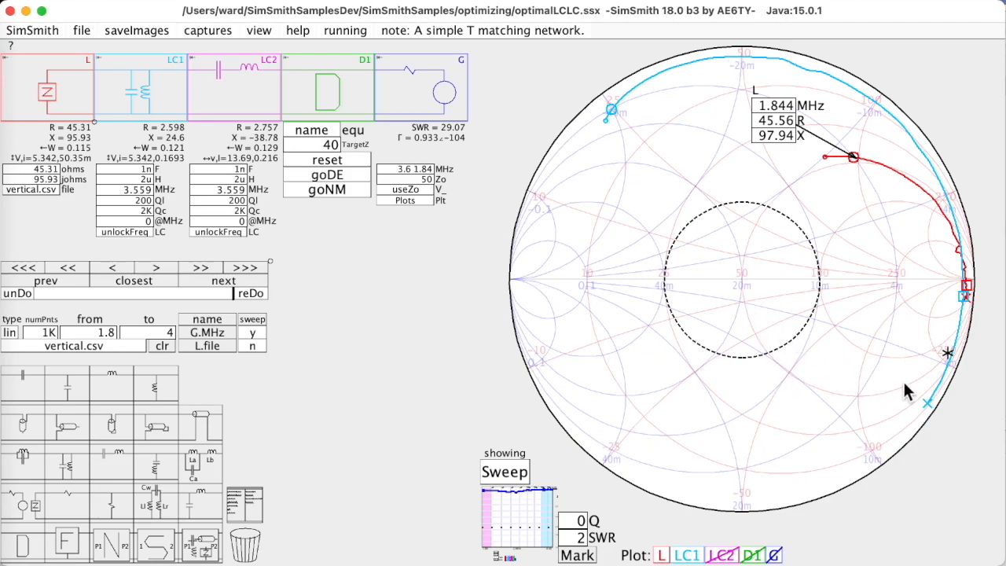
pyautogui.moveTo(955, 354)
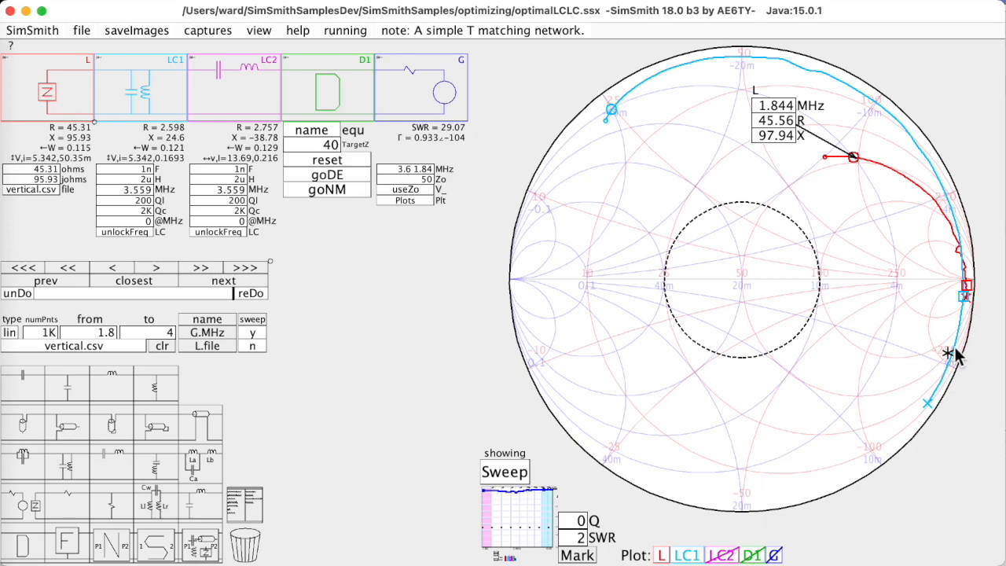
pyautogui.moveTo(852, 161)
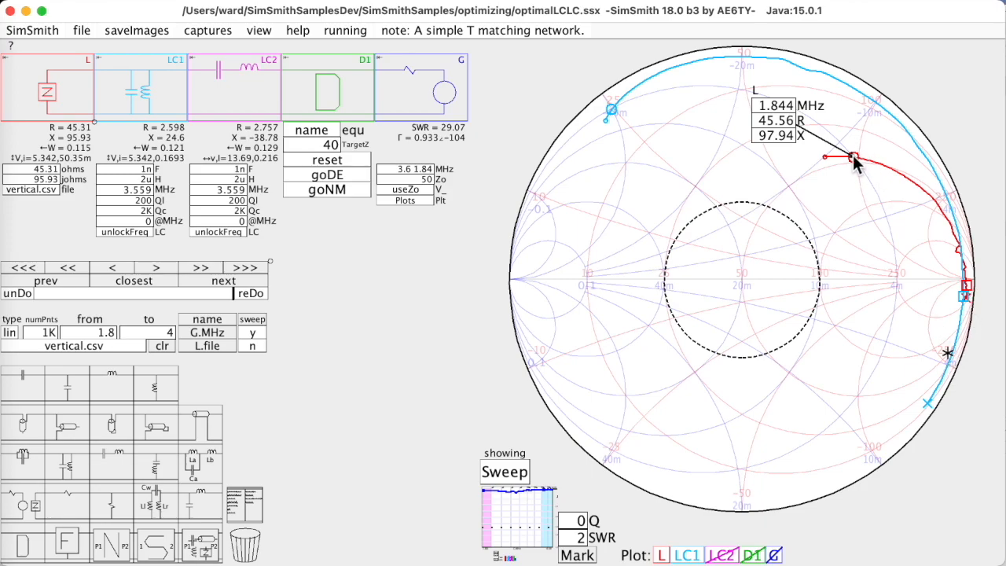
pyautogui.moveTo(951, 393)
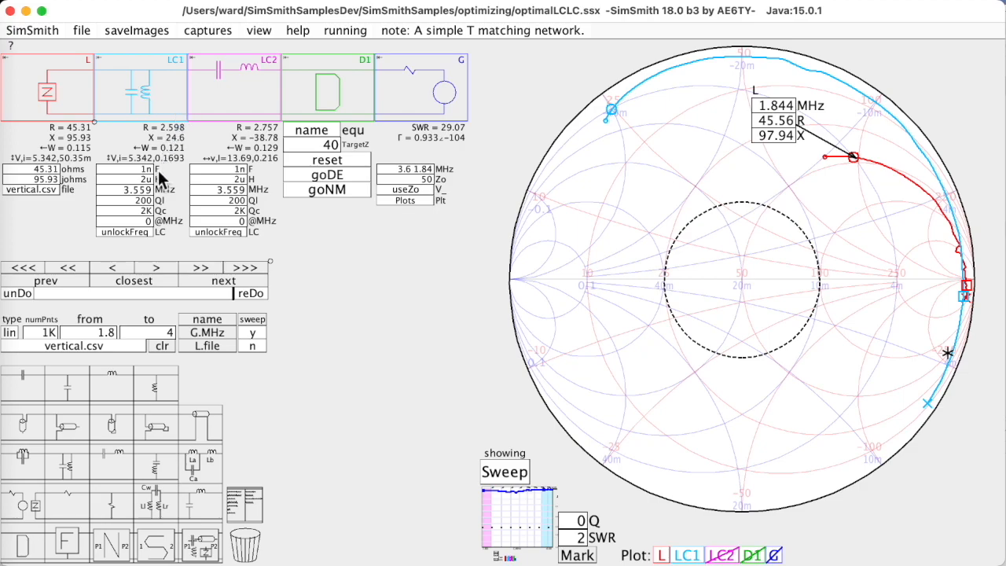
pyautogui.moveTo(162, 178)
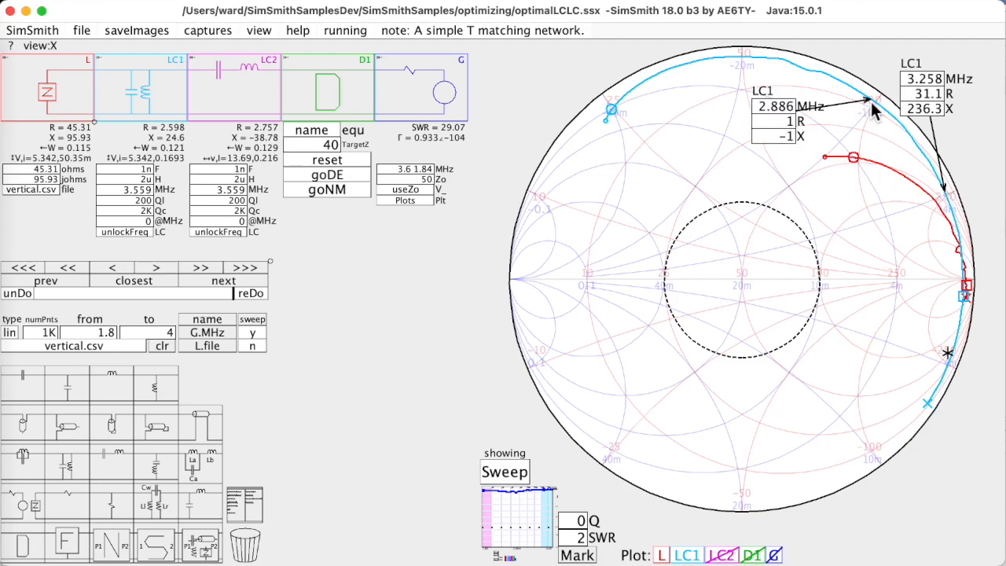
# - Set LC1 to 349.9p and 12.18u, improving the SWR to 2.026
pyautogui.click(774, 107)
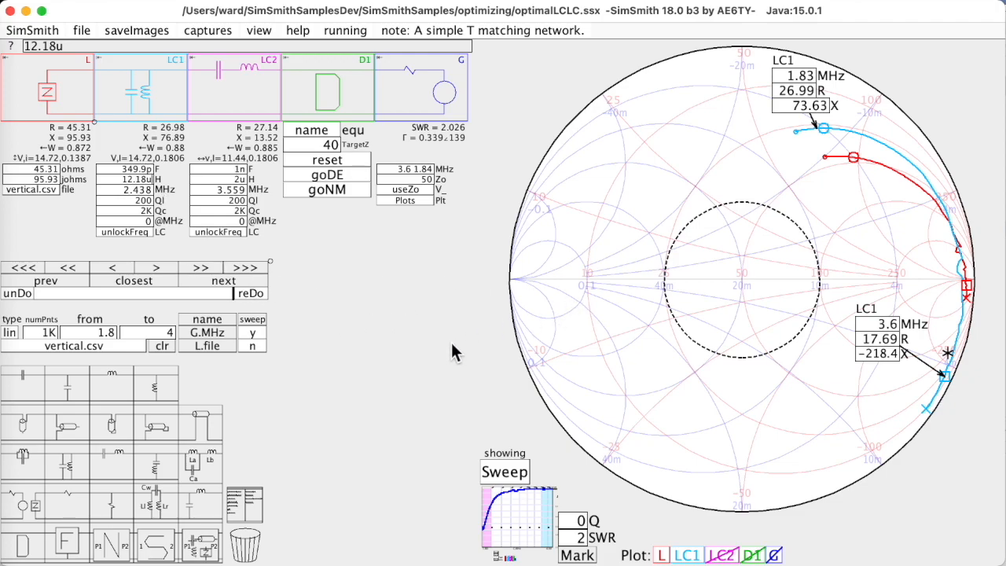
pyautogui.moveTo(136, 110)
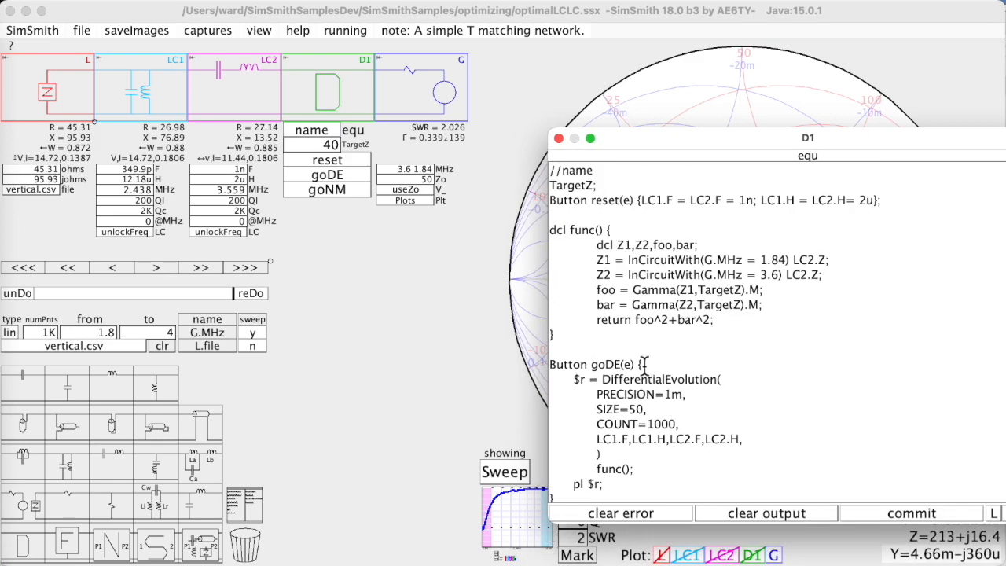
# - Scroll through the D1 script's cost function and differential evolution setup
pyautogui.scroll(-3)
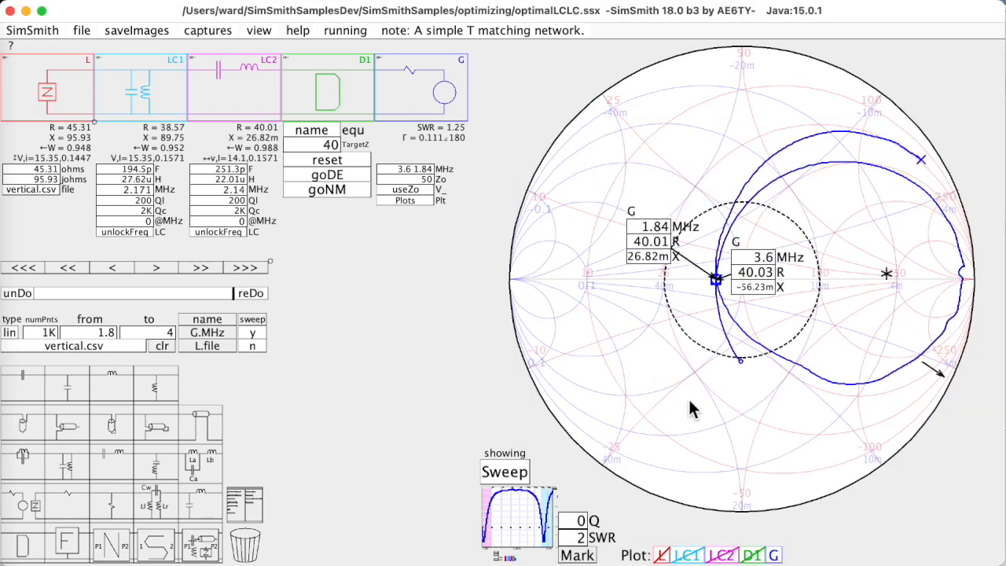
pyautogui.moveTo(751, 338)
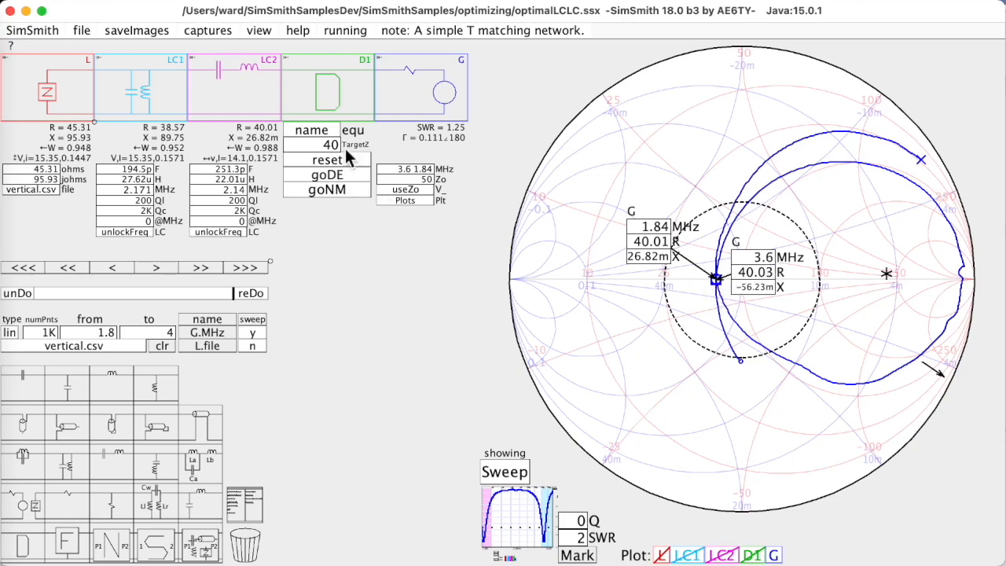
# - Set TargetZ to 50, rerun Nelder-Mead to SWR 1.001, and plot the impedance path
pyautogui.click(330, 145)
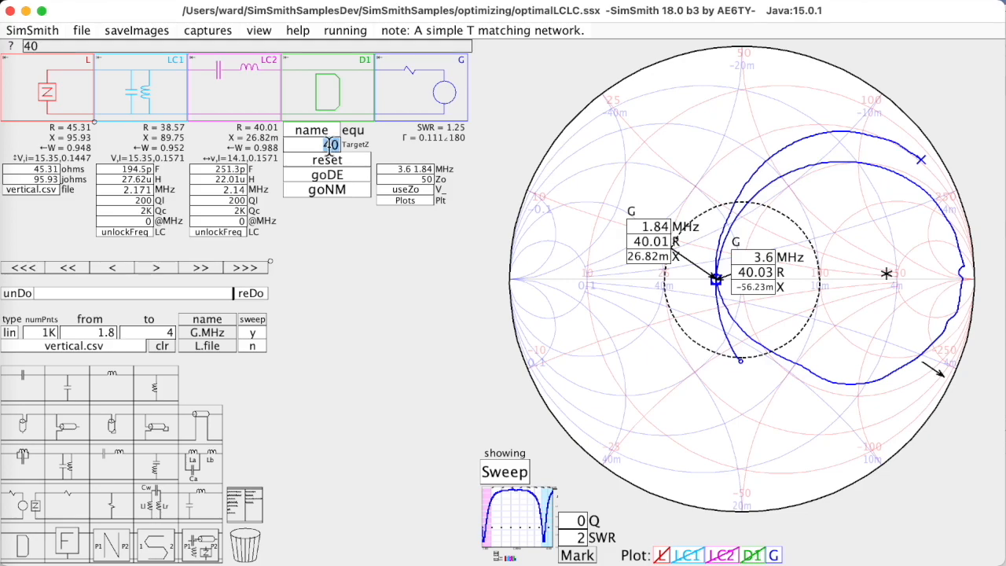
pyautogui.write('50')
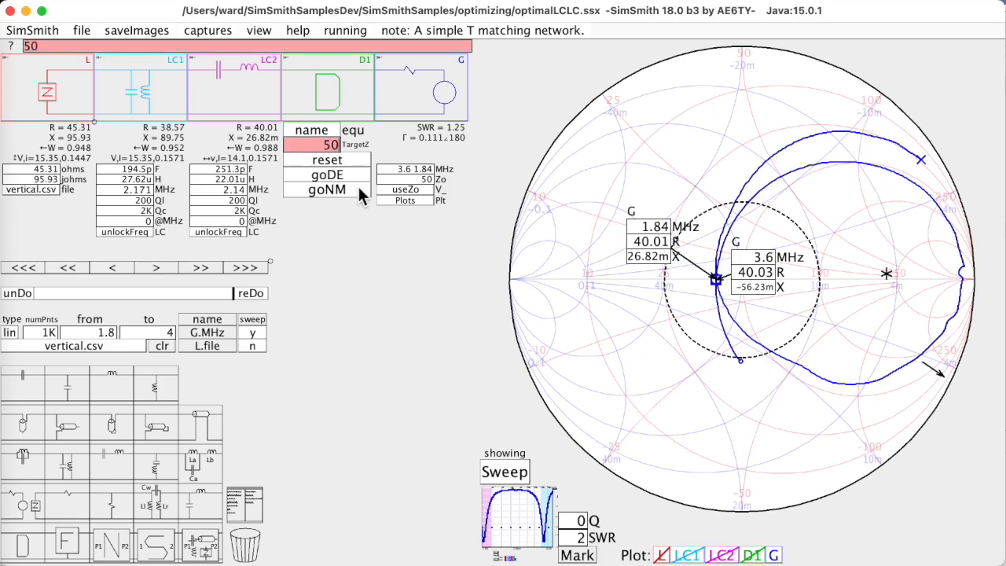
pyautogui.click(326, 189)
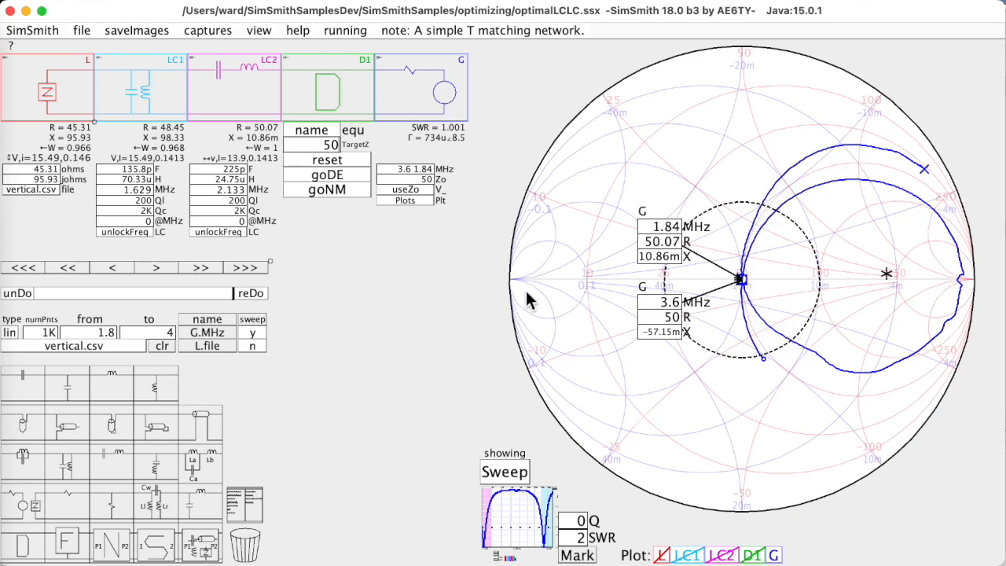
pyautogui.moveTo(528, 300)
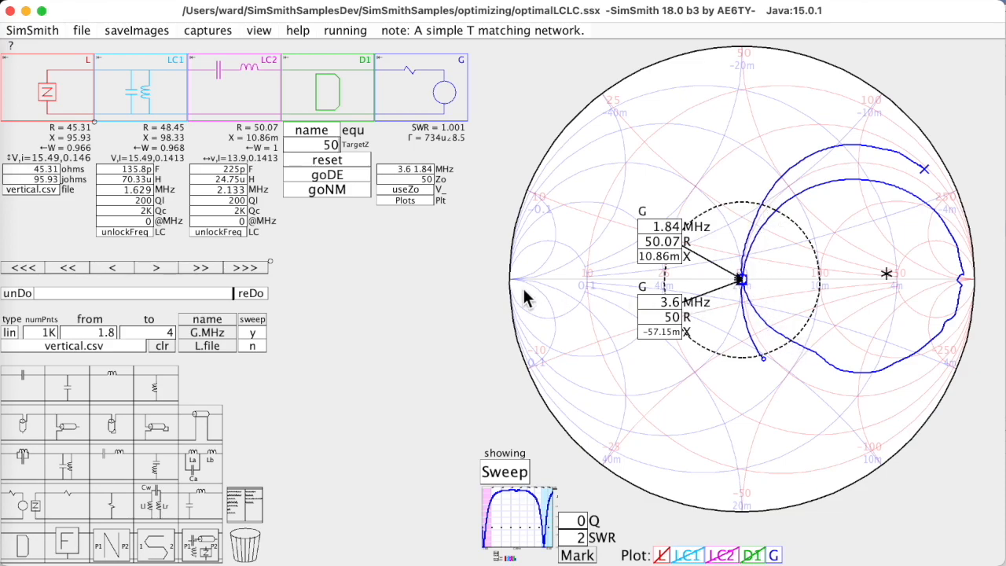
pyautogui.moveTo(514, 446)
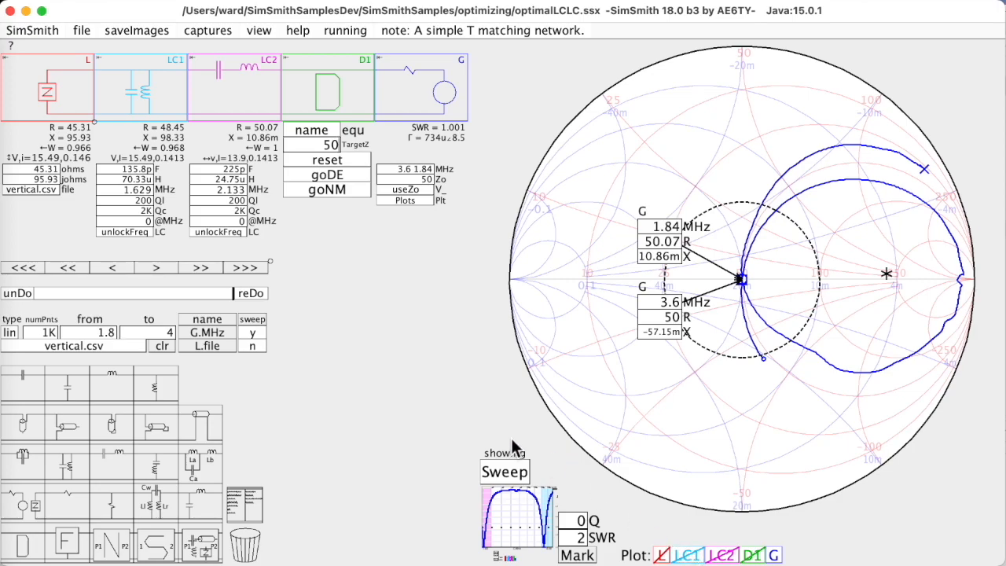
pyautogui.click(504, 471)
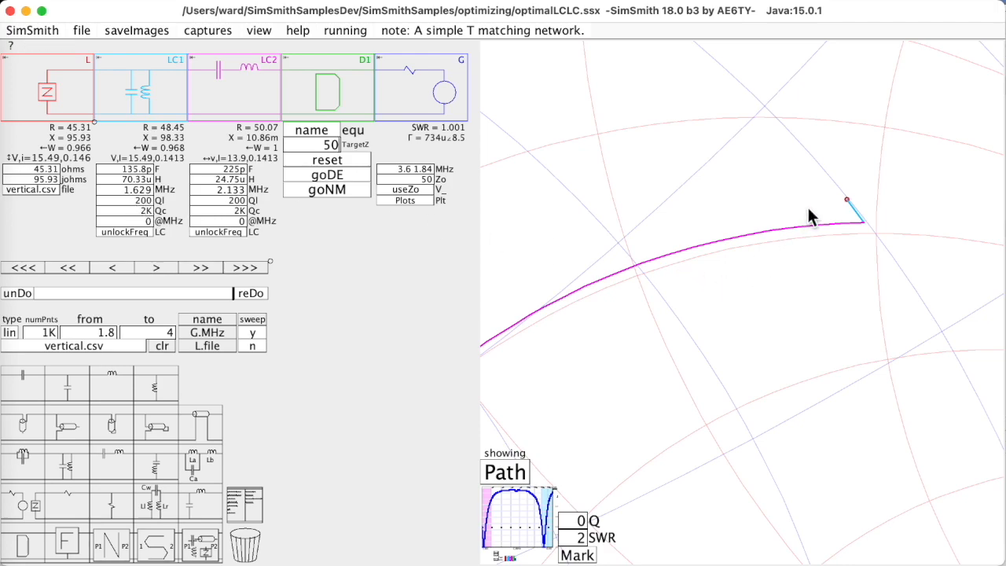
pyautogui.moveTo(857, 210)
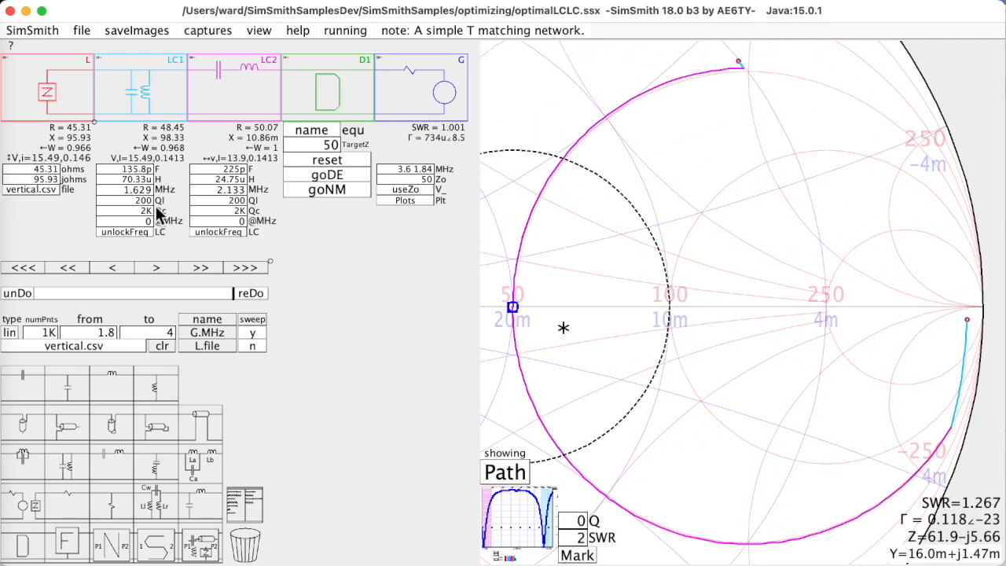
# - Set inductor Q to 10 on LC1 and 5 on LC2
pyautogui.click(144, 200)
pyautogui.write('10')
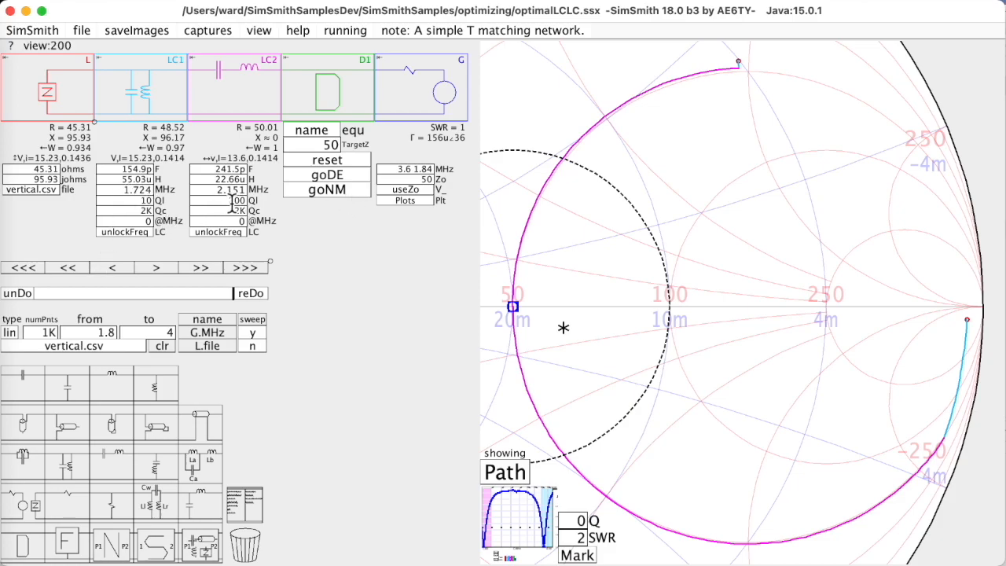
pyautogui.click(236, 200)
pyautogui.write('5')
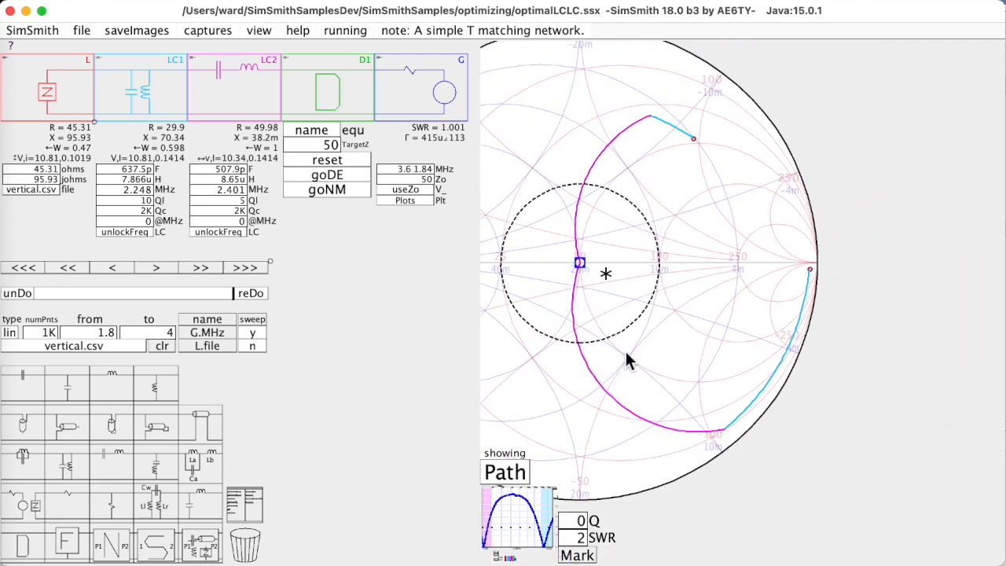
pyautogui.moveTo(347, 263)
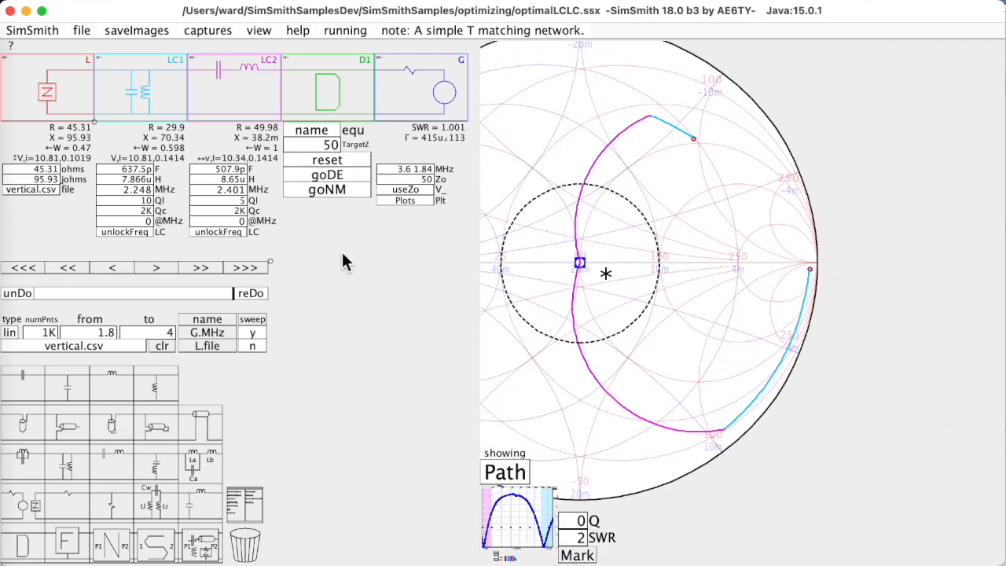
# - Run goDE, reset, and rerun it, giving LC1 160.8 pF/39.56 µH and LC2 233.6 pF/24 µH
pyautogui.click(326, 174)
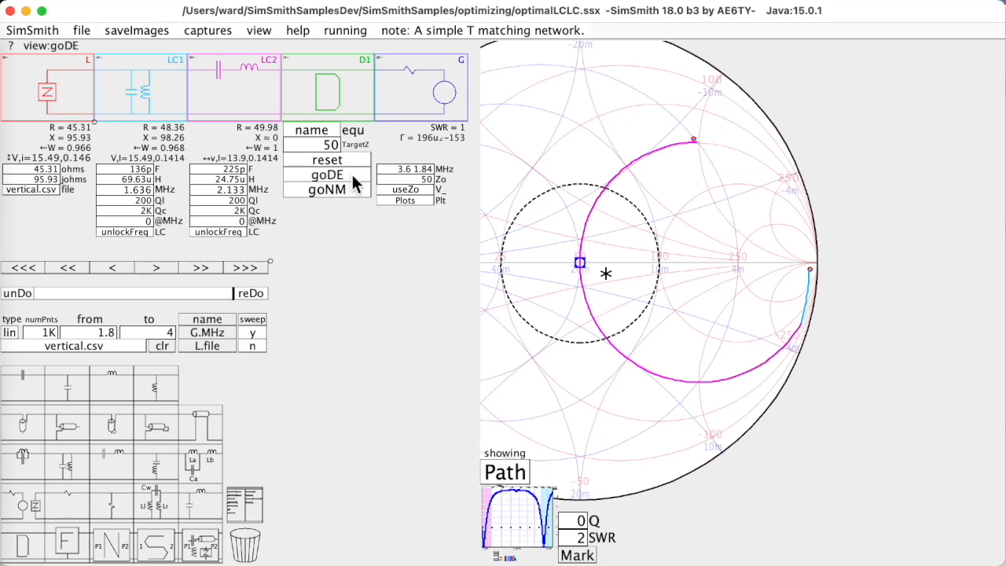
pyautogui.moveTo(352, 182)
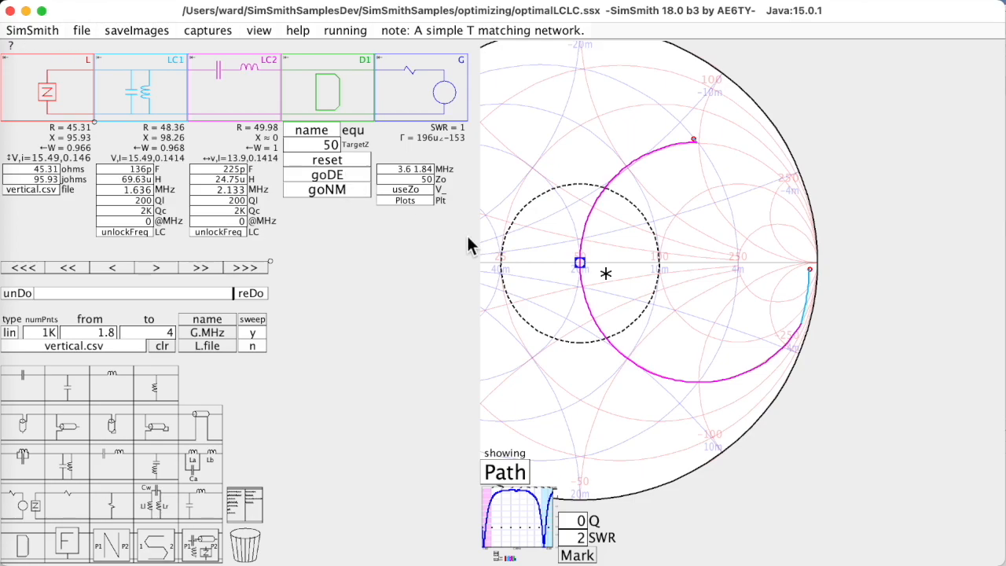
pyautogui.moveTo(350, 180)
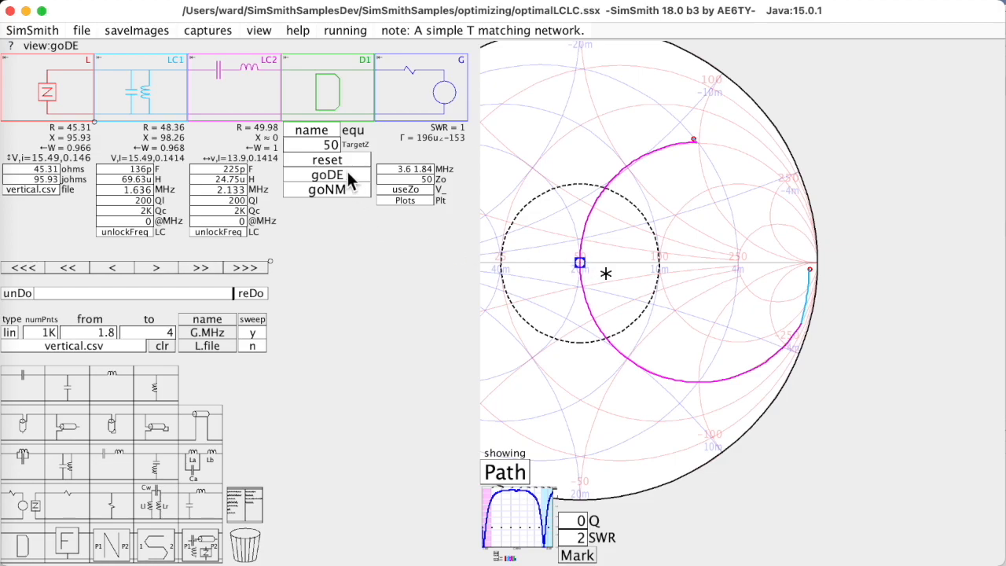
pyautogui.click(325, 159)
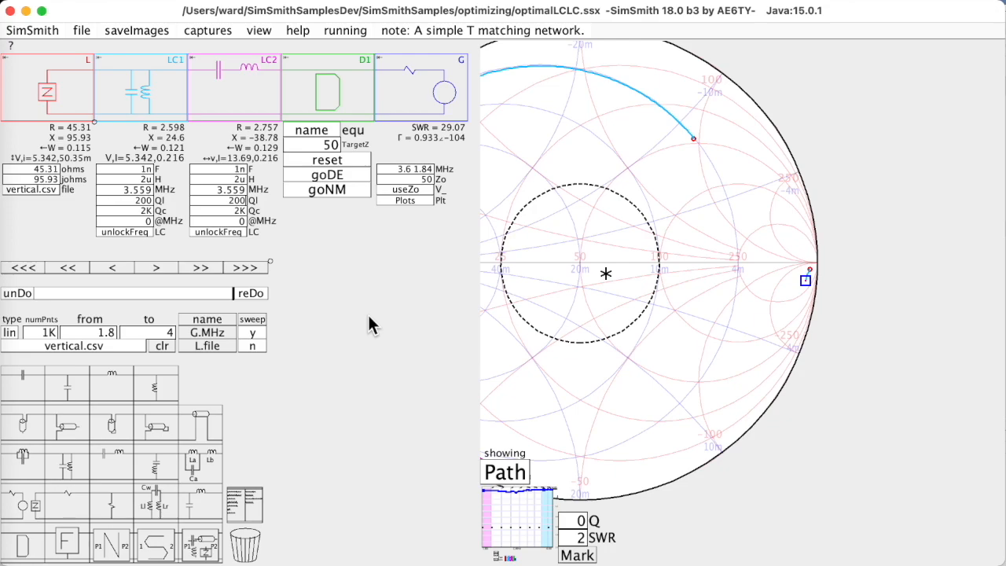
pyautogui.moveTo(355, 177)
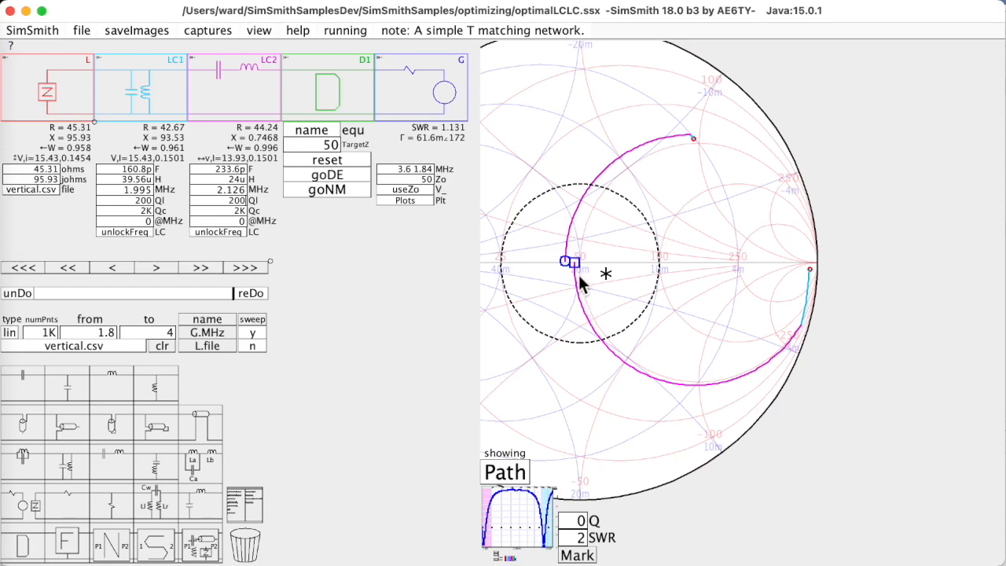
pyautogui.moveTo(591, 281)
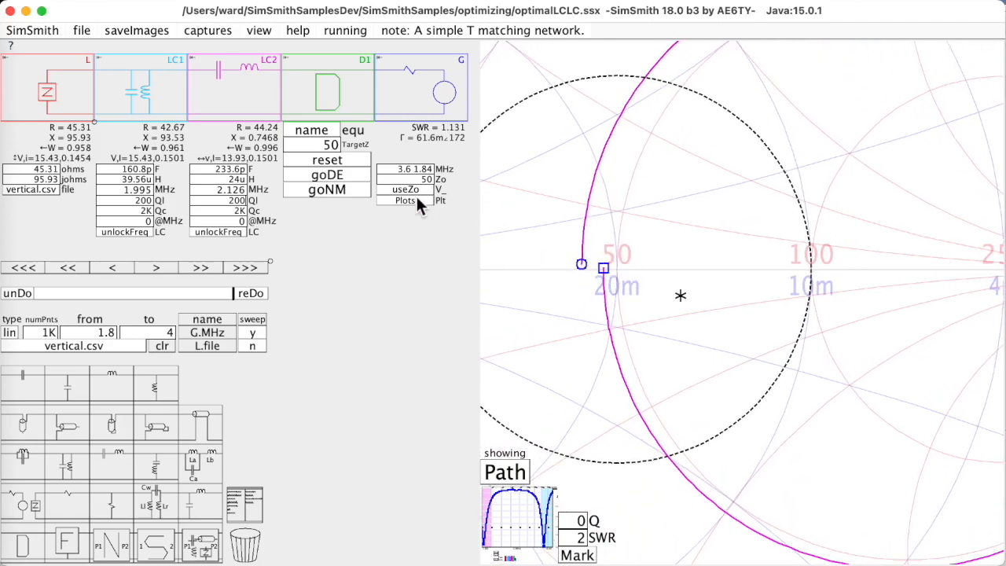
pyautogui.click(326, 175)
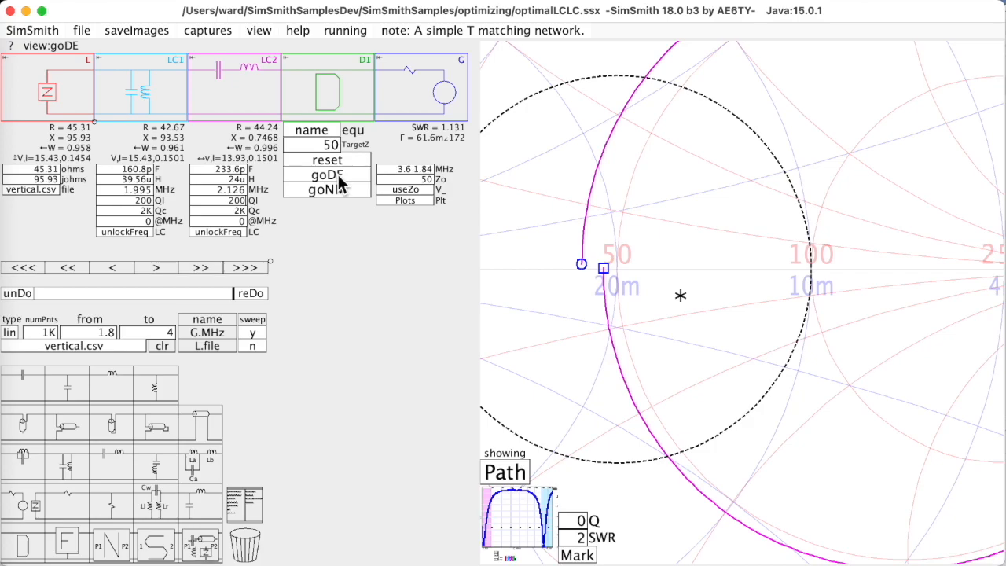
pyautogui.moveTo(557, 420)
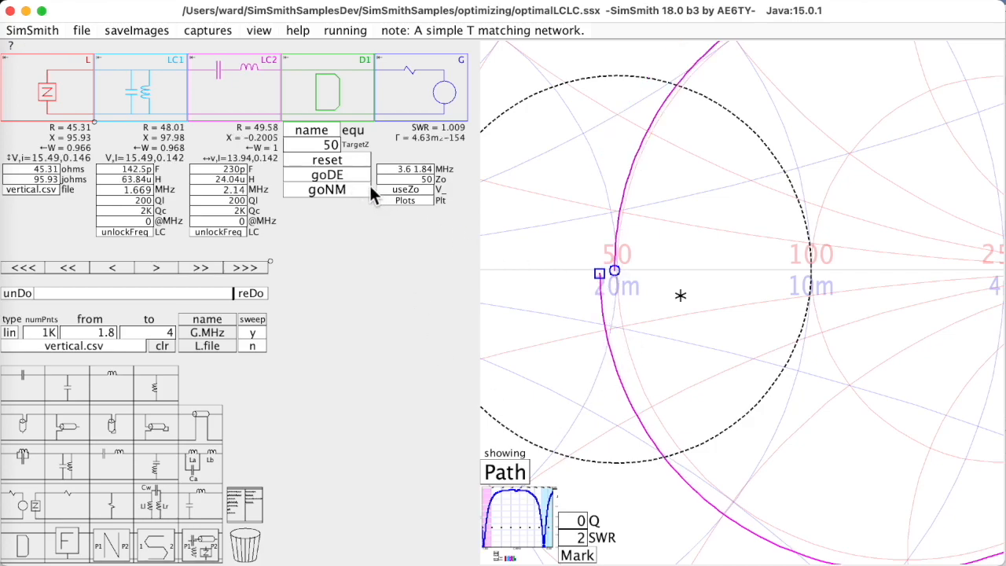
pyautogui.moveTo(357, 179)
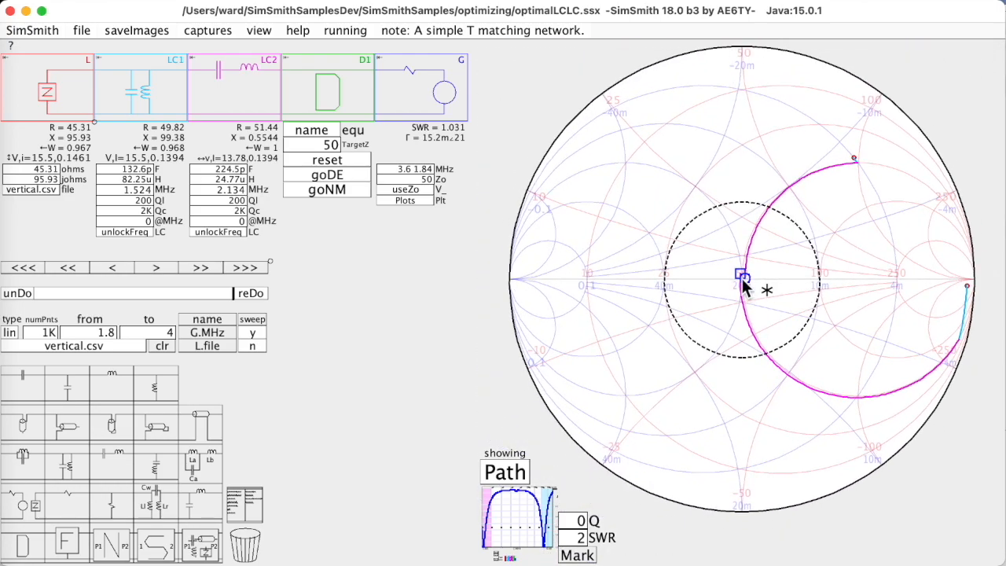
pyautogui.moveTo(584, 182)
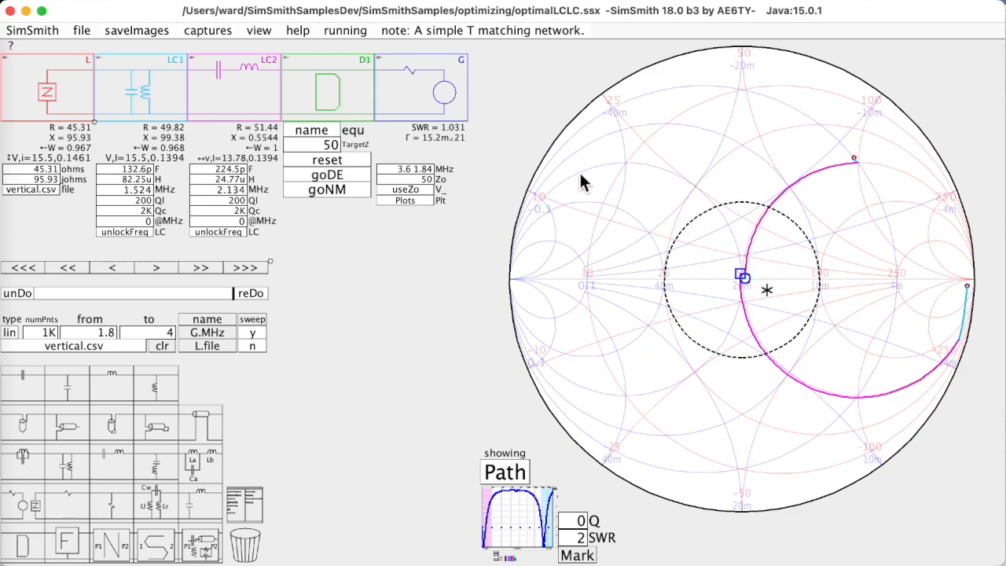
pyautogui.moveTo(704, 189)
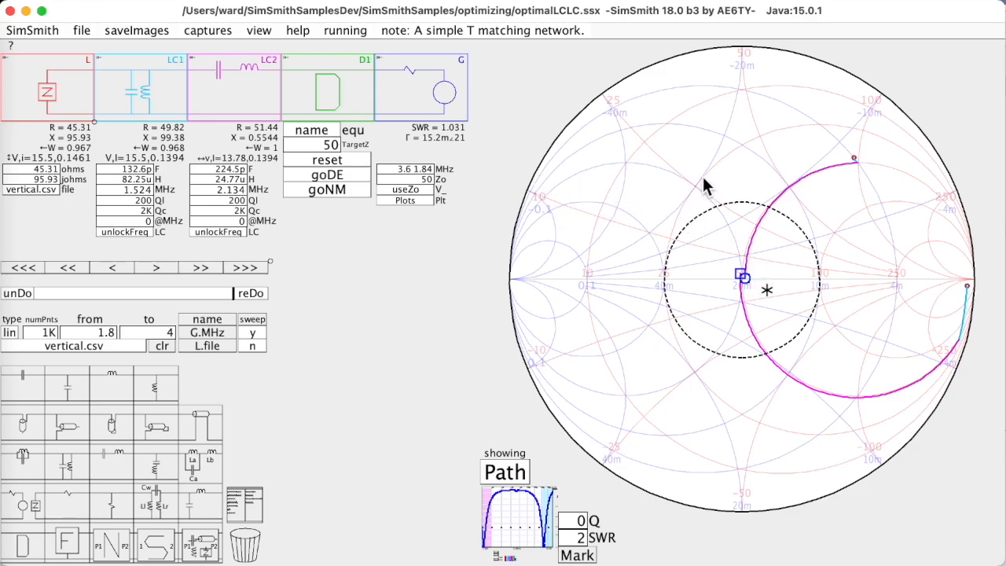
pyautogui.moveTo(734, 137)
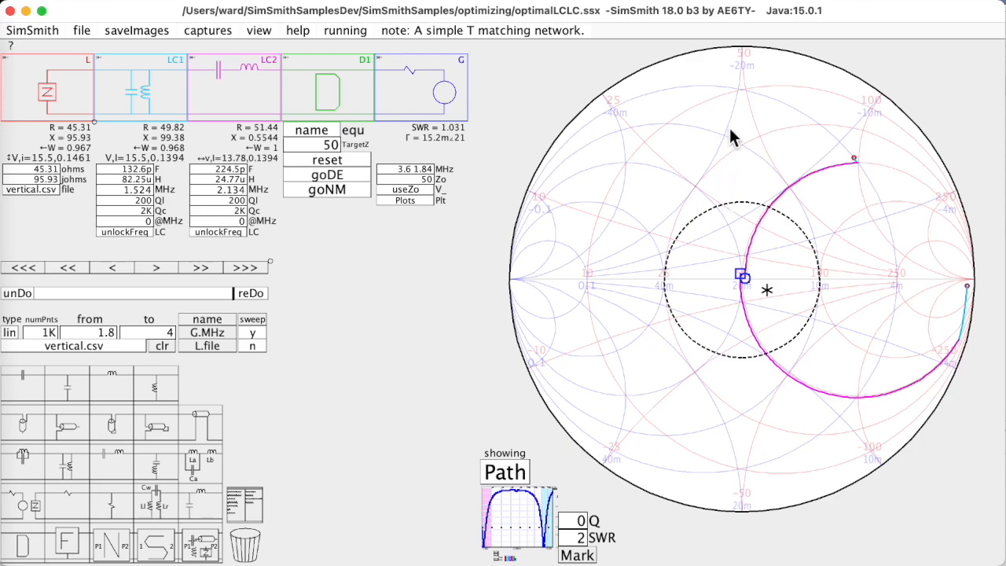
pyautogui.moveTo(708, 242)
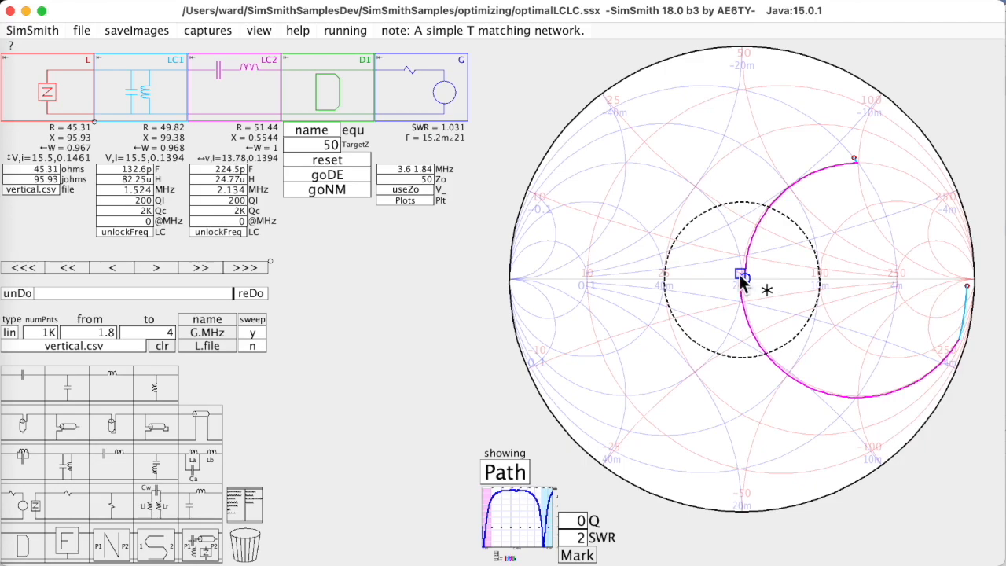
pyautogui.moveTo(756, 281)
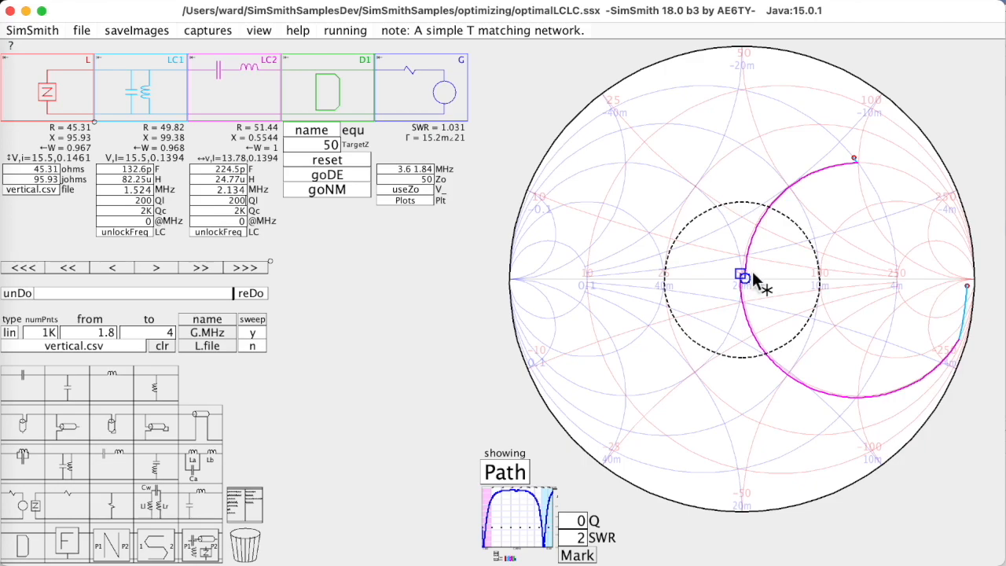
pyautogui.moveTo(856, 165)
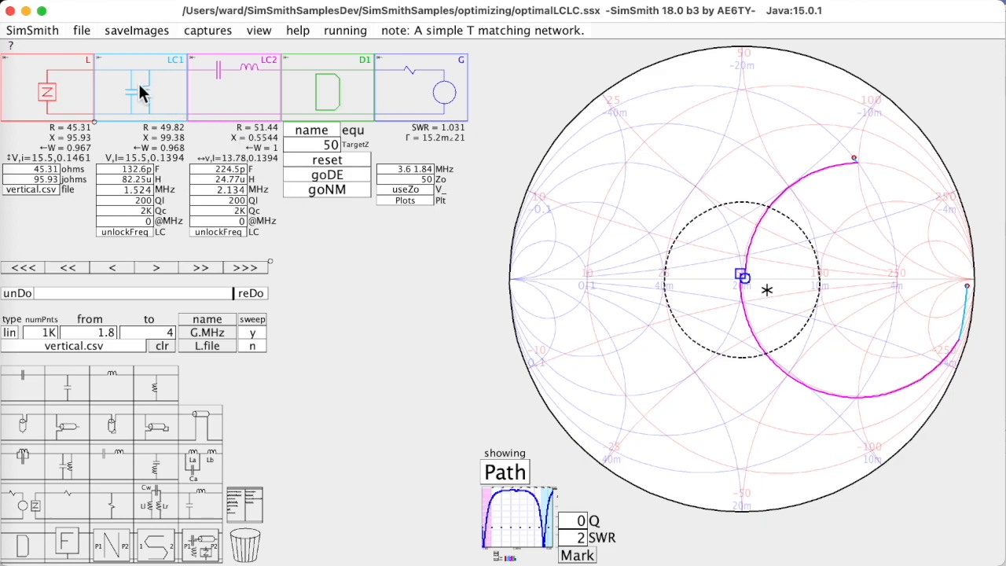
# - Discard unsaved changes and load optimalCLC.ssx, a C1/LC2 network at SWR 7.562
pyautogui.click(81, 30)
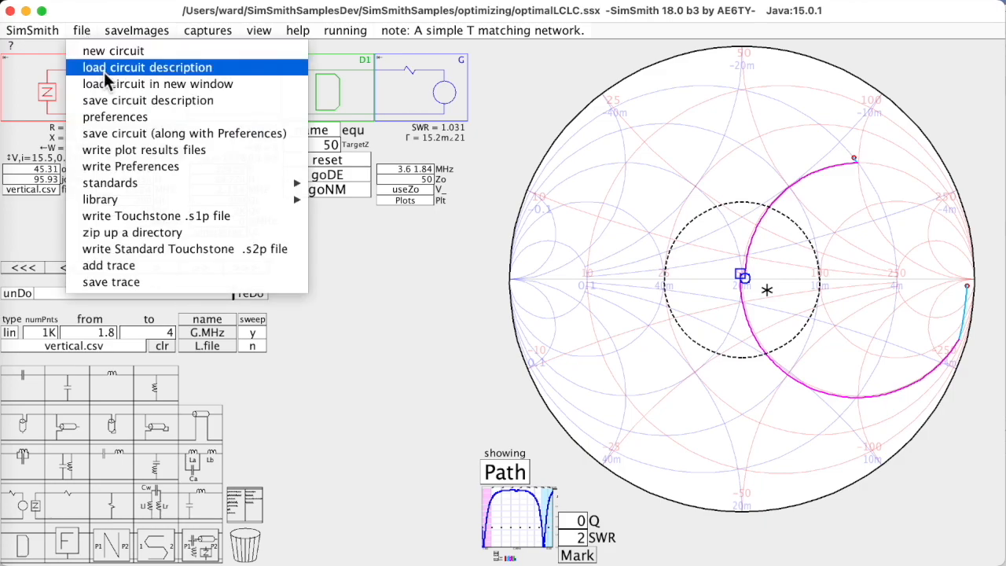
pyautogui.click(146, 67)
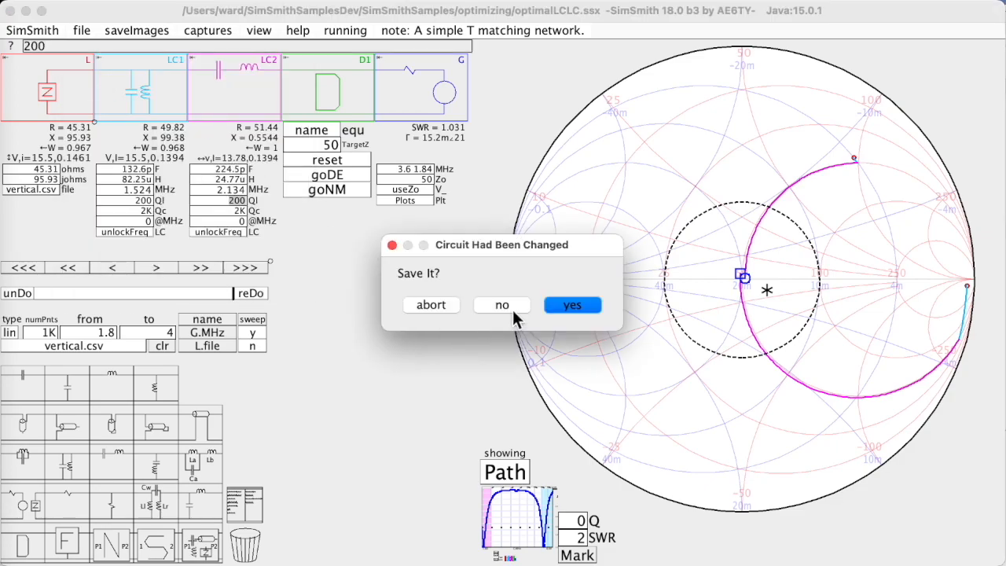
pyautogui.click(572, 305)
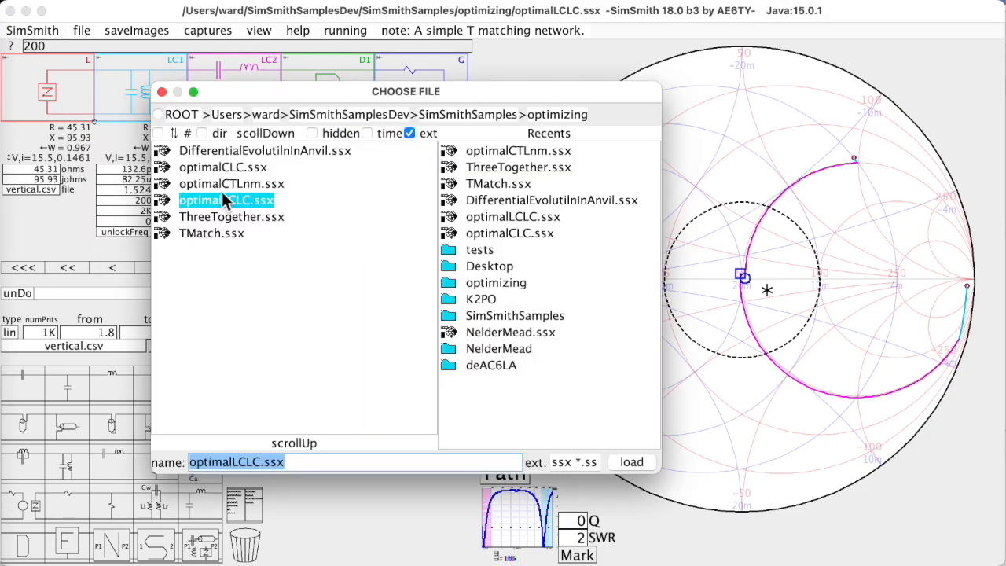
pyautogui.click(223, 166)
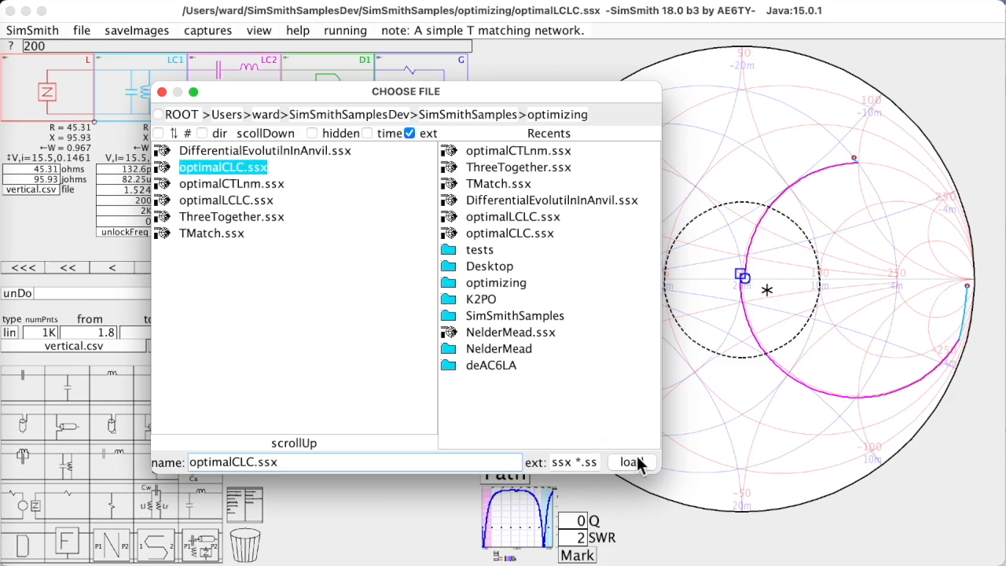
pyautogui.click(631, 462)
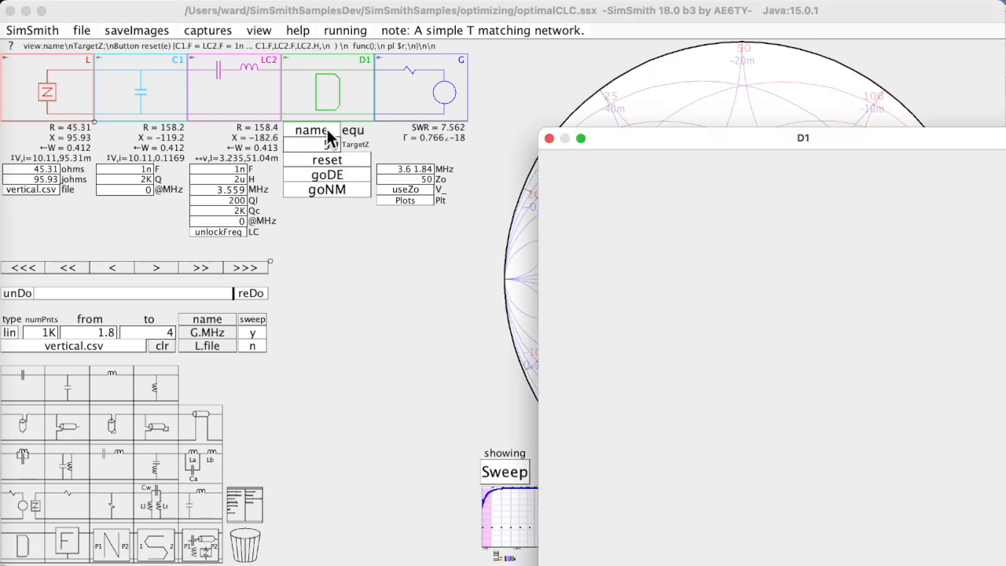
# - Open D1's script and scroll through the goDE and goNM code tuning C1.F, LC2.F, LC2.H
pyautogui.click(354, 129)
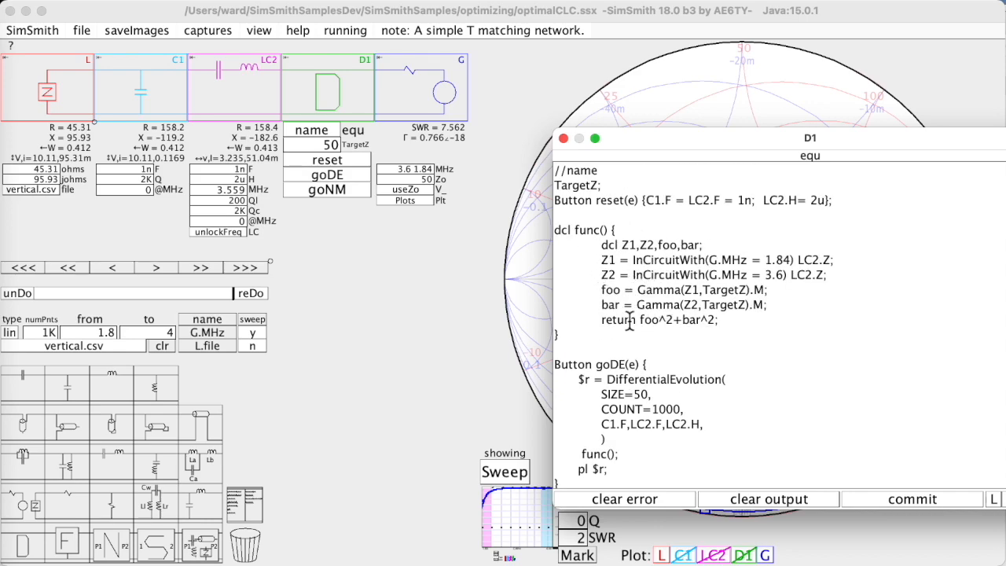
pyautogui.scroll(-3)
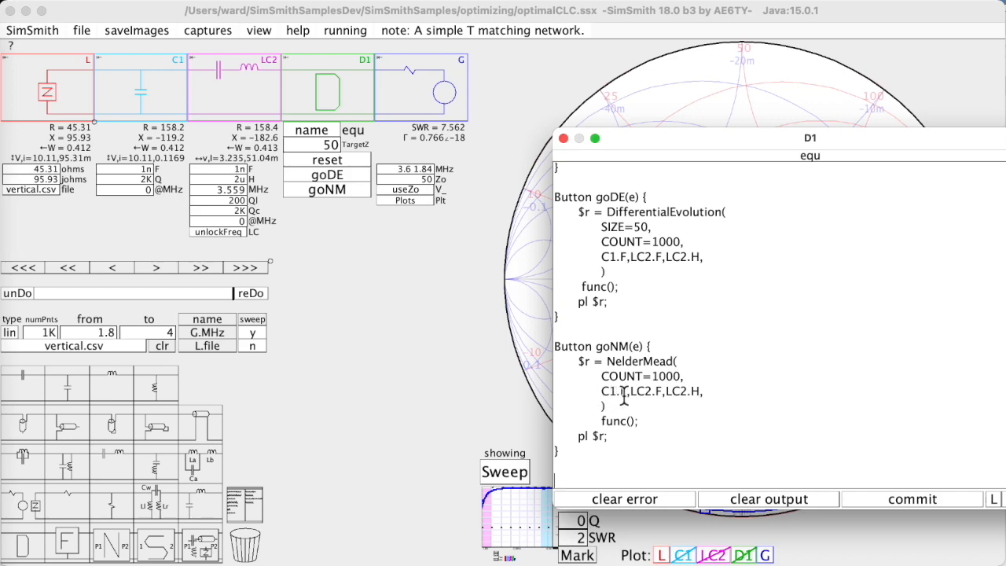
pyautogui.moveTo(682, 397)
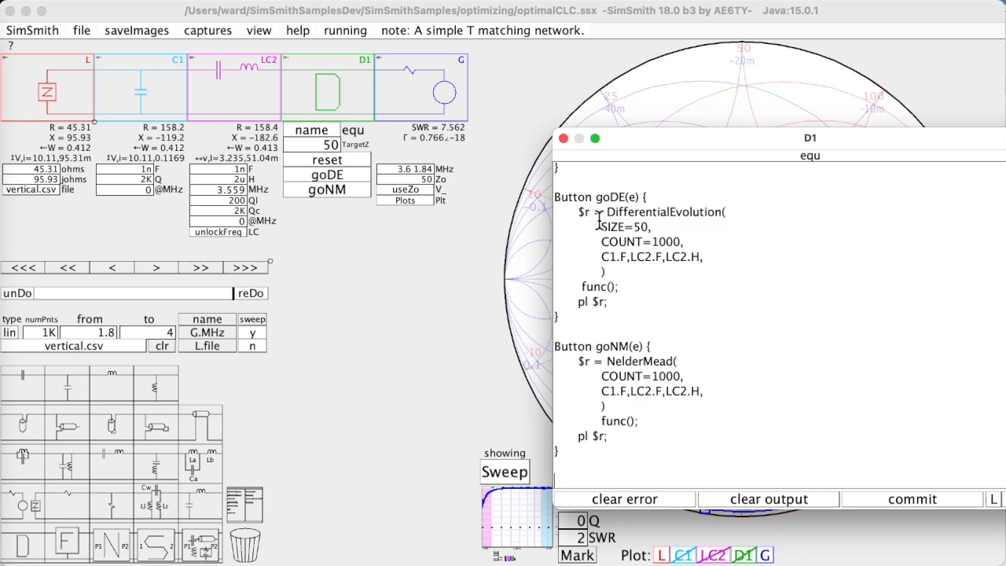
# - Close the script and run Nelder-Mead, retuning C1 to 106 pF and LC2 to 217.5 pF/25.32 µH
pyautogui.click(325, 188)
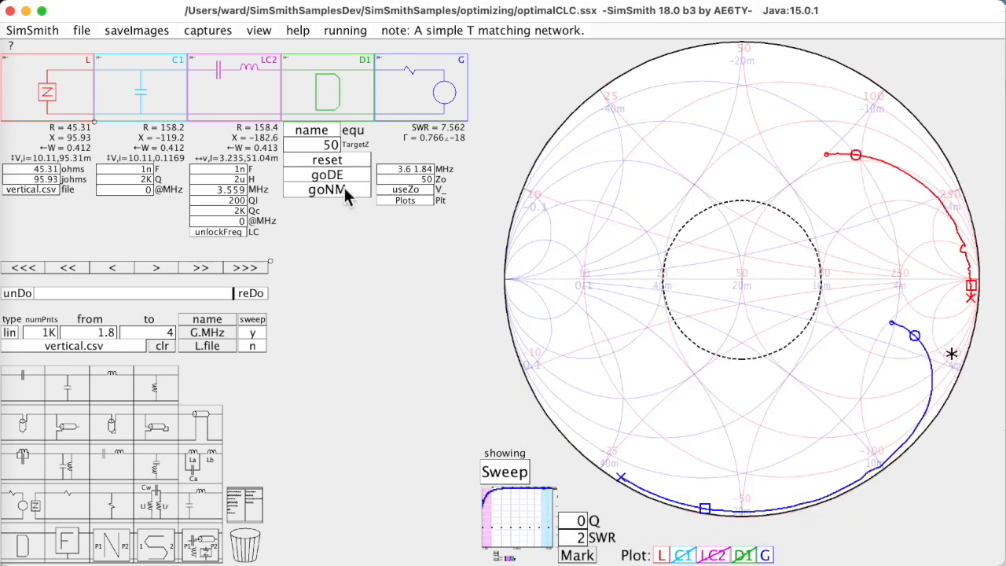
pyautogui.click(326, 189)
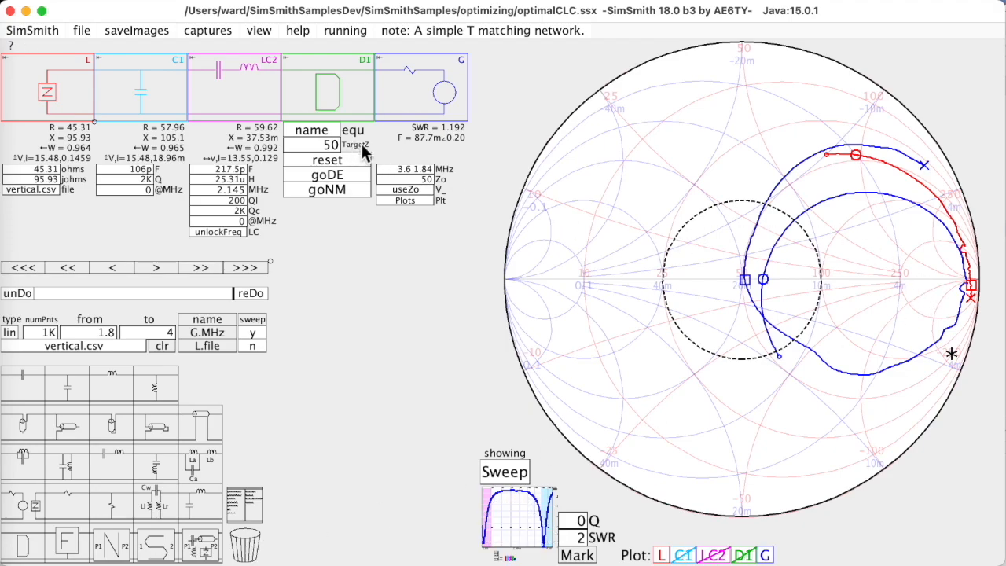
pyautogui.moveTo(865, 167)
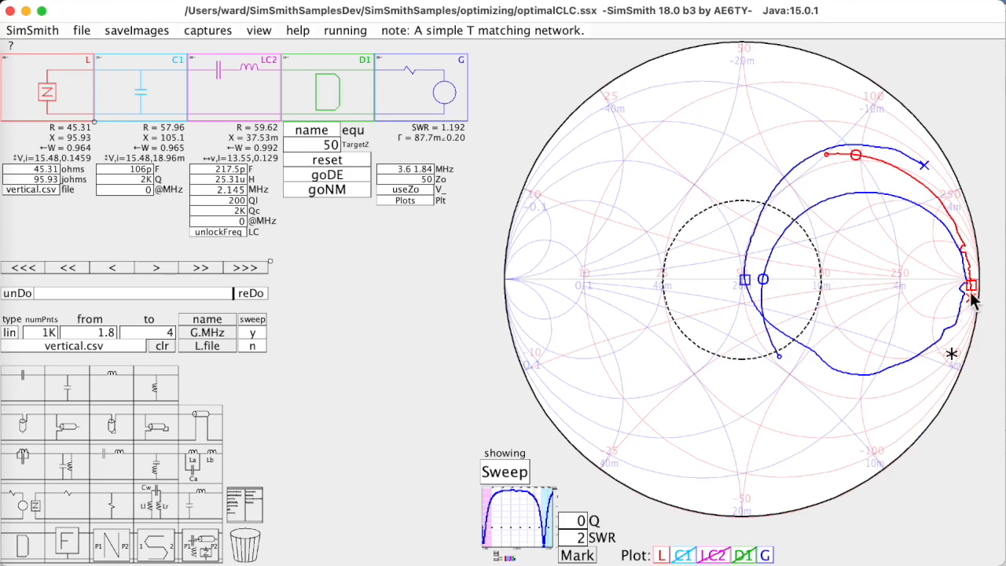
pyautogui.click(326, 174)
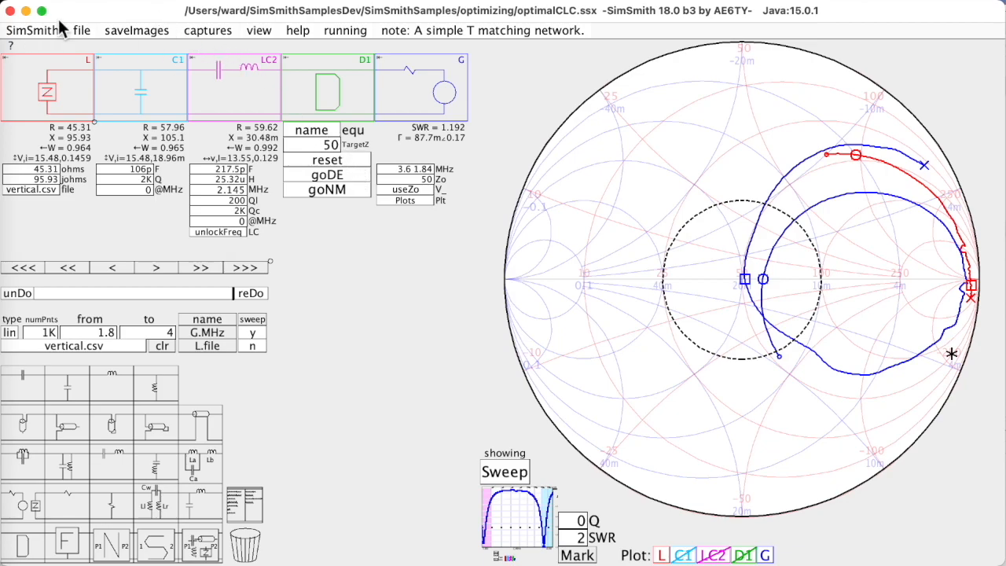
pyautogui.click(81, 30)
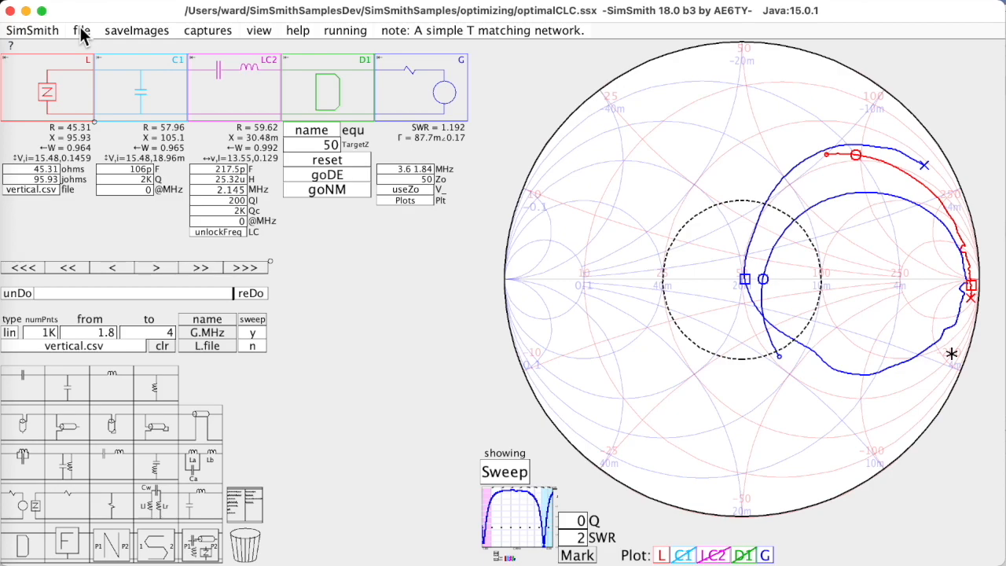
# - Load ThreeTogether.ssx without saving, showing CLC and LCLC SWR-versus-frequency traces
pyautogui.click(81, 30)
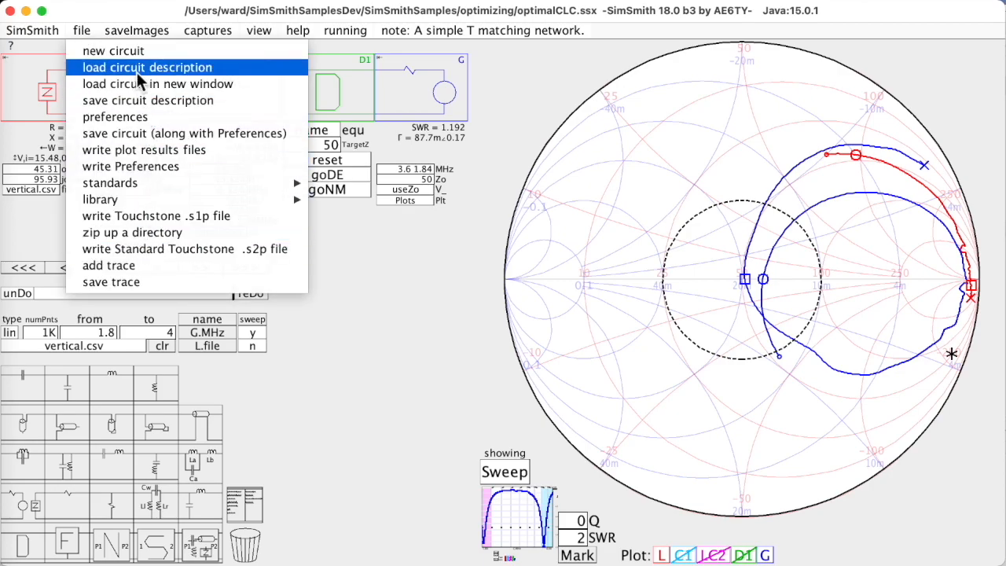
pyautogui.click(146, 67)
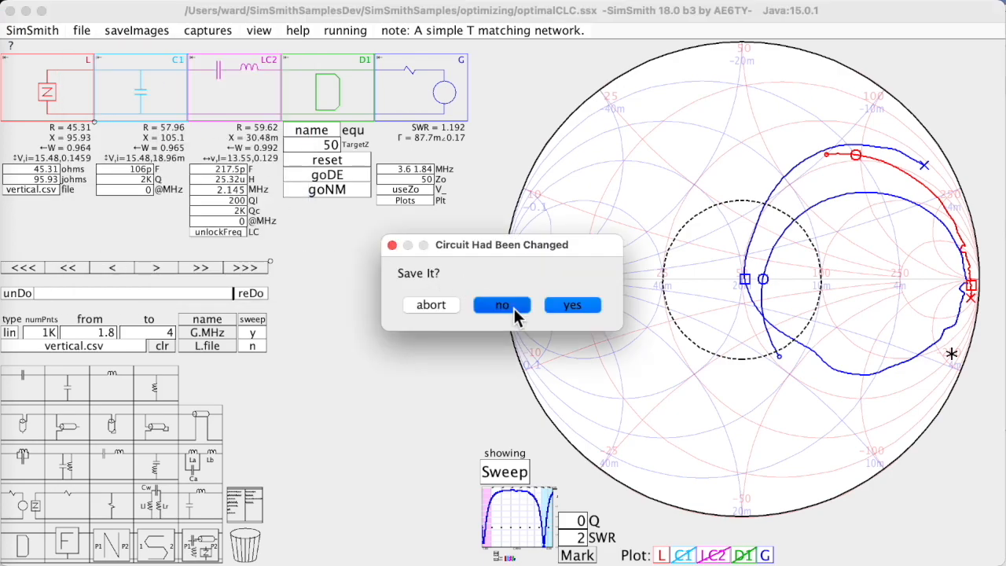
pyautogui.click(502, 305)
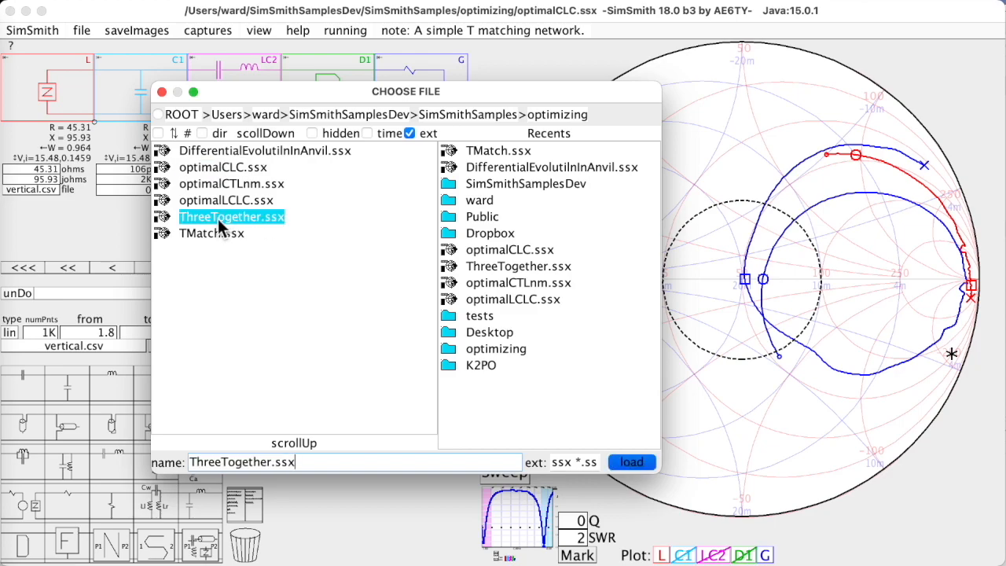
pyautogui.click(631, 461)
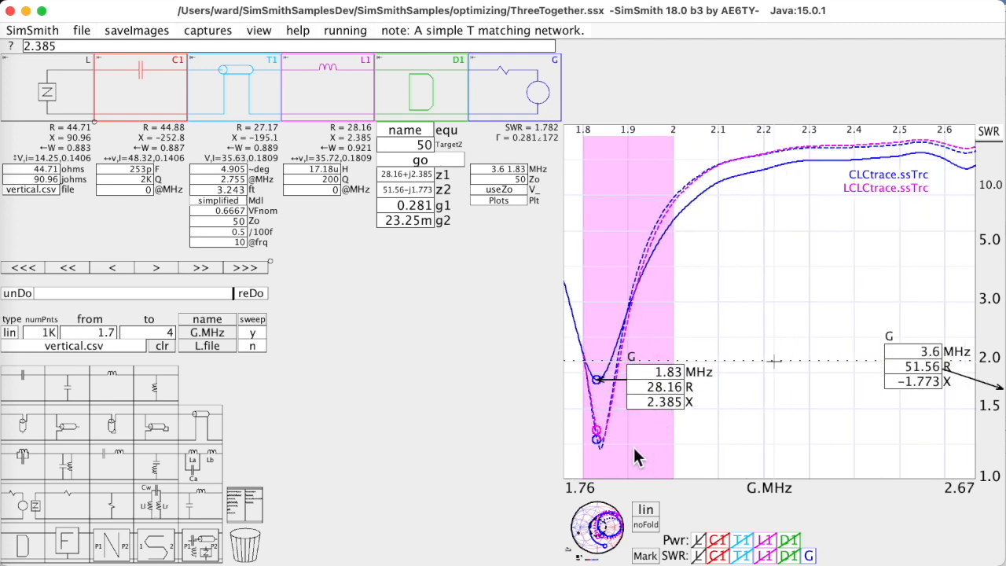
pyautogui.moveTo(617, 385)
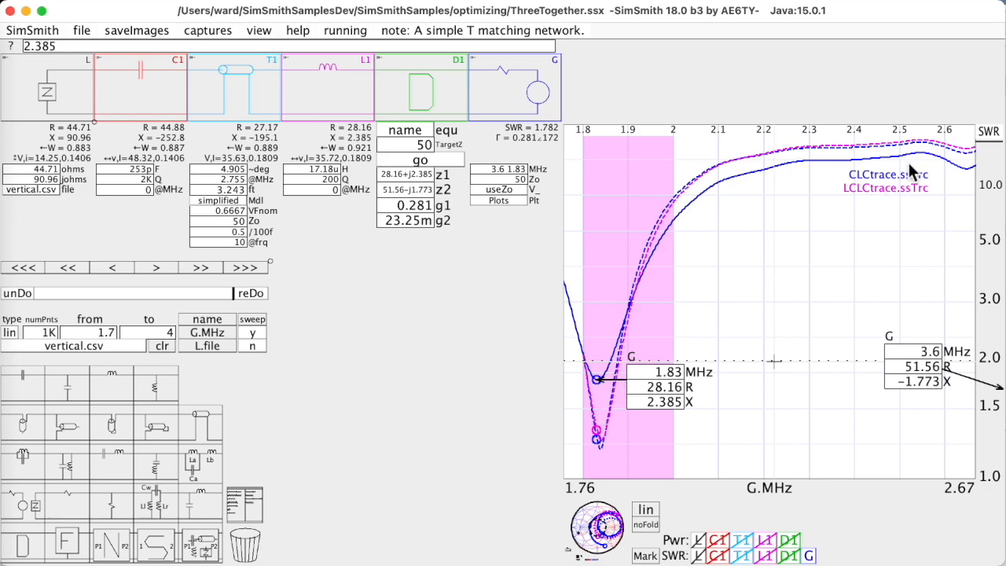
pyautogui.moveTo(688, 239)
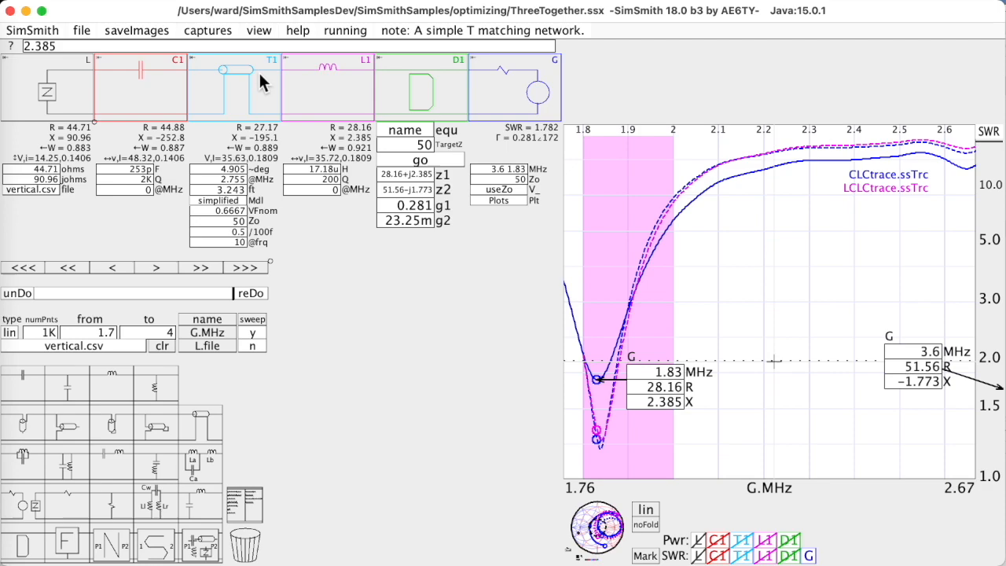
pyautogui.moveTo(890, 192)
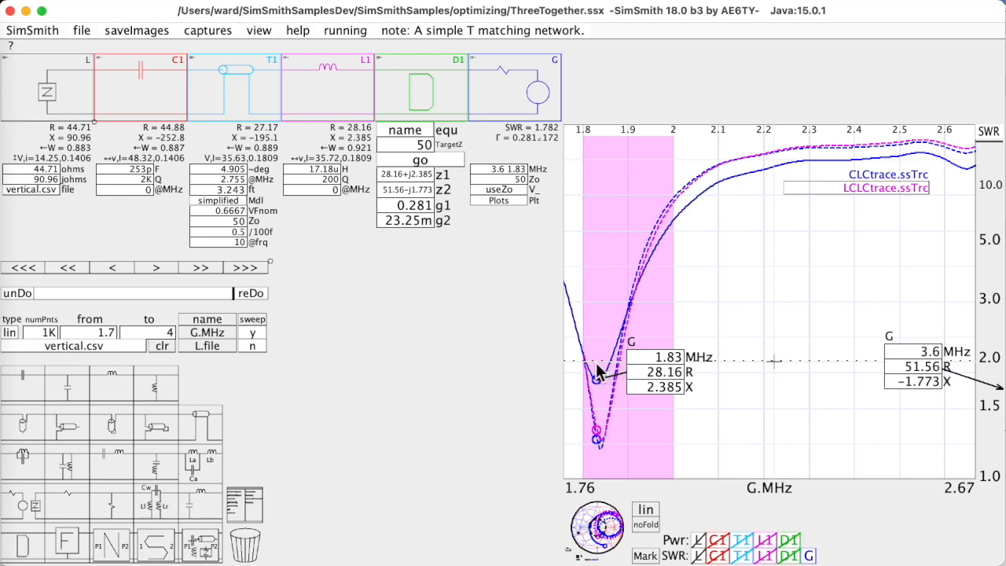
pyautogui.moveTo(872, 393)
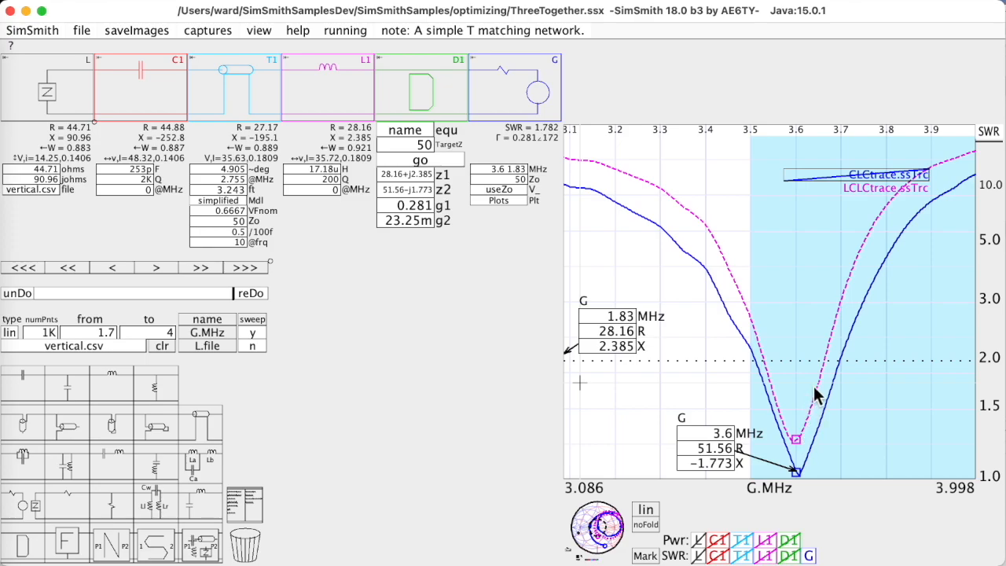
pyautogui.moveTo(628, 243)
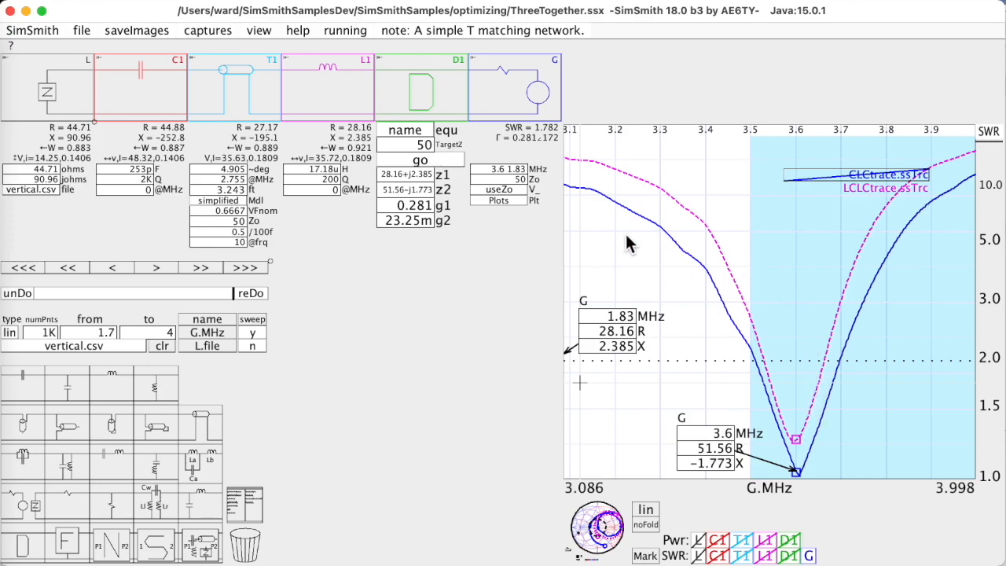
pyautogui.moveTo(609, 261)
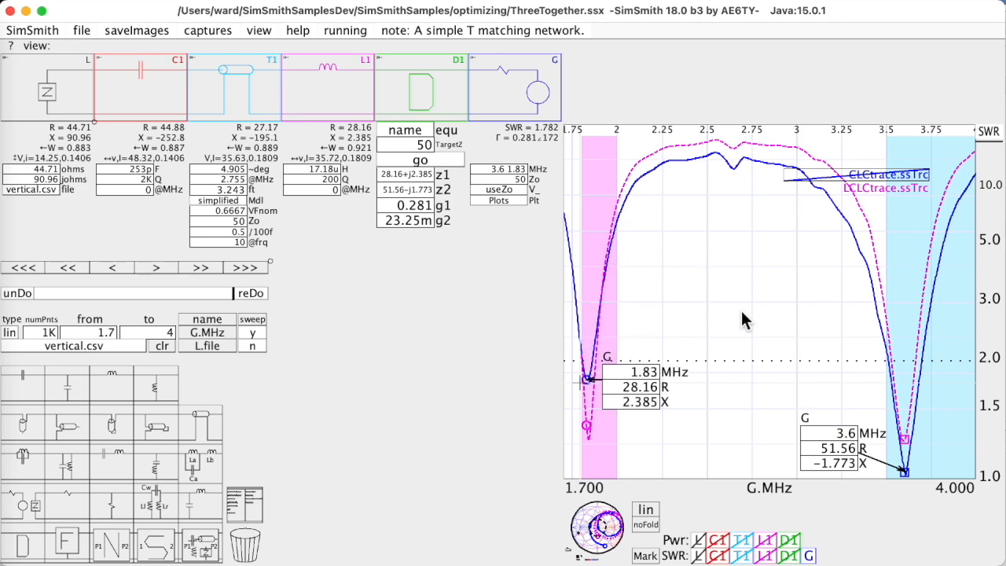
pyautogui.moveTo(928, 376)
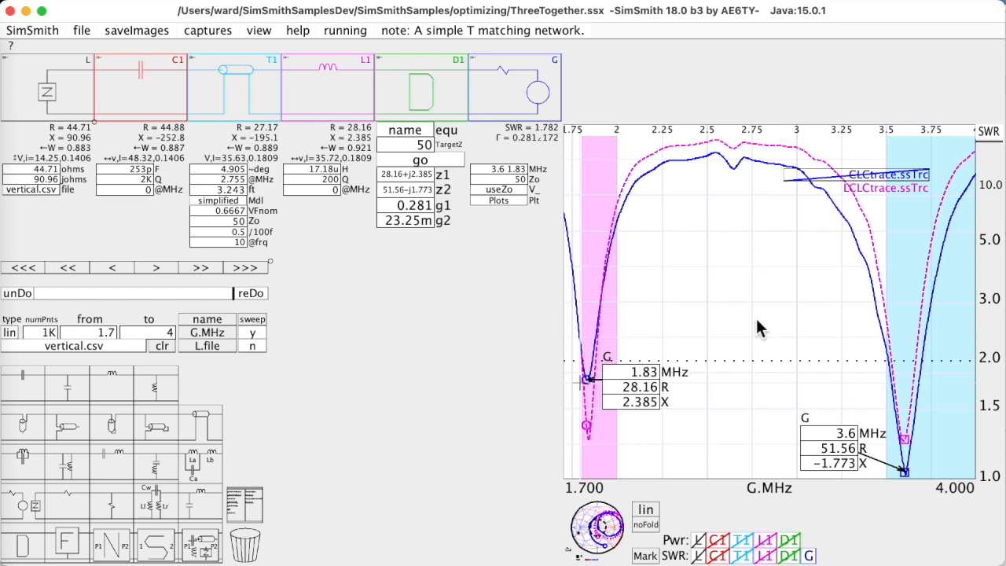
pyautogui.moveTo(917, 389)
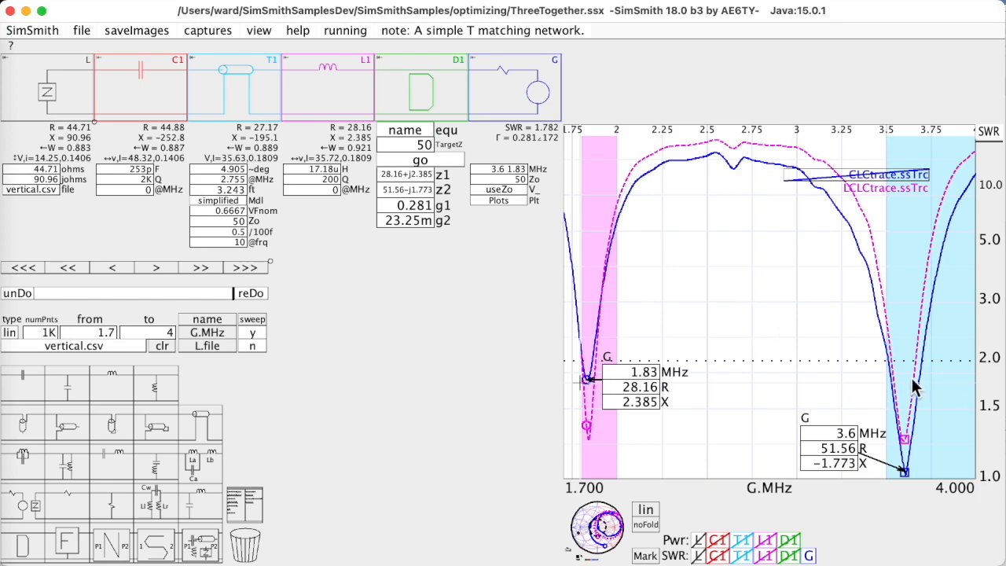
pyautogui.moveTo(594, 381)
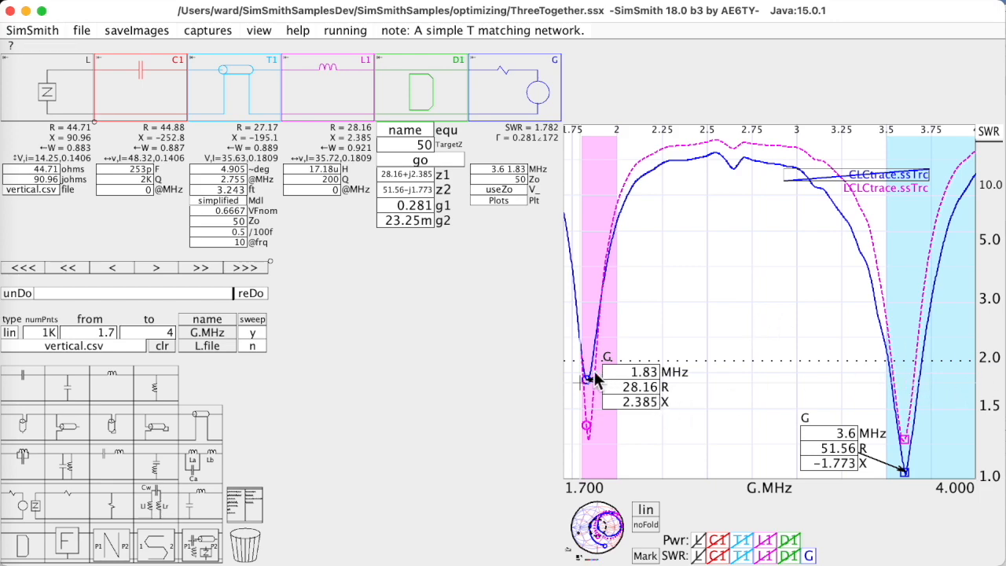
pyautogui.moveTo(920, 378)
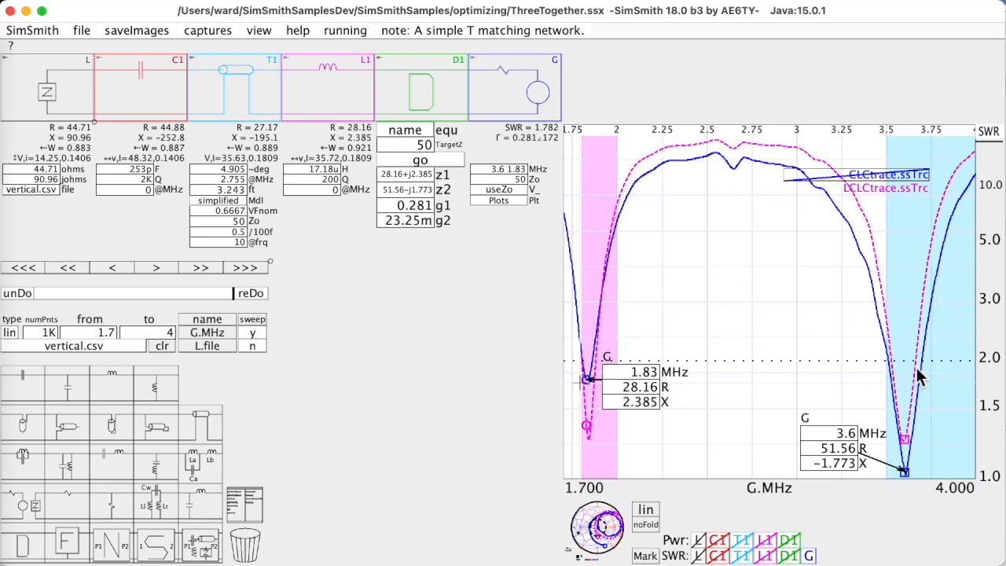
pyautogui.moveTo(843, 338)
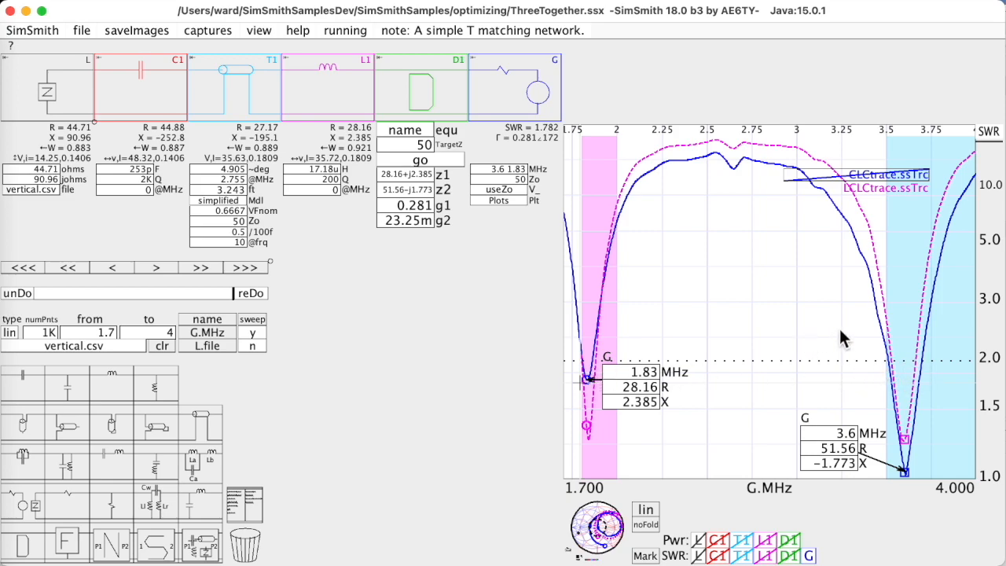
pyautogui.moveTo(951, 374)
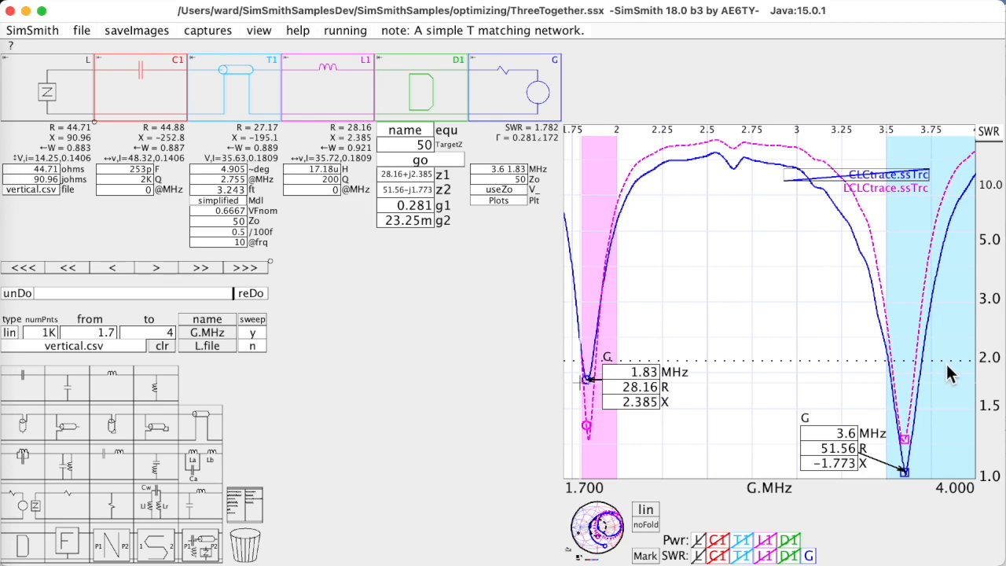